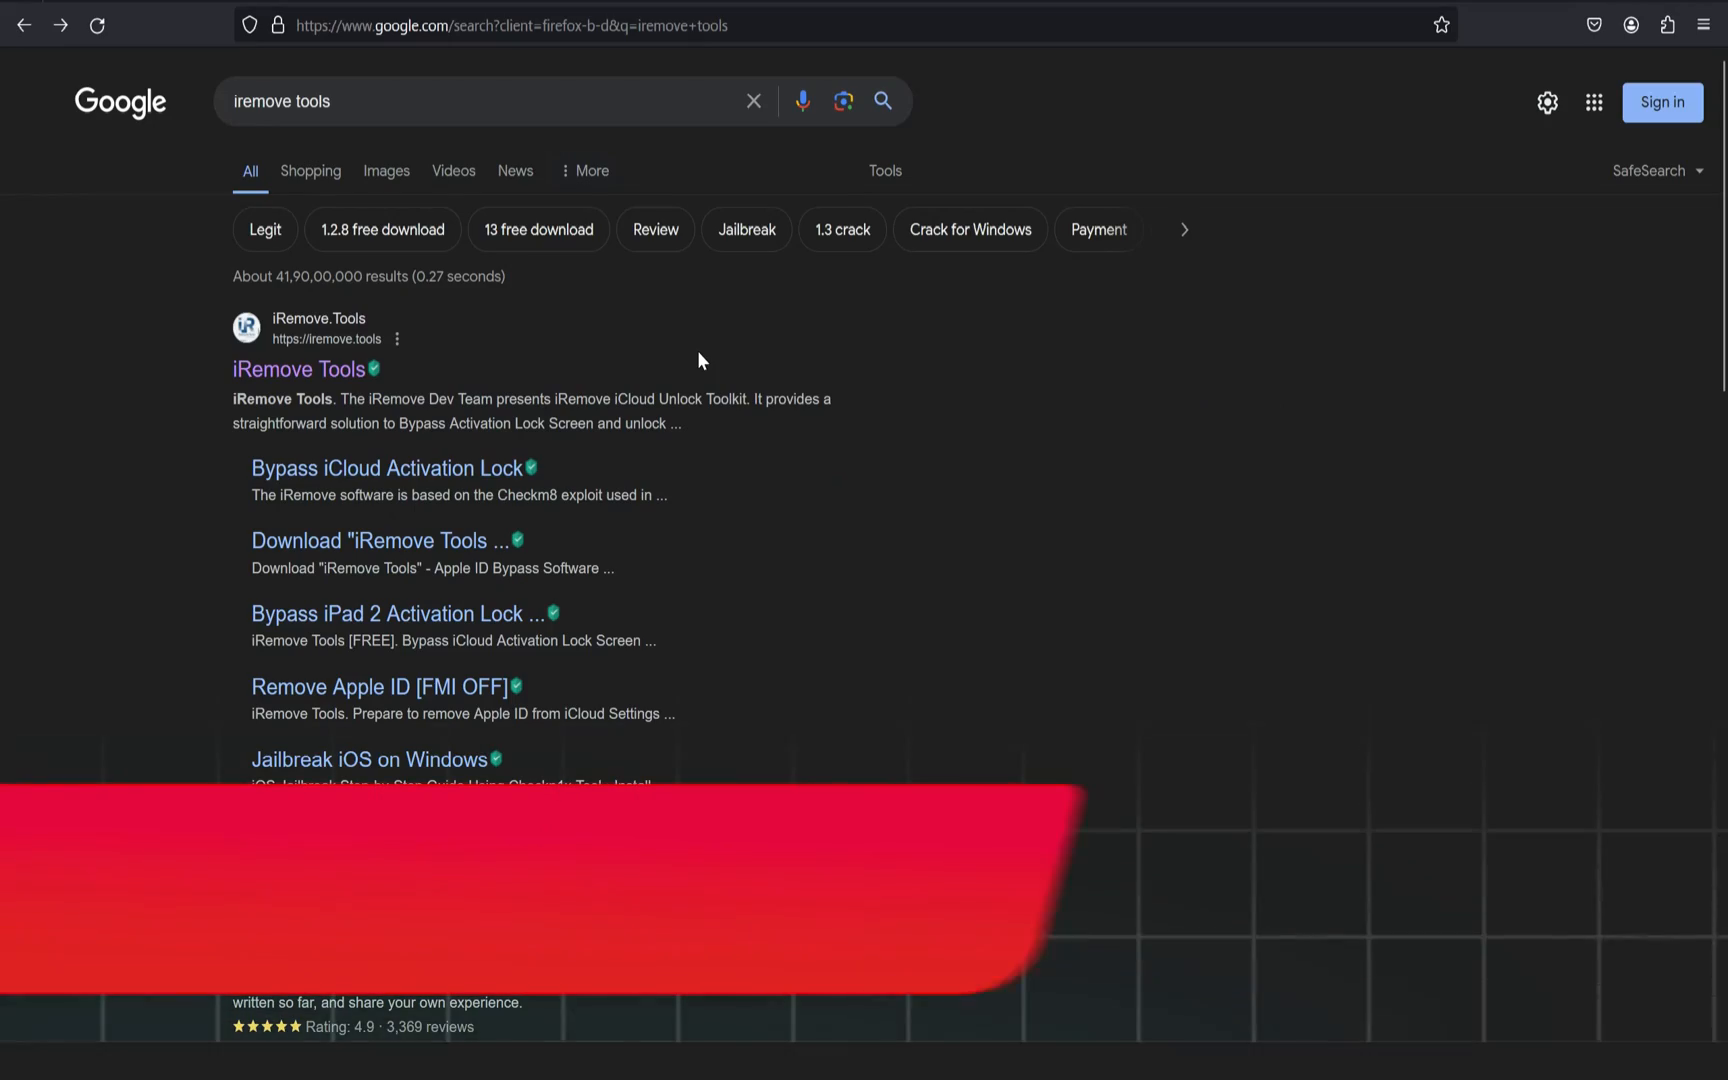
Open the iRemove Tools Find My Mac Activation Lock bypass page and scroll through it.
{"action": "left_click", "coordinate": [298, 369]}
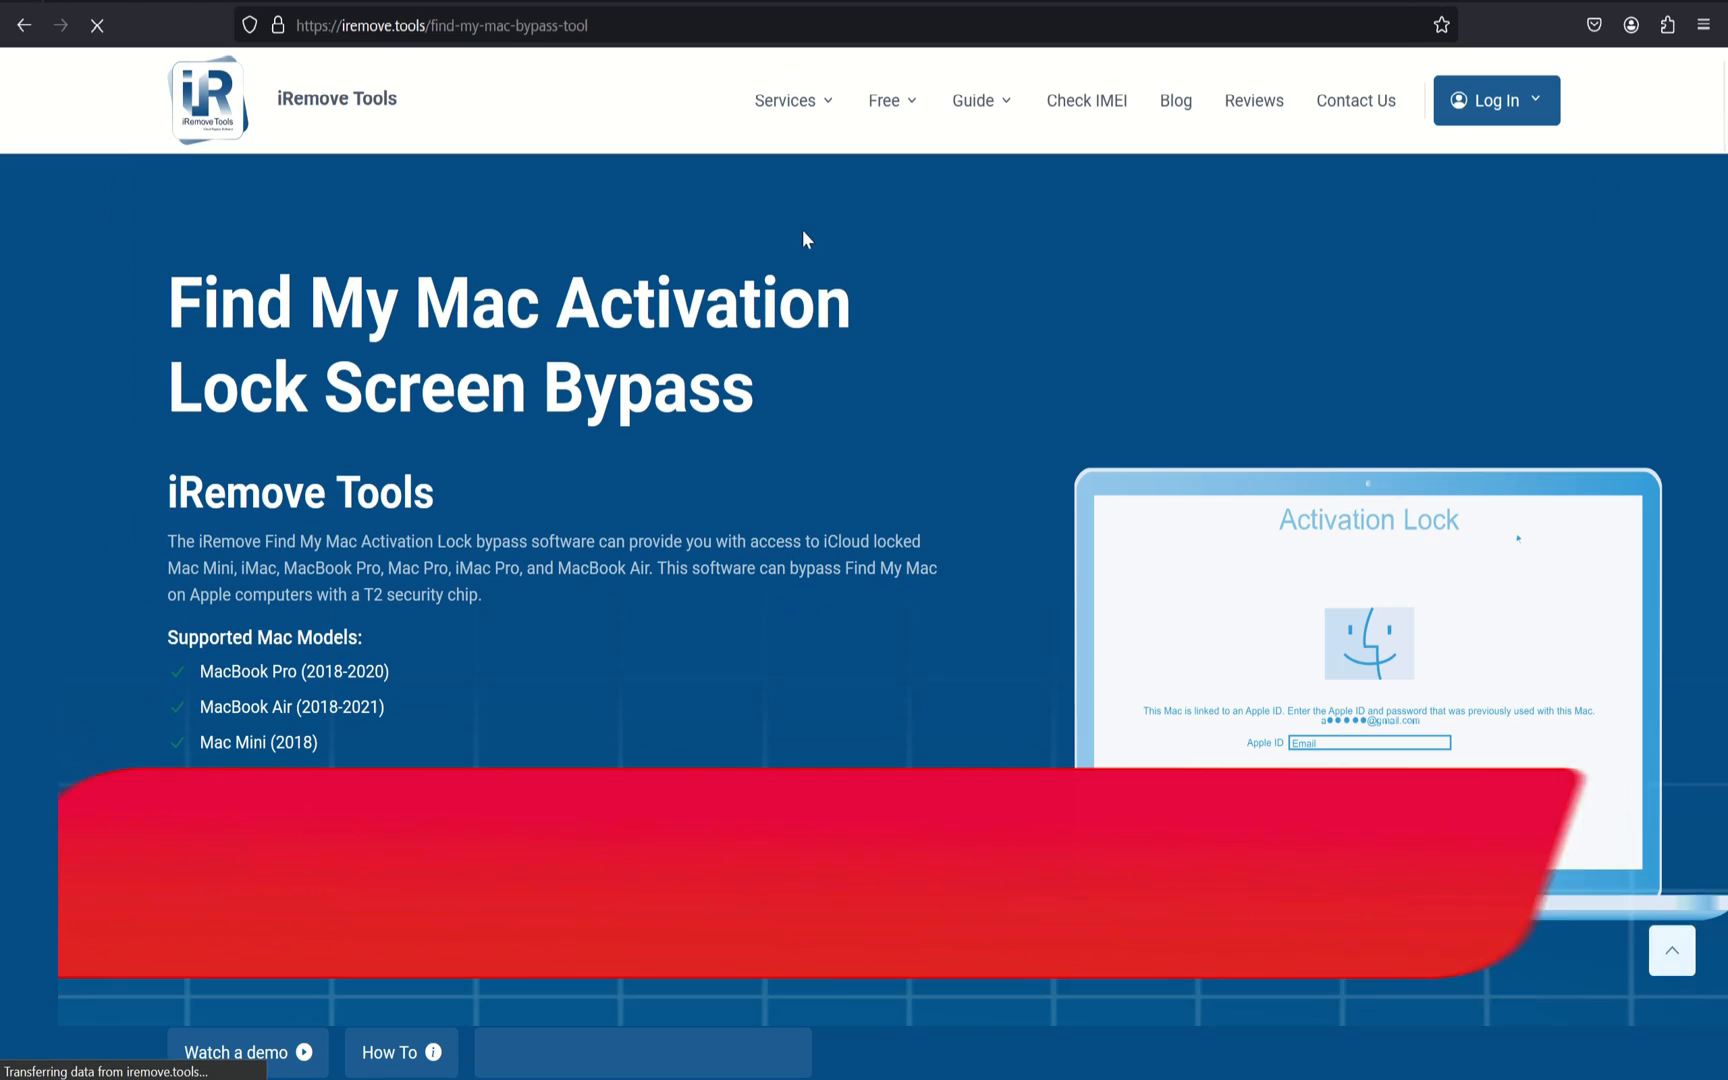
{"action": "scroll", "scroll_direction": "down", "scroll_amount": 3}
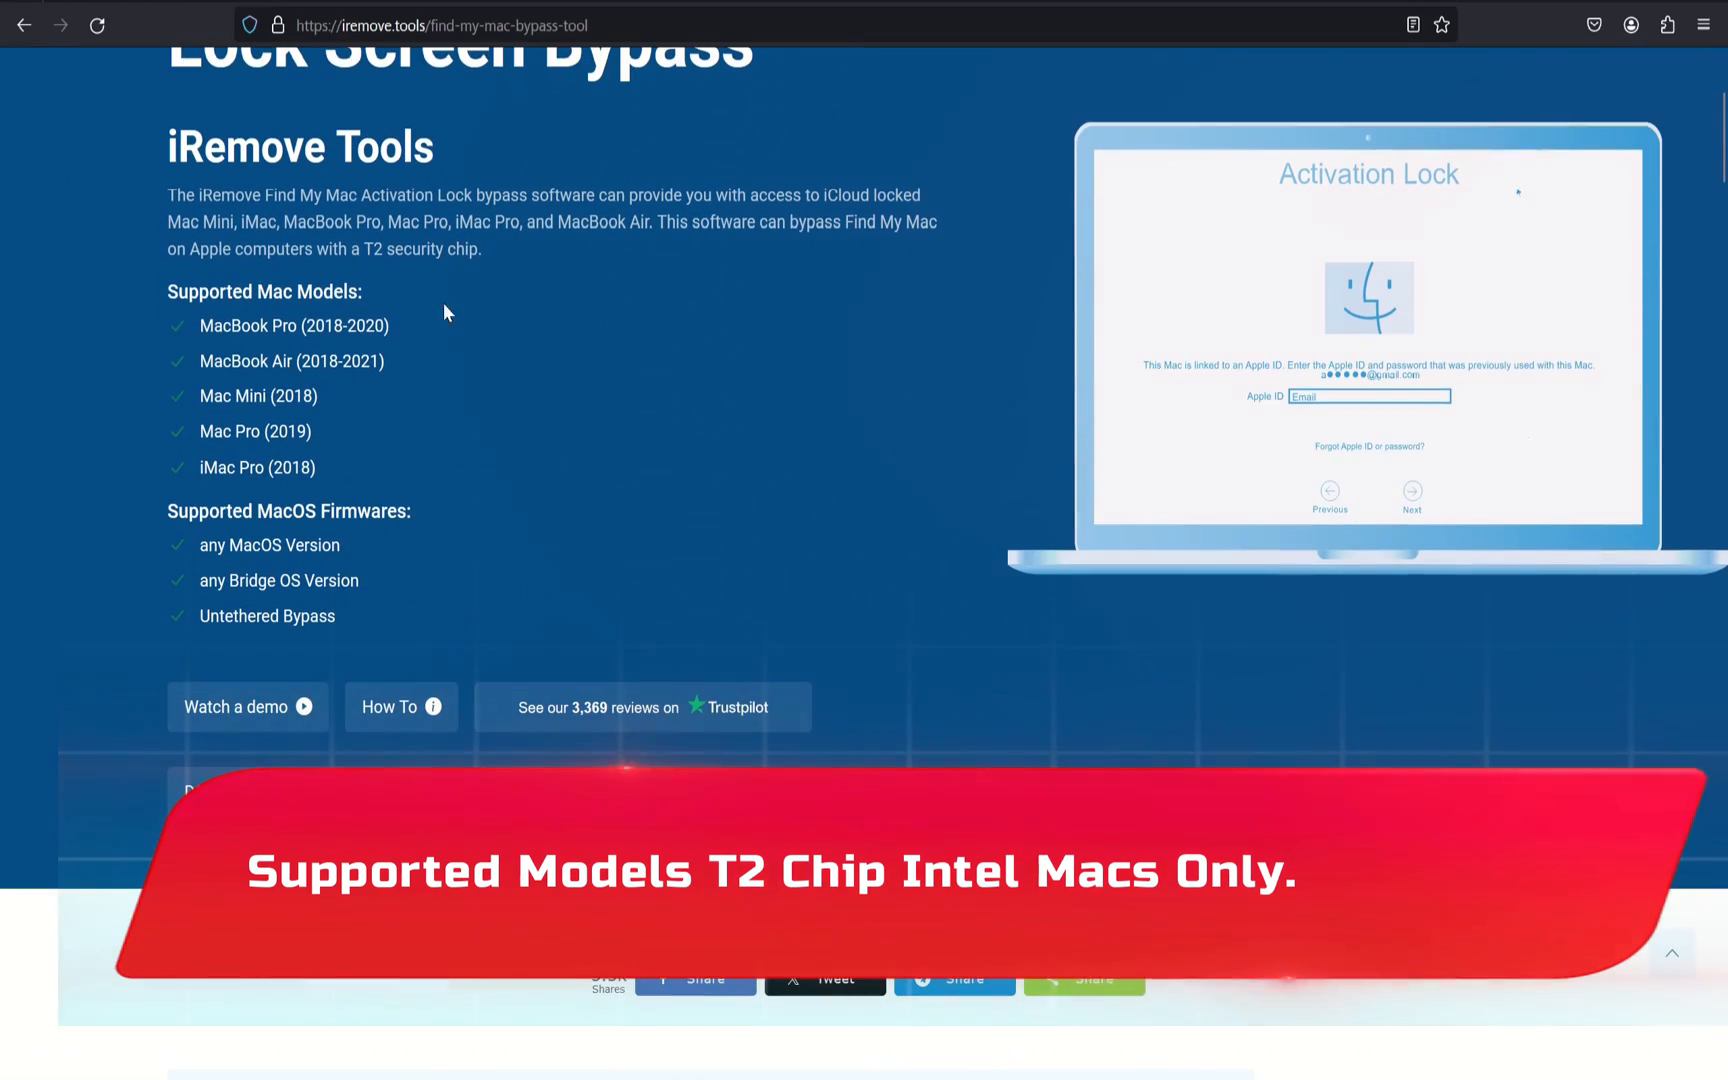
{"action": "scroll", "scroll_direction": "down", "scroll_amount": 3}
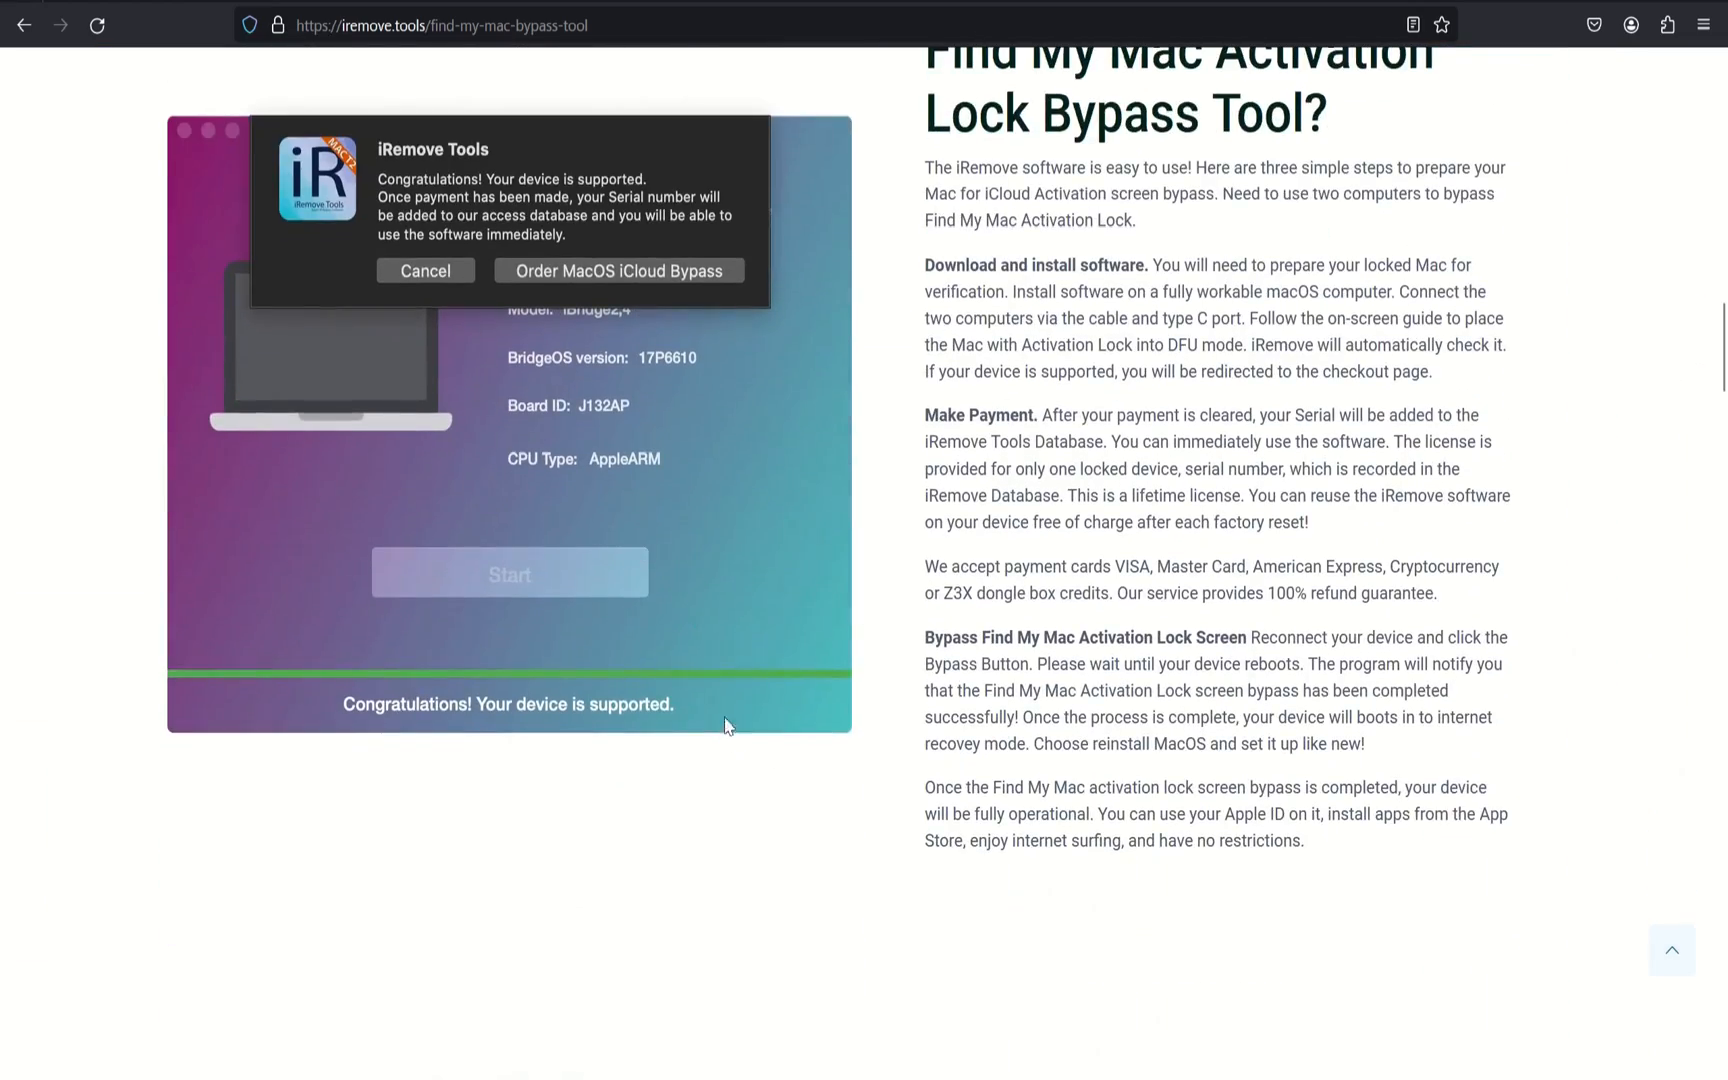
{"action": "scroll", "scroll_direction": "down", "scroll_amount": 3}
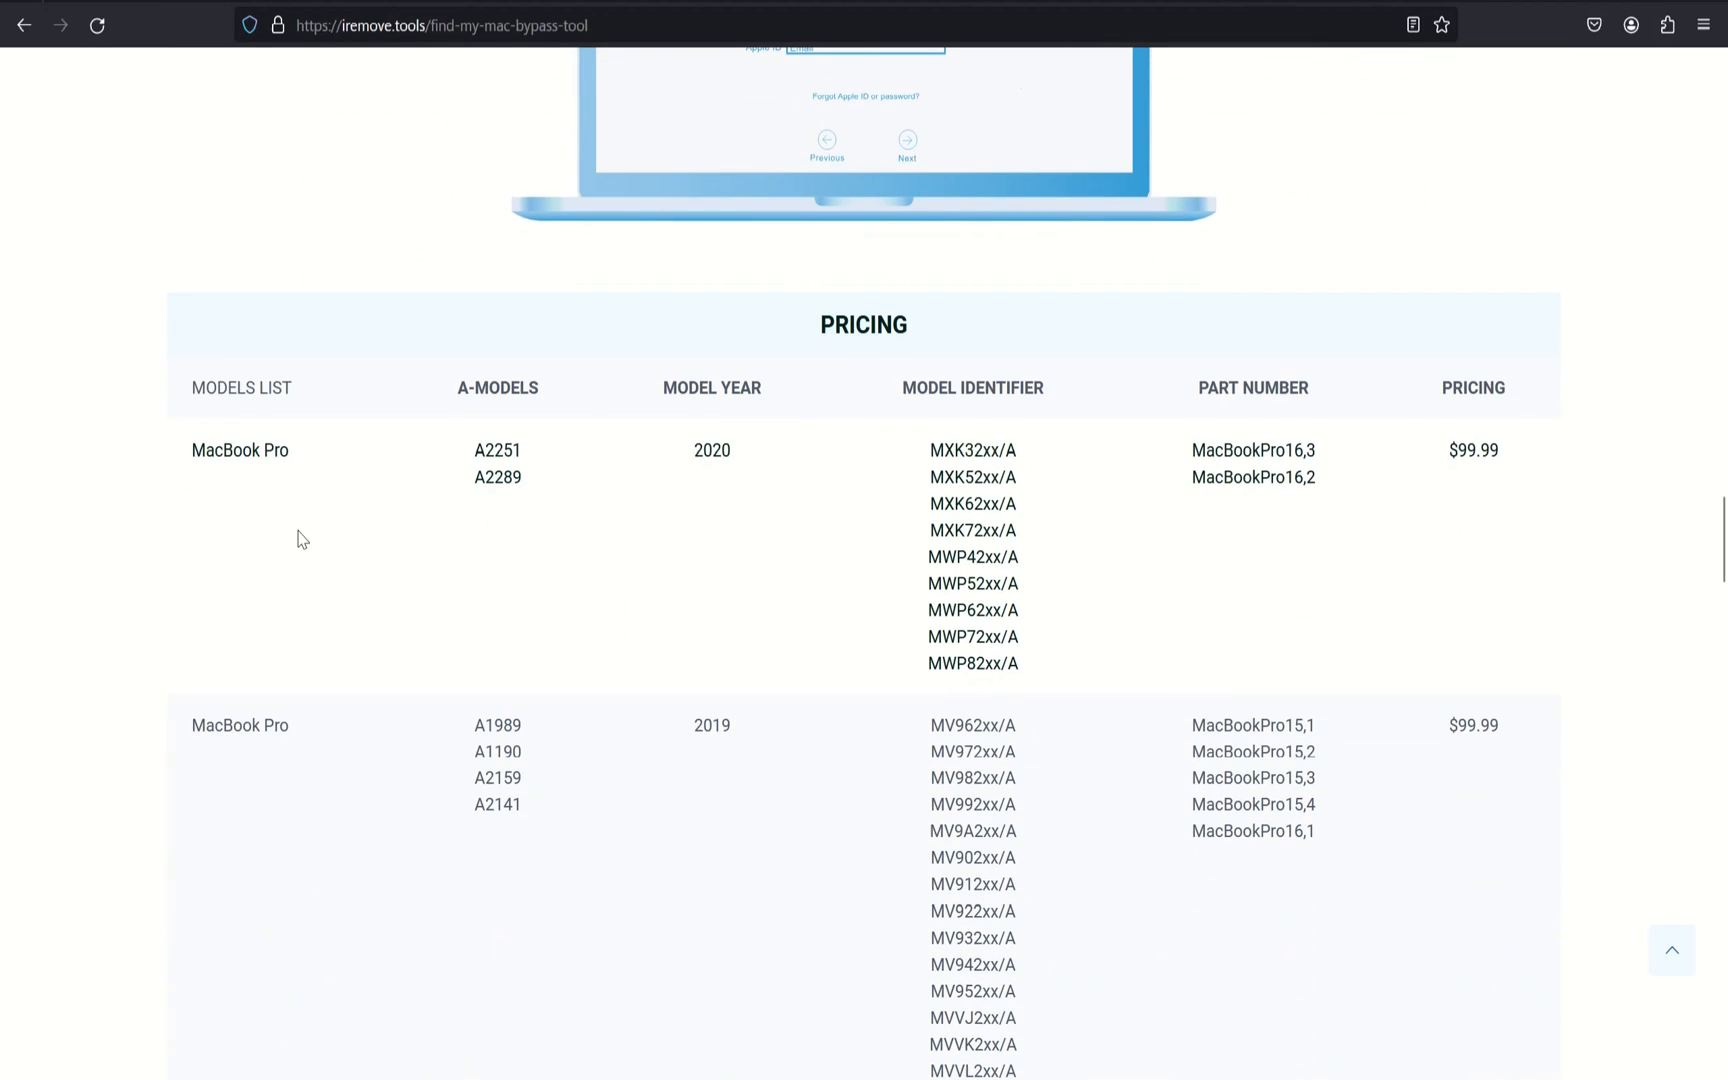
{"action": "scroll", "scroll_direction": "down", "scroll_amount": 3}
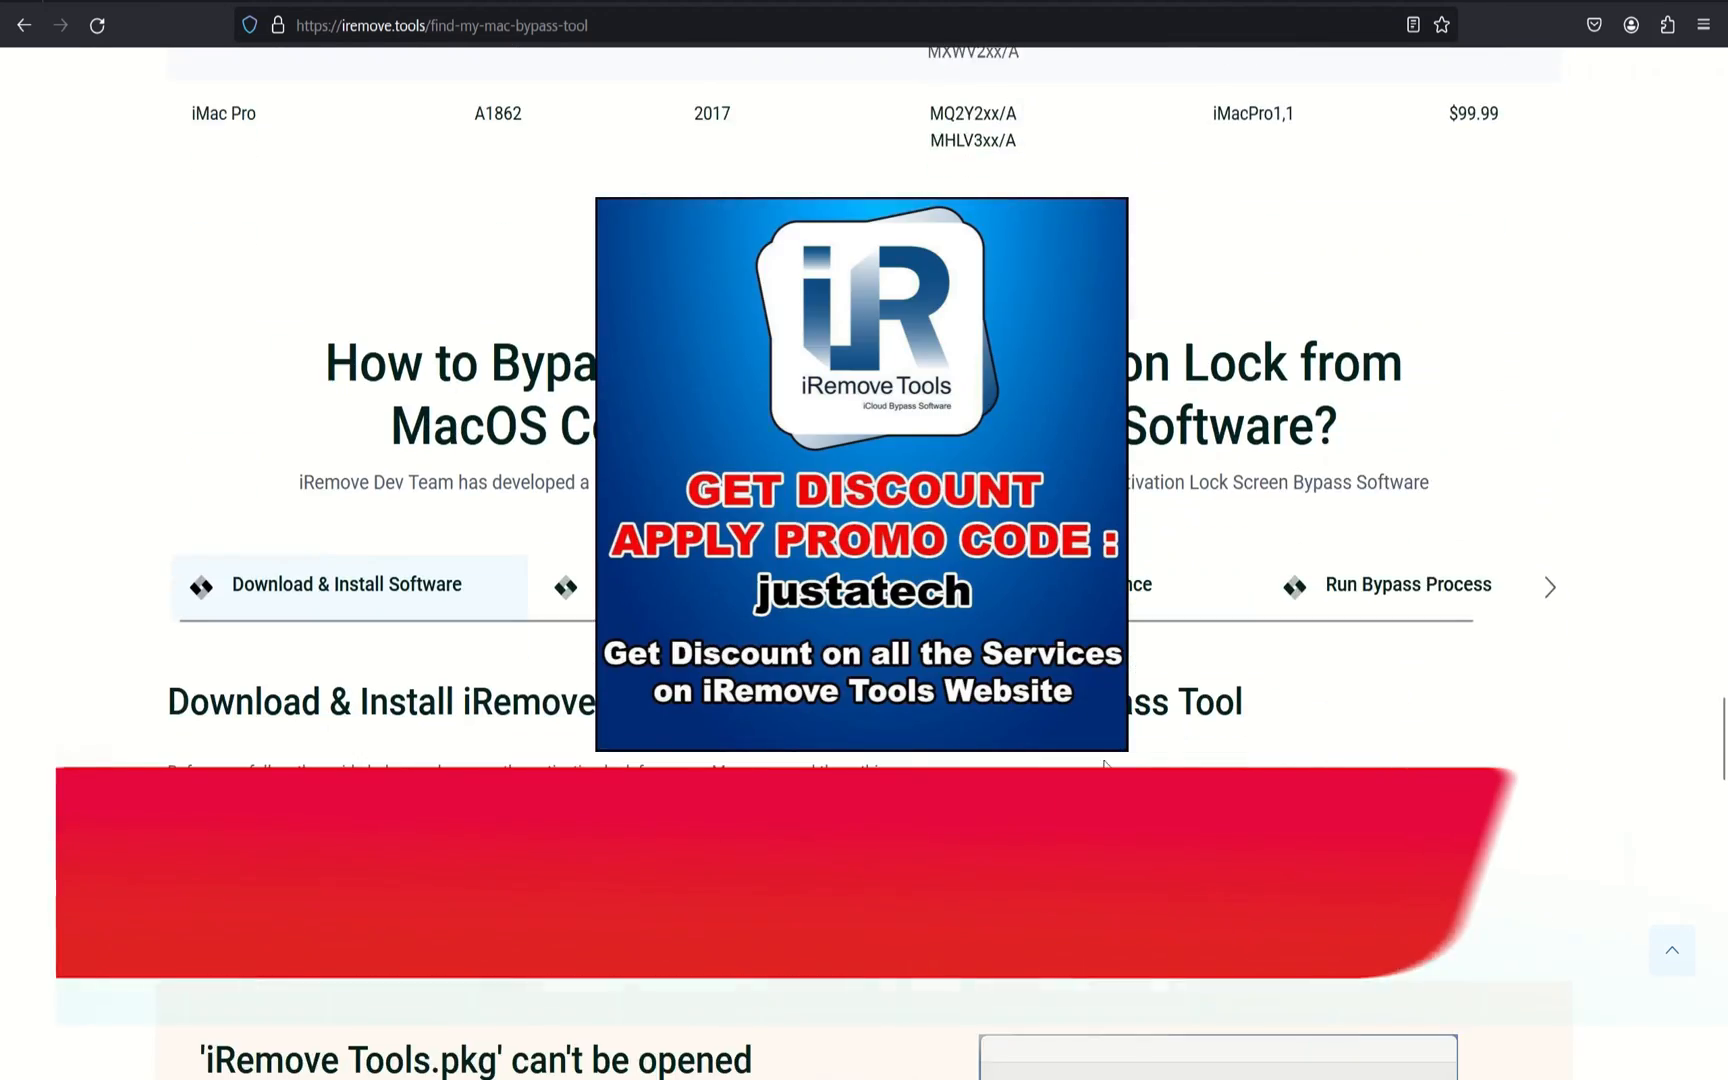
{"action": "scroll", "scroll_direction": "down", "scroll_amount": 3}
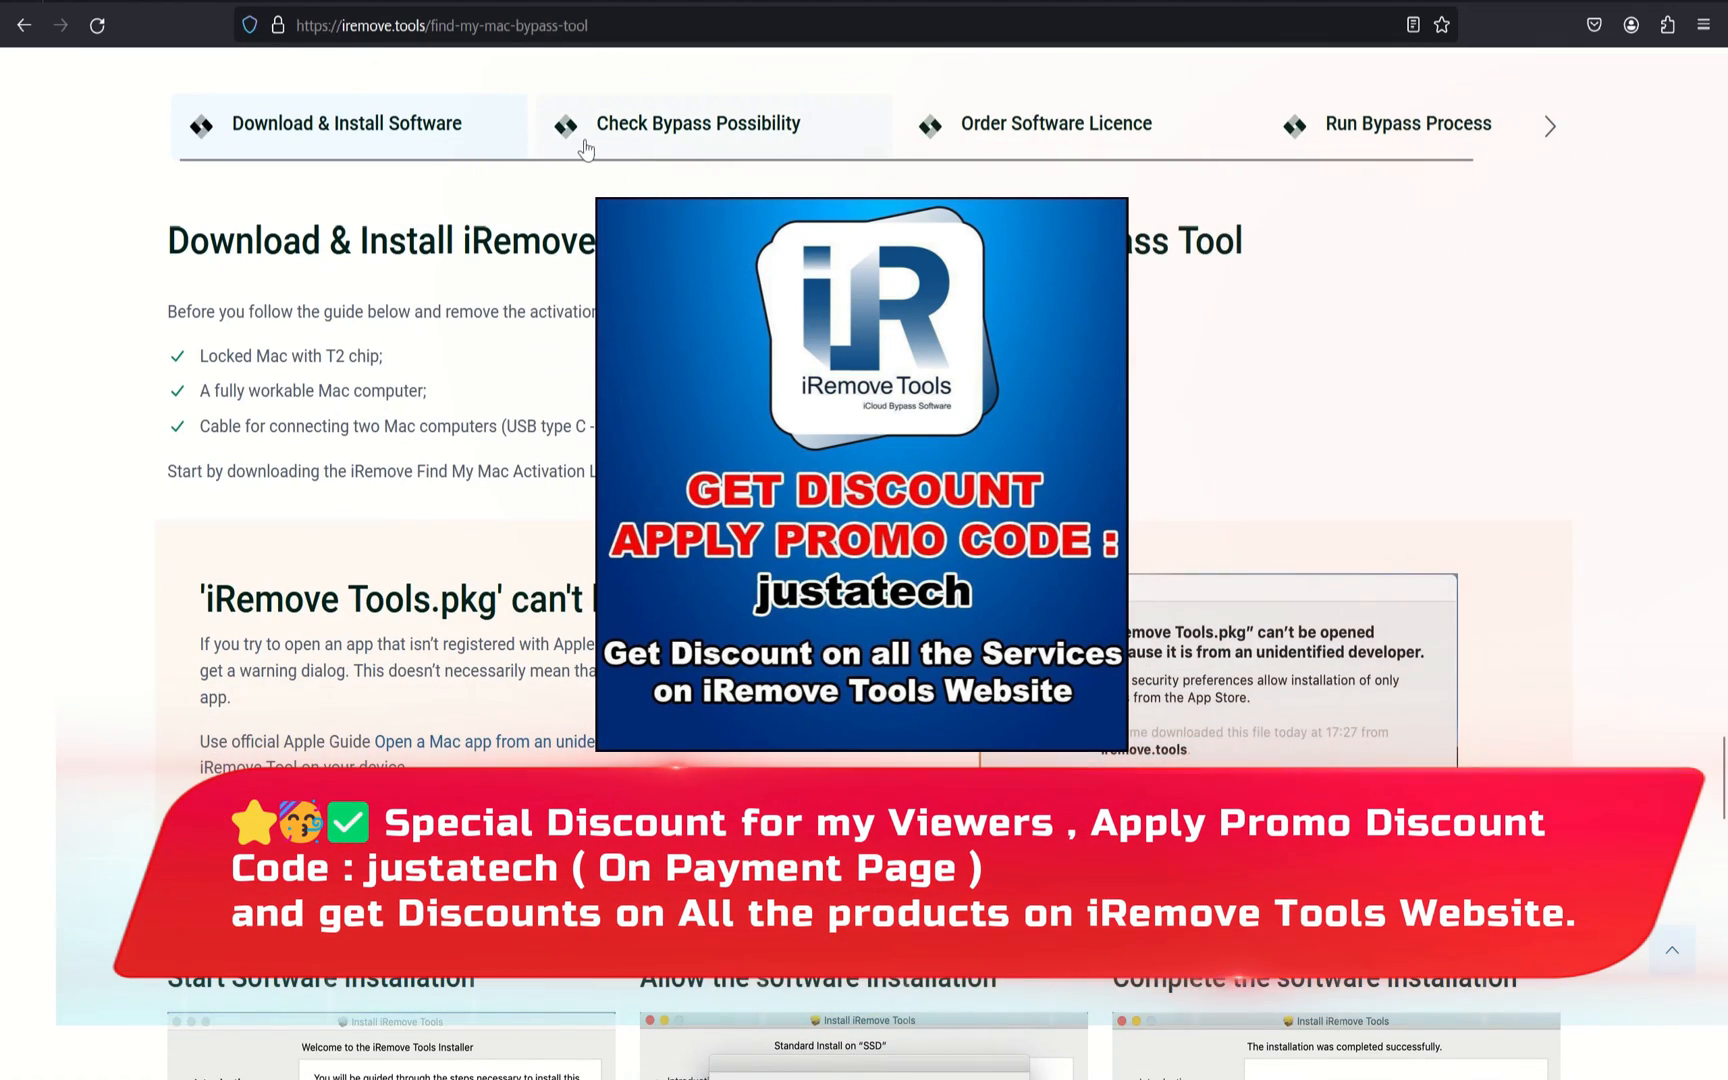
View the bypass-possibility check and run-bypass-process guide tabs.
{"action": "left_click", "coordinate": [696, 122]}
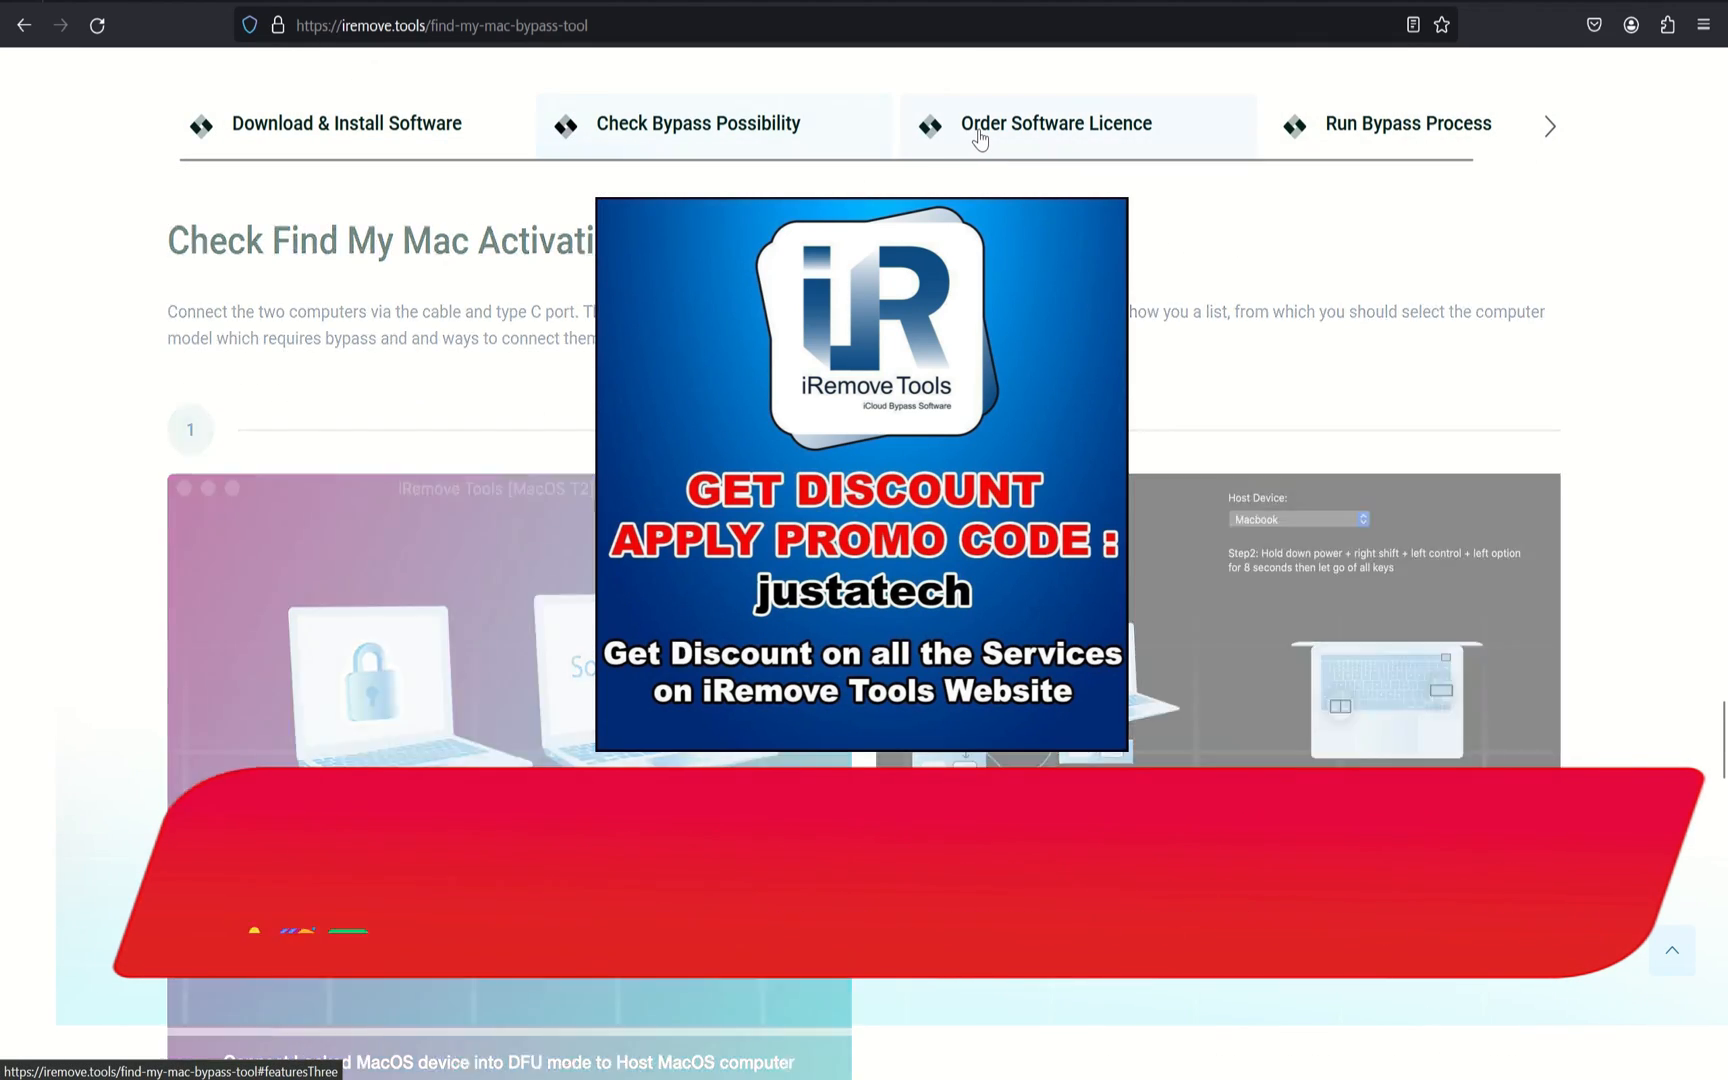
{"action": "left_click", "coordinate": [1414, 122]}
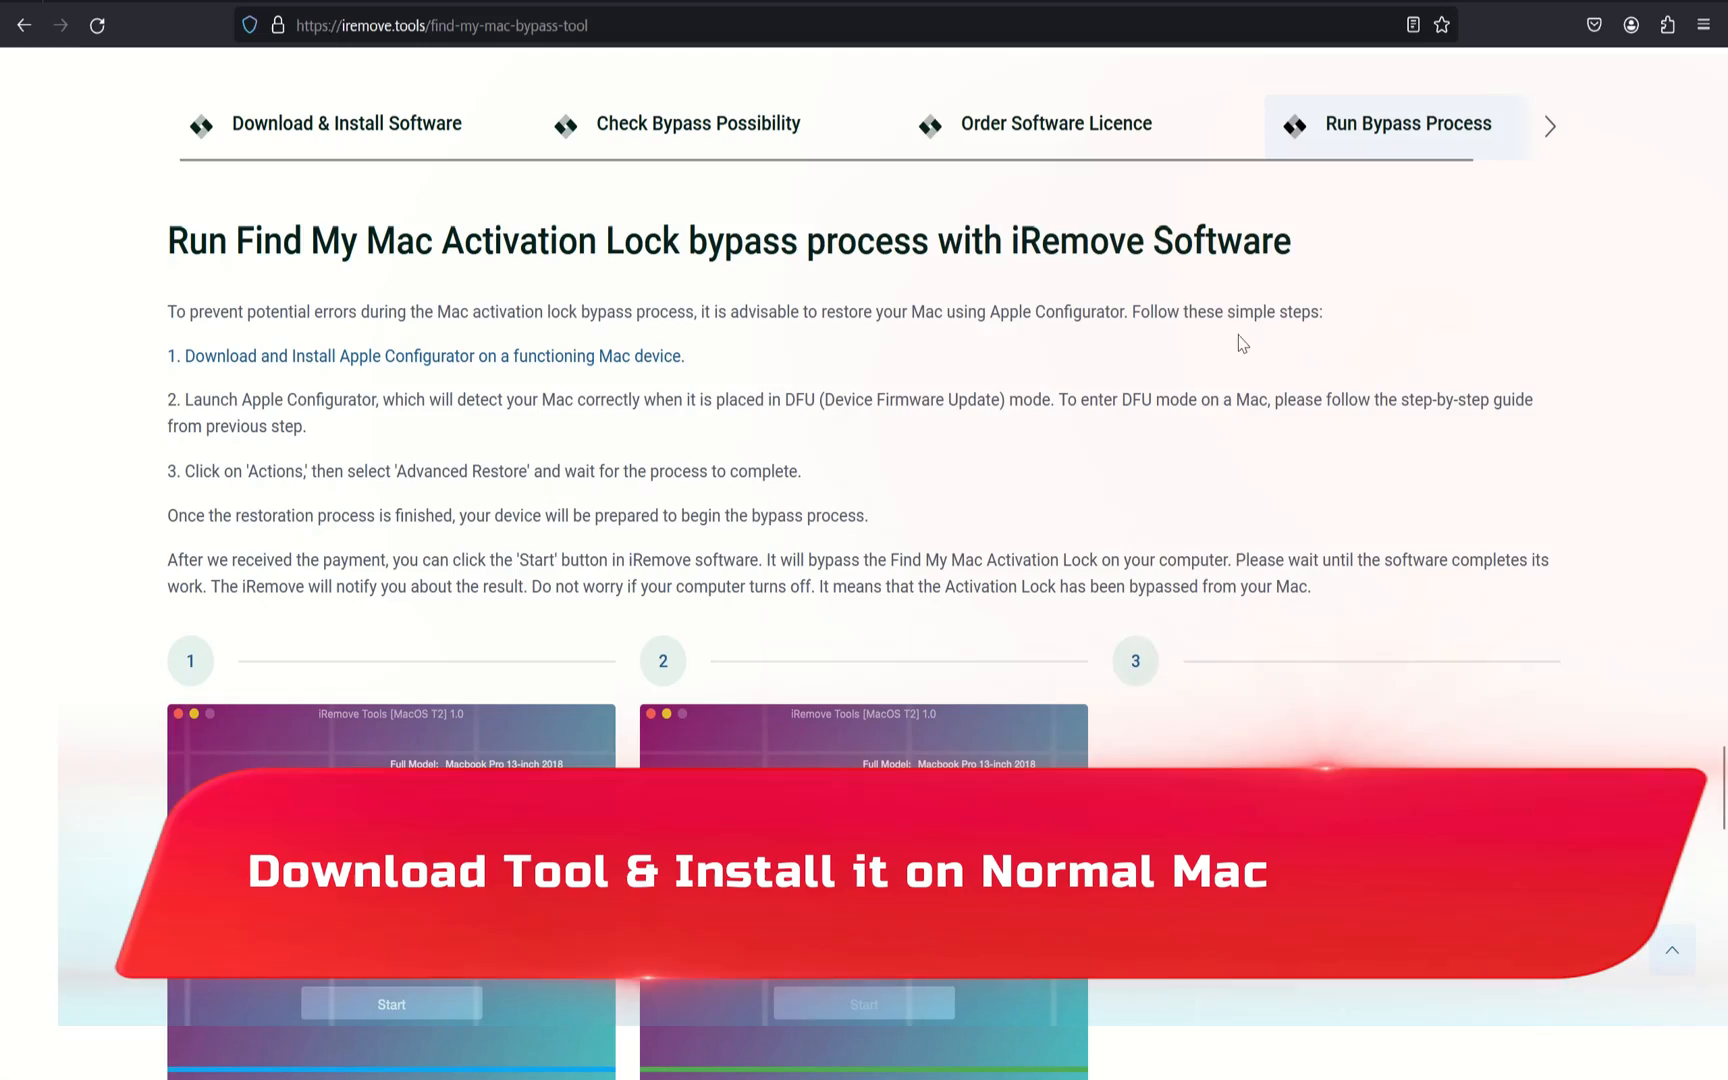
{"action": "scroll", "scroll_direction": "down", "scroll_amount": 3}
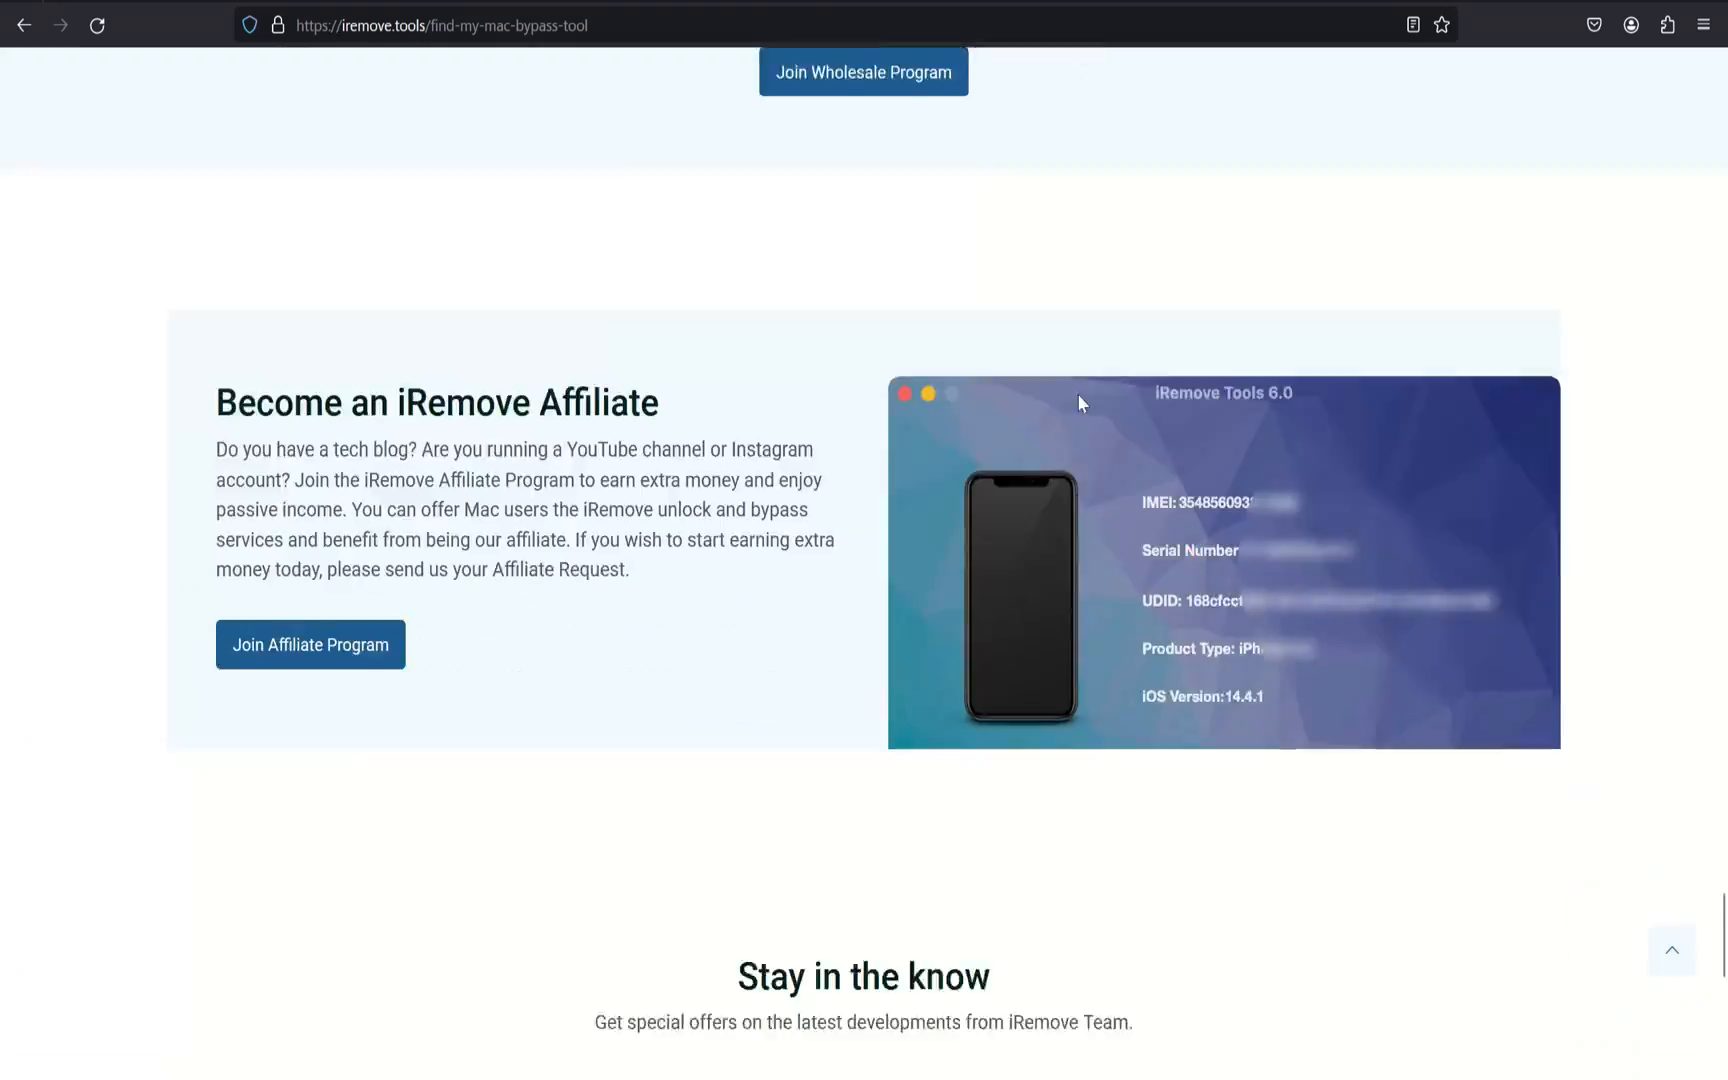
{"action": "scroll", "scroll_direction": "up", "scroll_amount": 3}
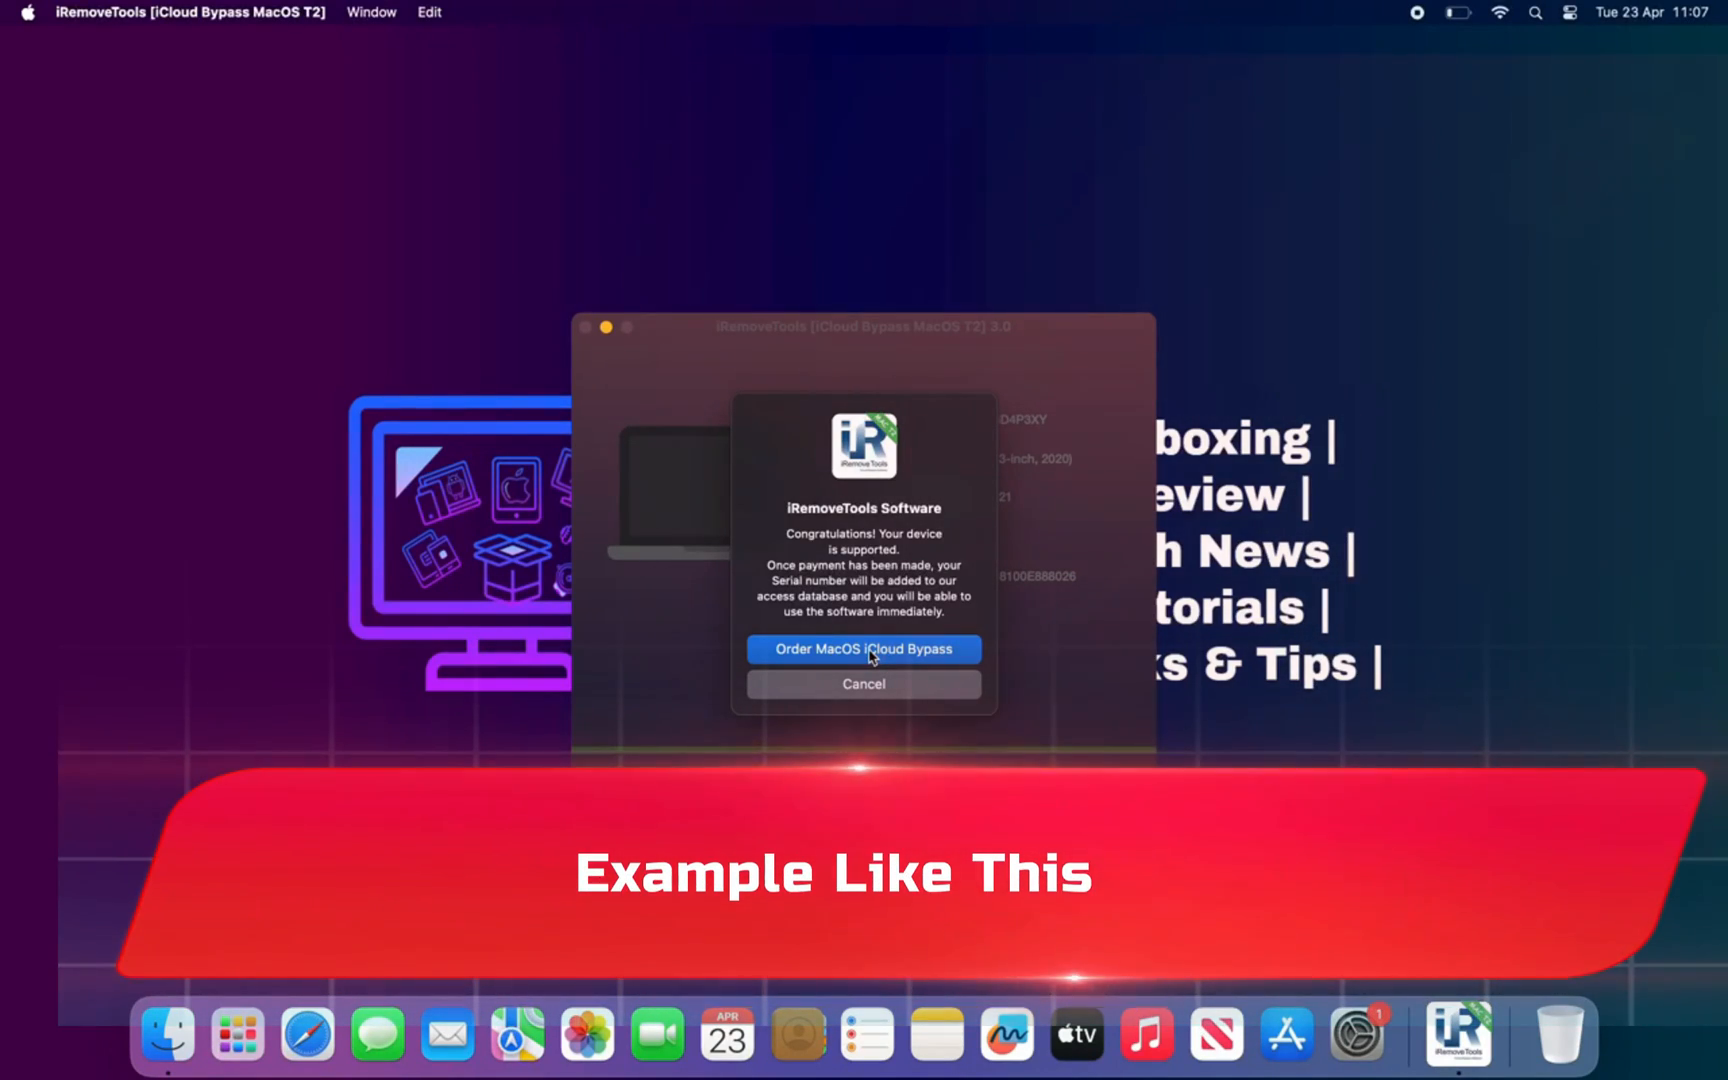
Order the macOS iCloud Bypass with promo code justatech, reducing $99.99 to $94.99.
{"action": "left_click", "coordinate": [863, 648]}
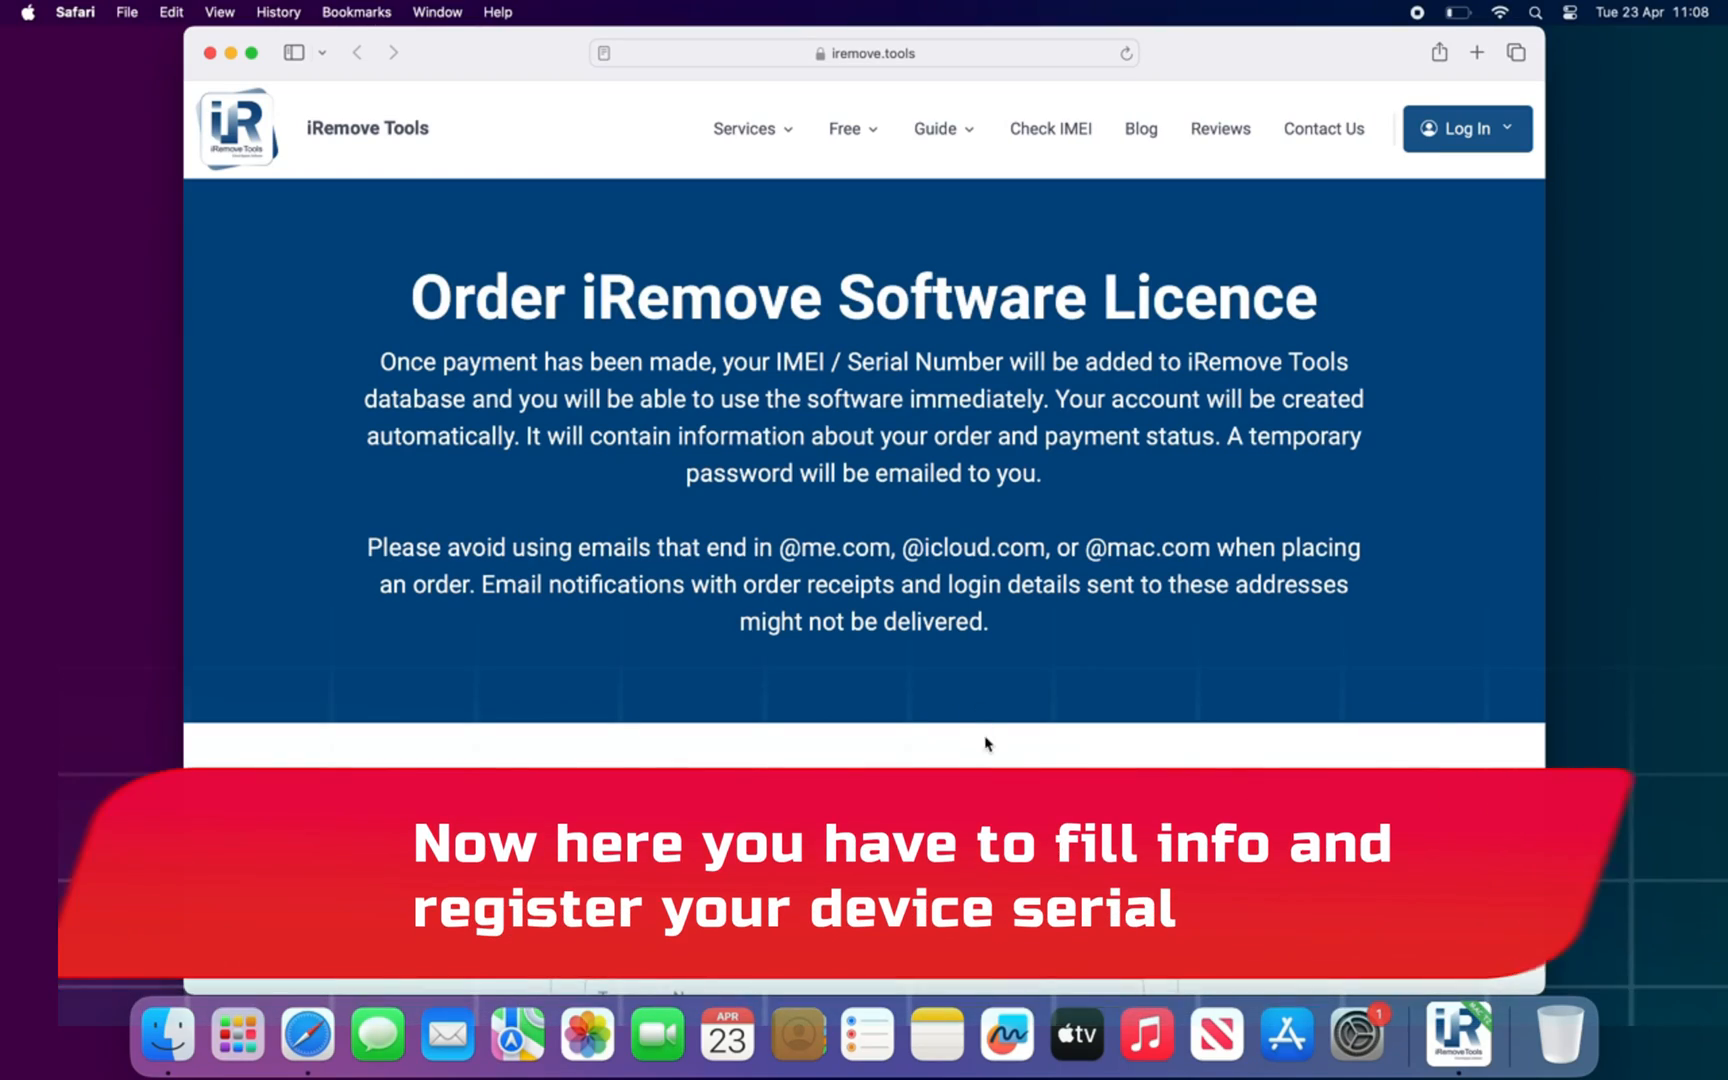
{"action": "scroll", "scroll_direction": "down", "scroll_amount": 3}
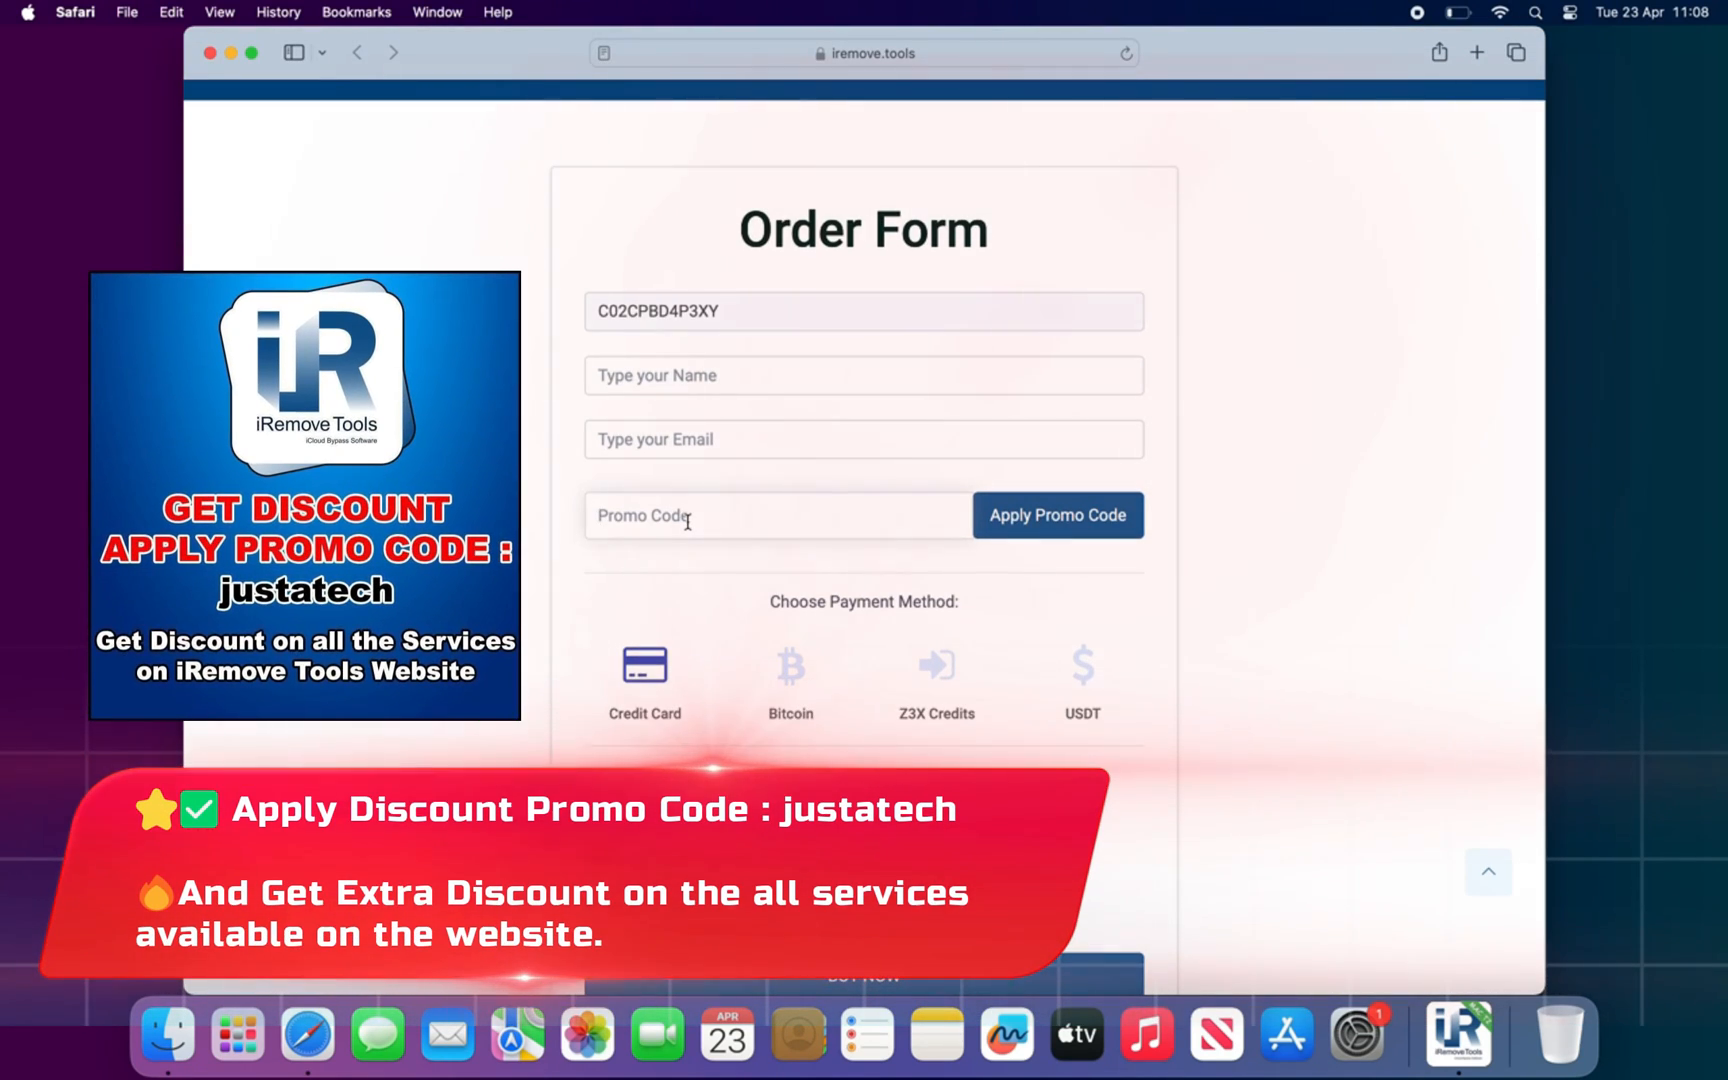
{"action": "type", "text": "justatech"}
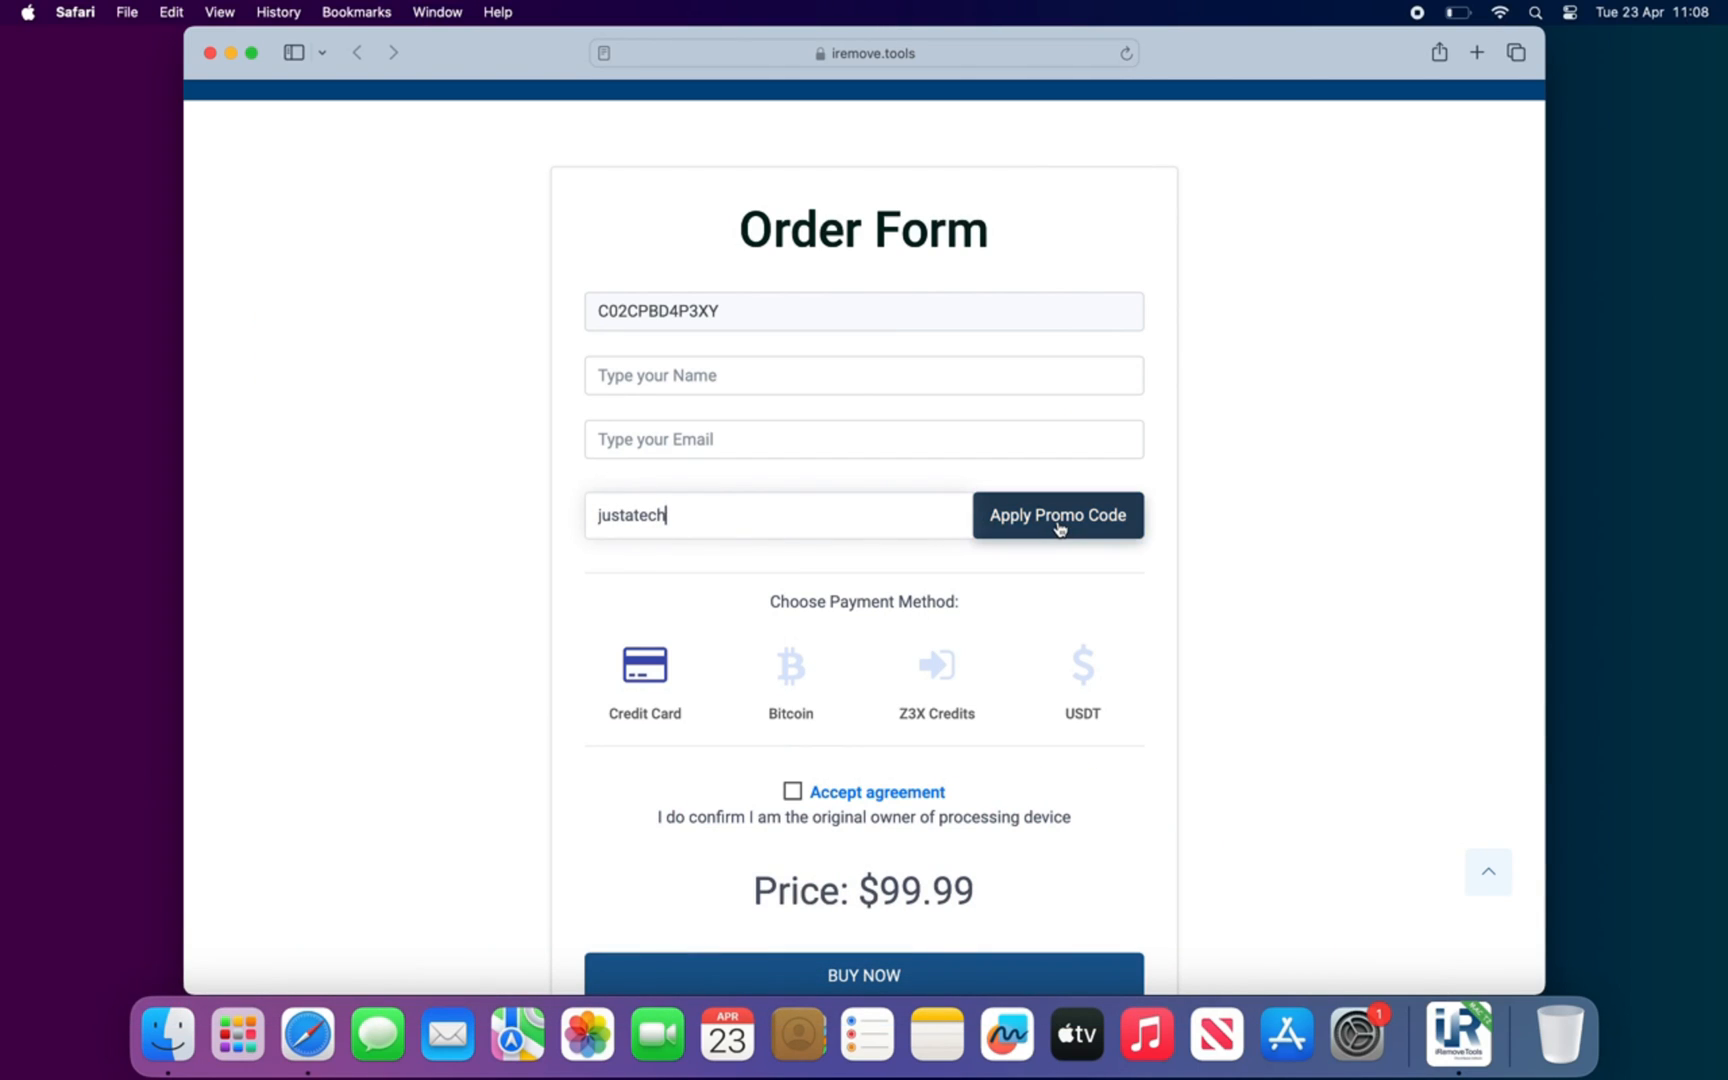
{"action": "left_click", "coordinate": [1055, 515]}
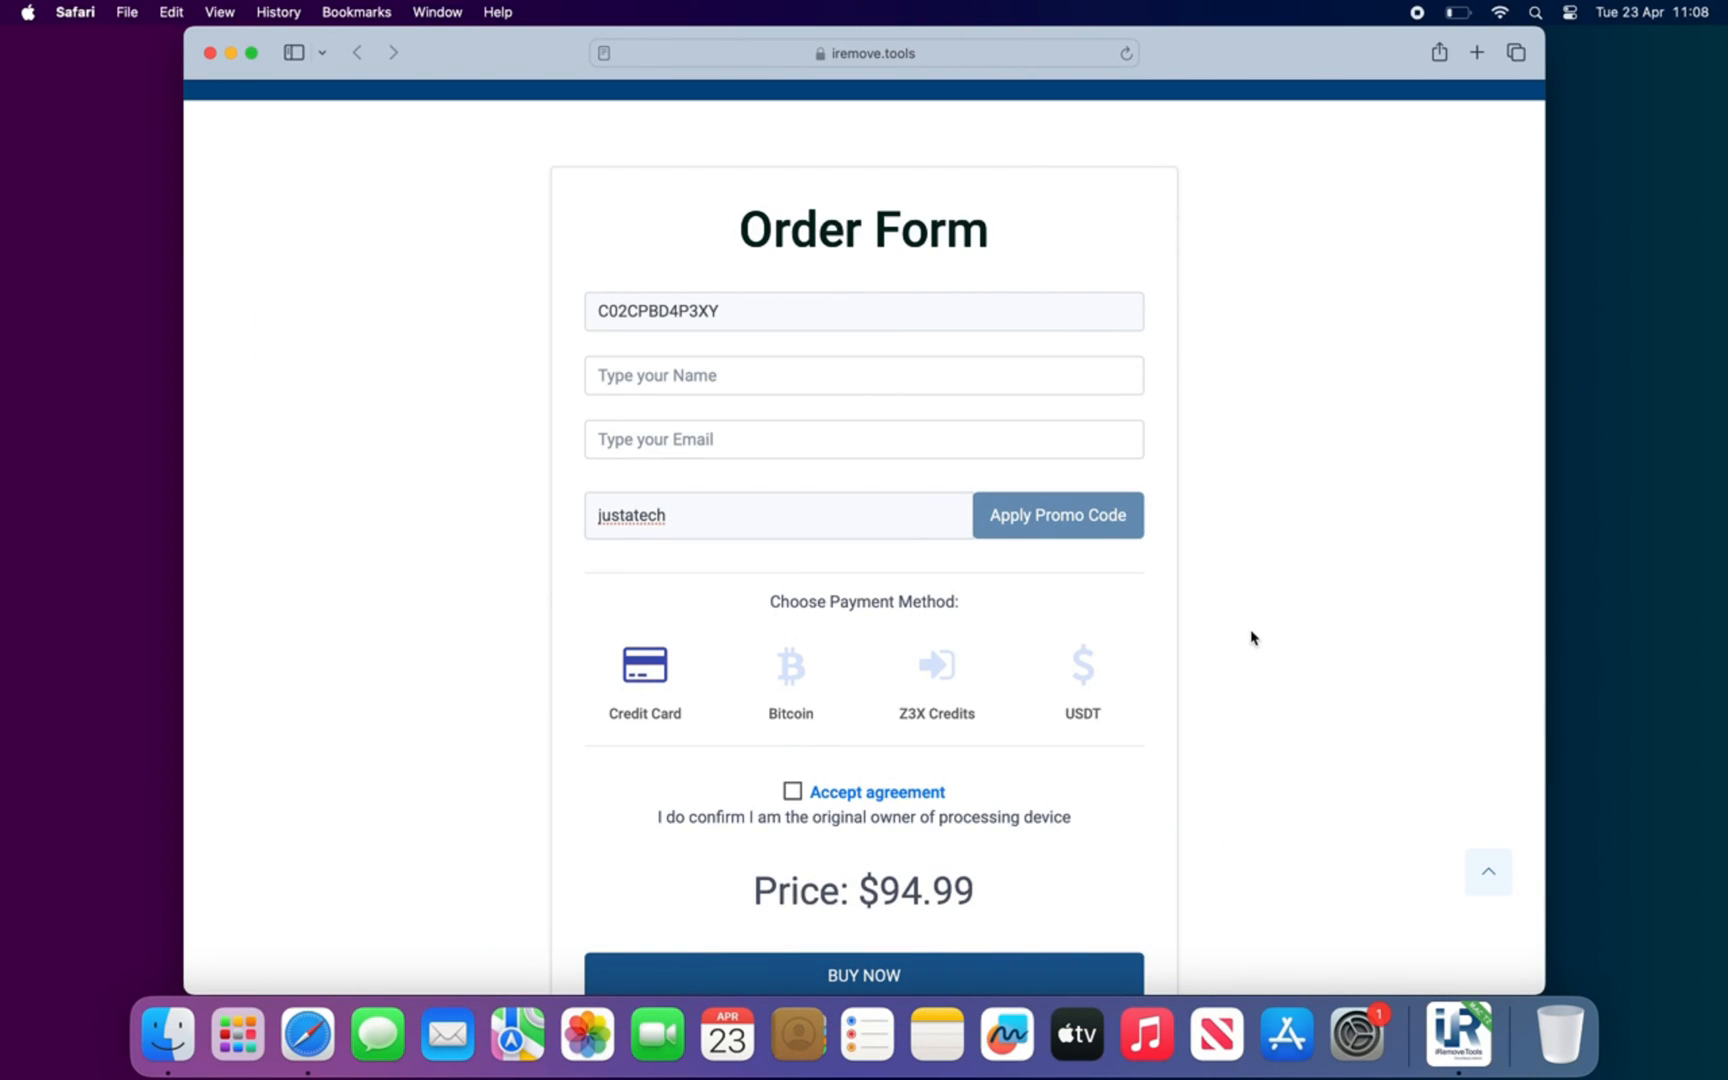
{"action": "scroll", "scroll_direction": "up", "scroll_amount": 3}
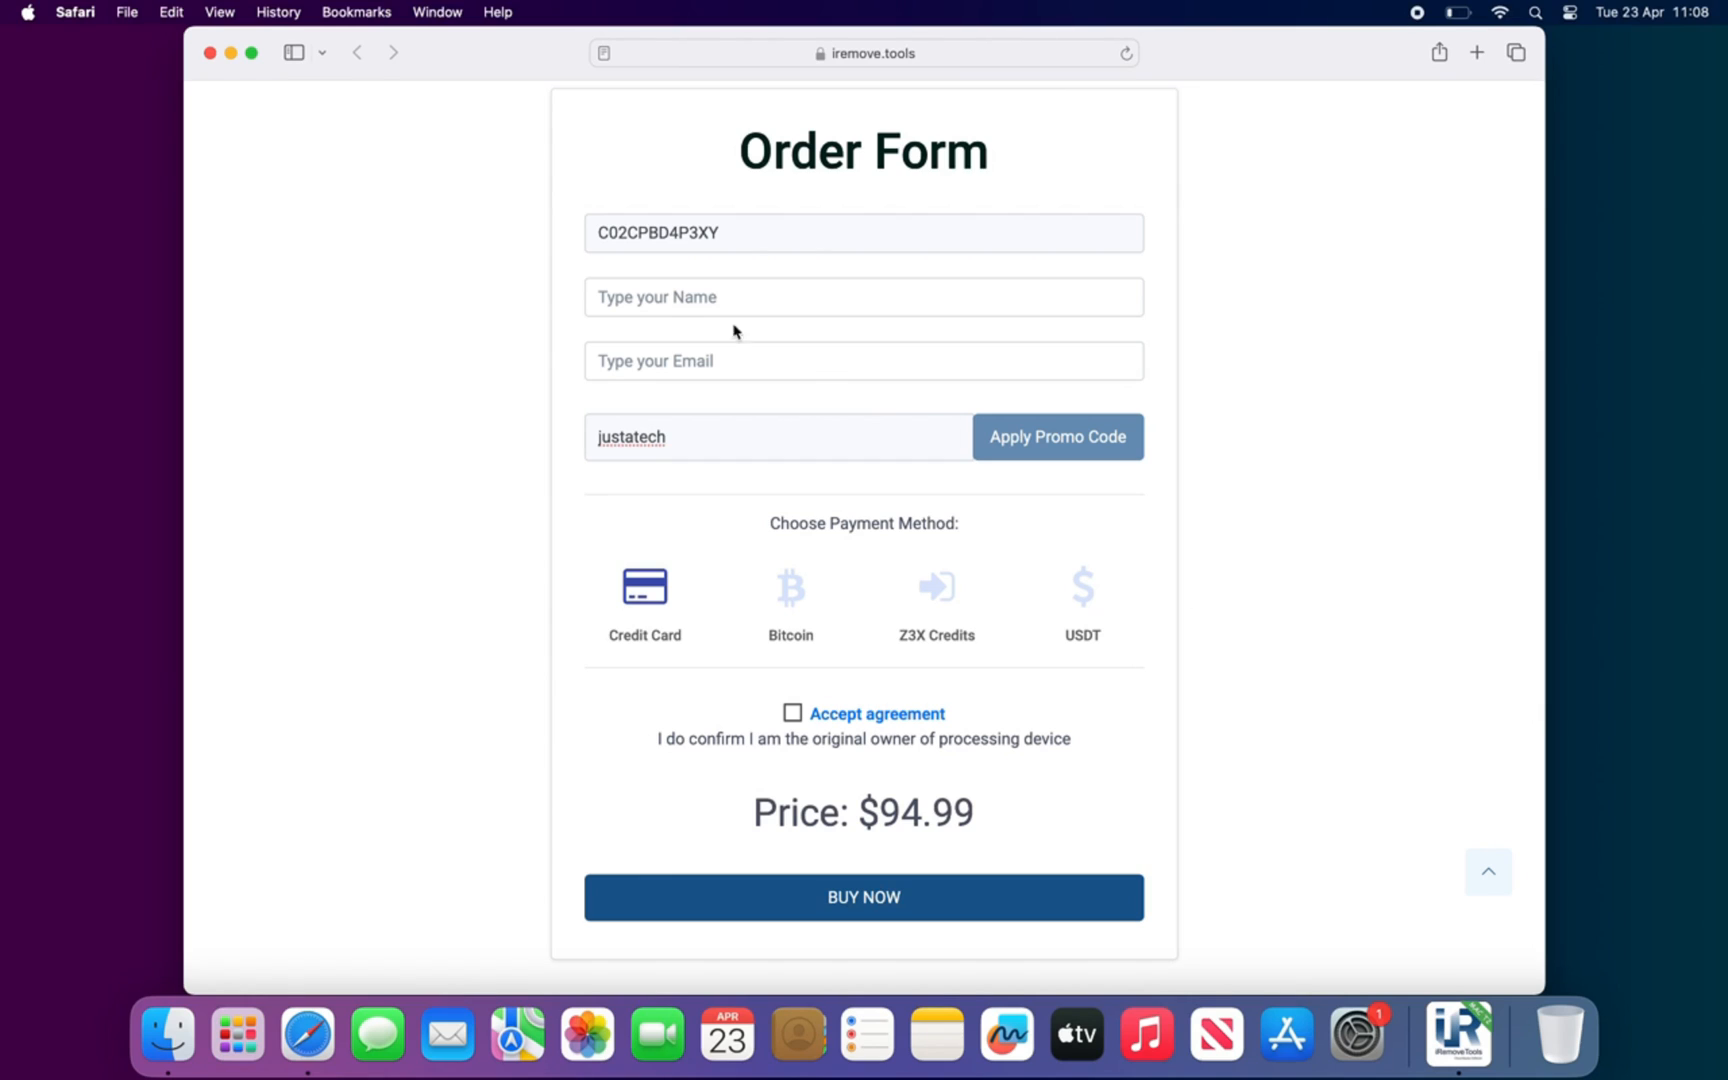
{"action": "left_click", "coordinate": [771, 360]}
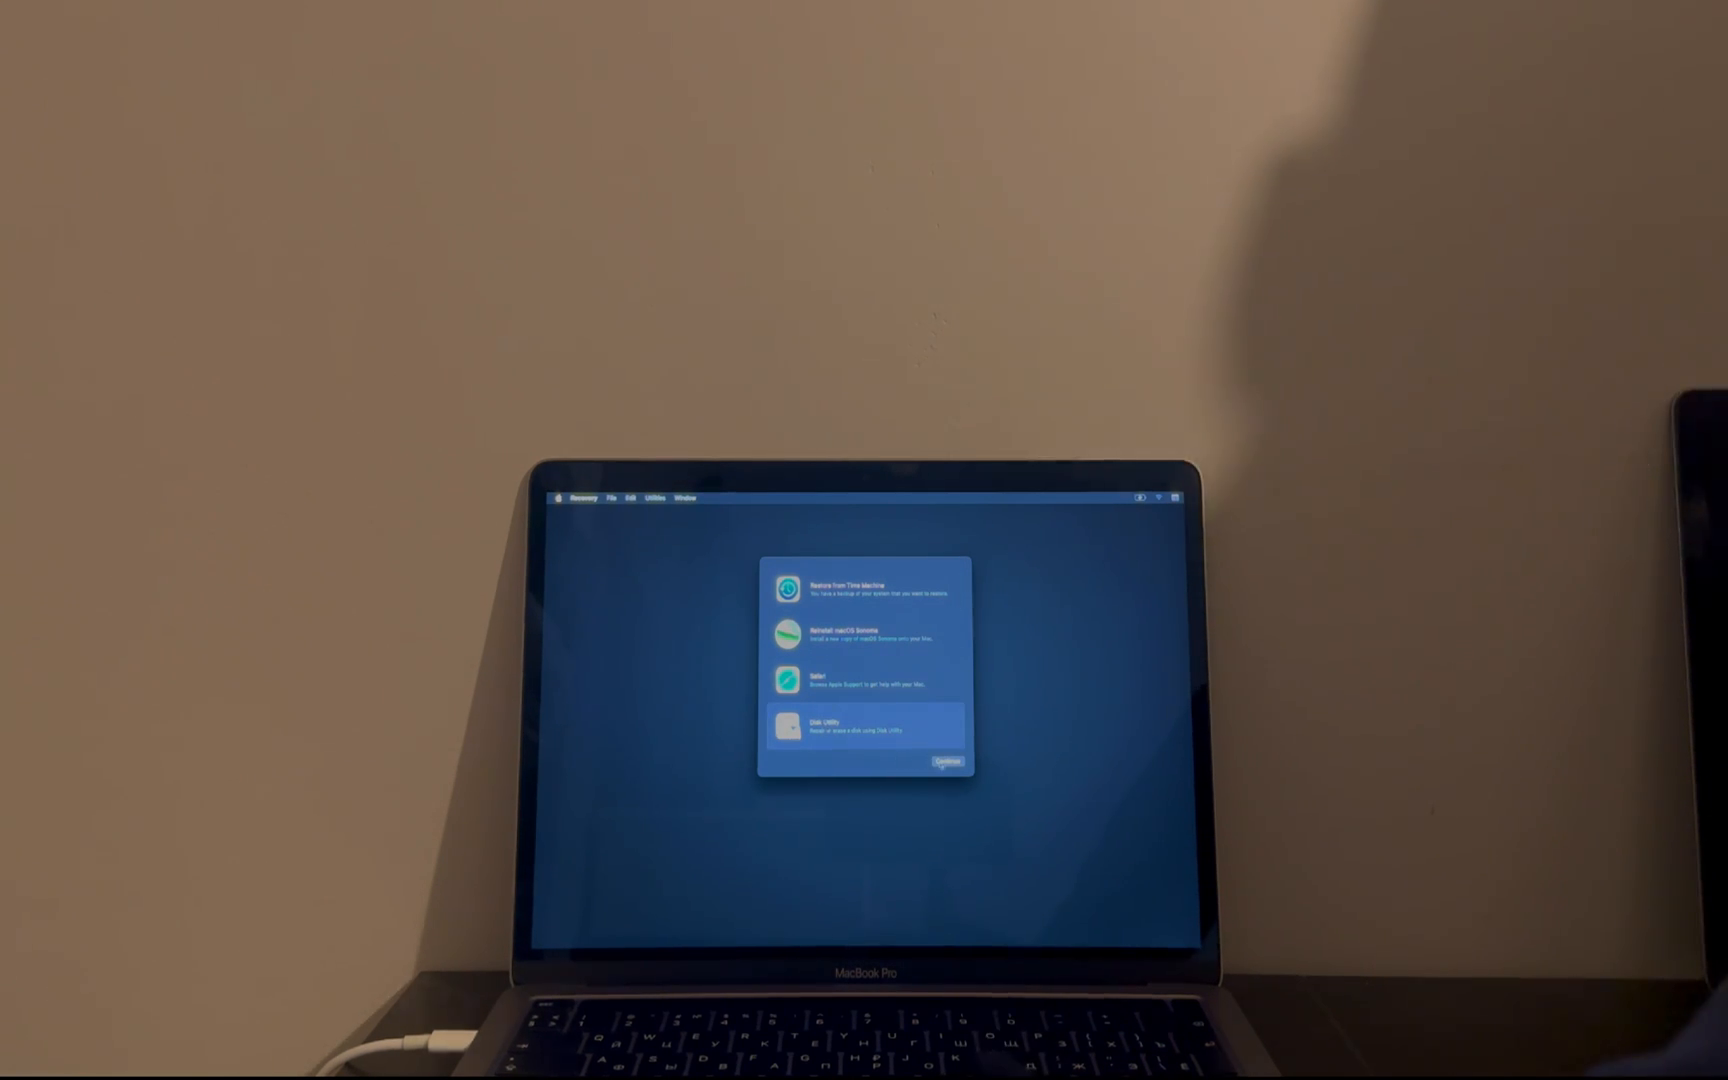
Launch Disk Utility from the macOS Recovery options window.
{"action": "left_click", "coordinate": [946, 762]}
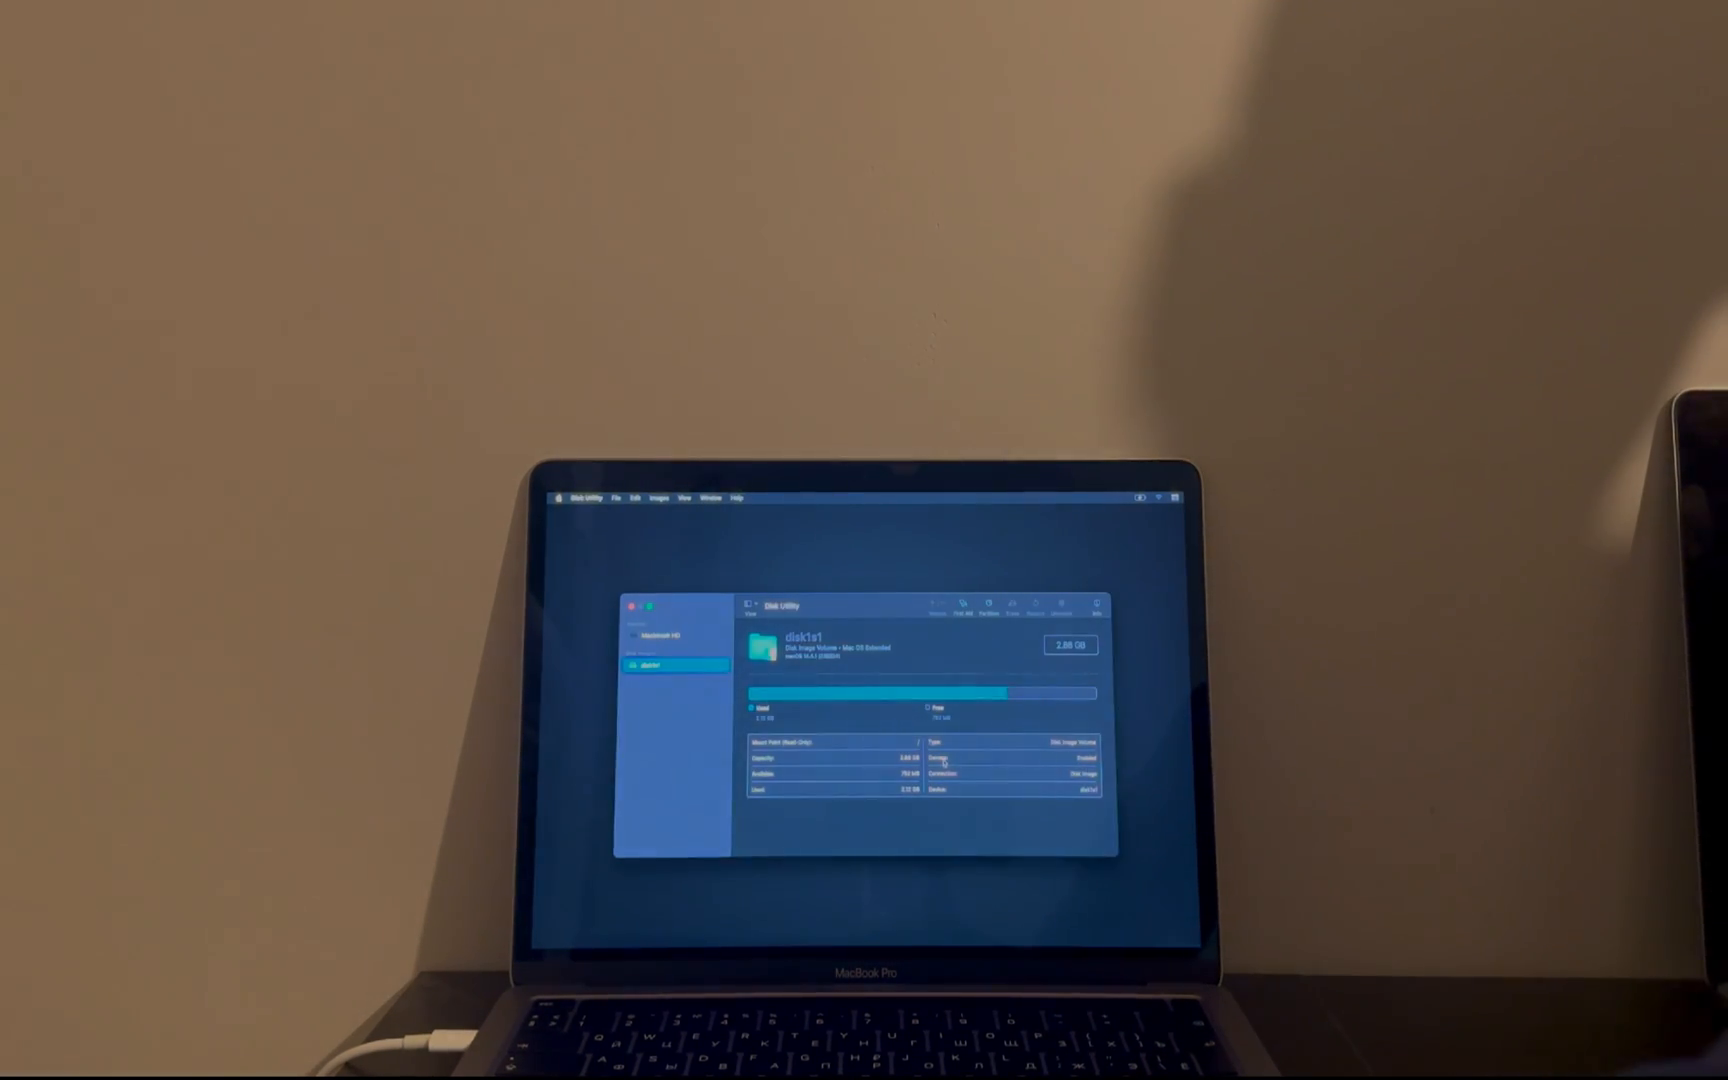
Erase the Macintosh HD volume as APFS and dismiss the completion report.
{"action": "left_click", "coordinate": [661, 636]}
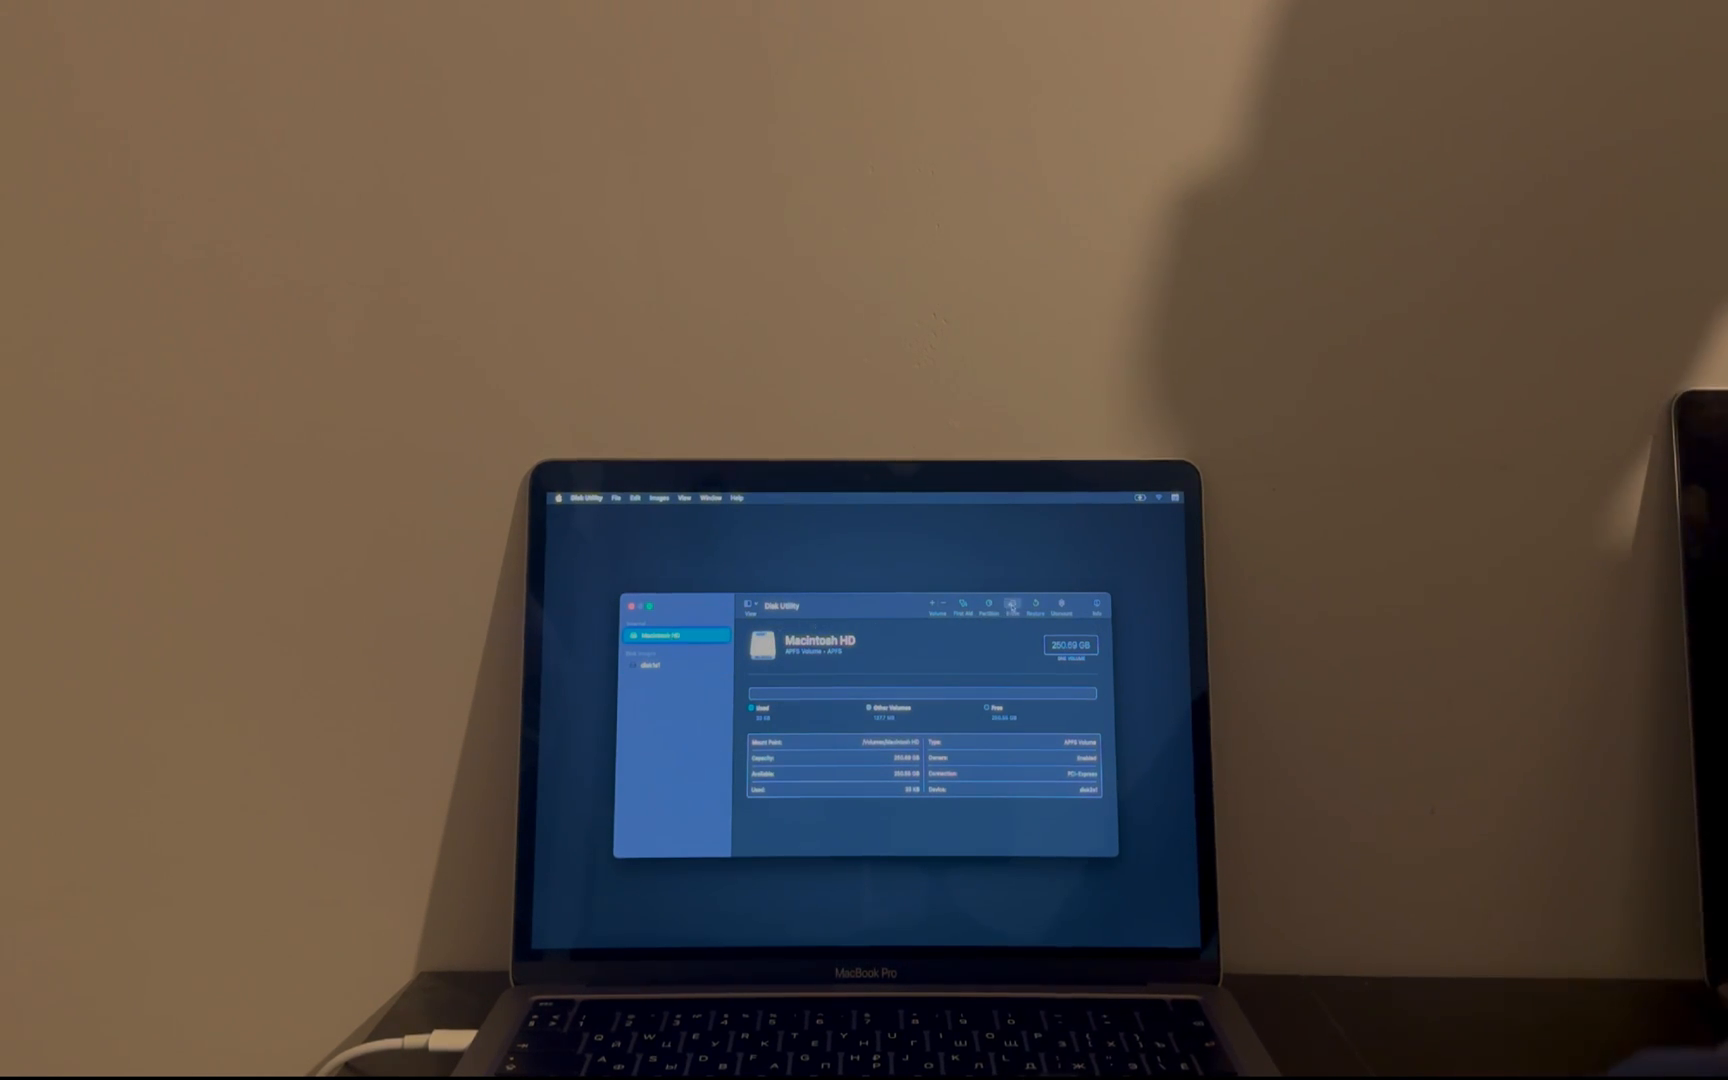
{"action": "left_click", "coordinate": [1011, 605]}
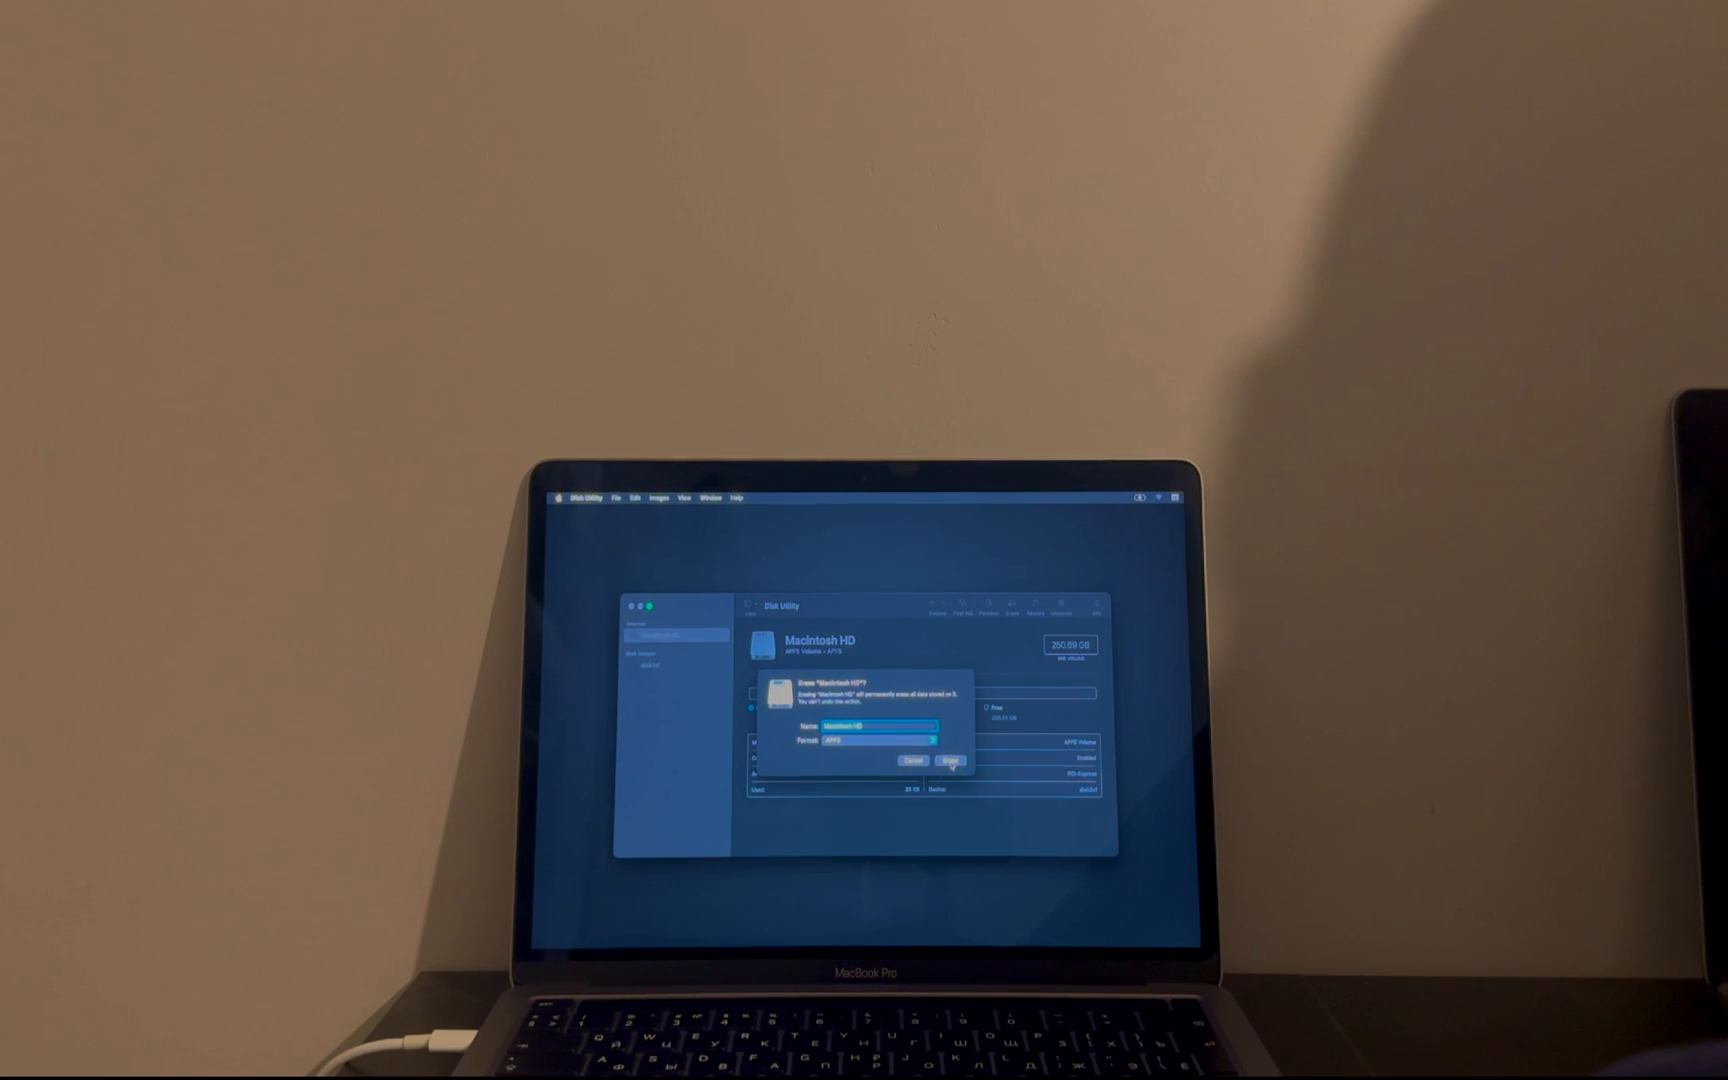
{"action": "left_click", "coordinate": [949, 760]}
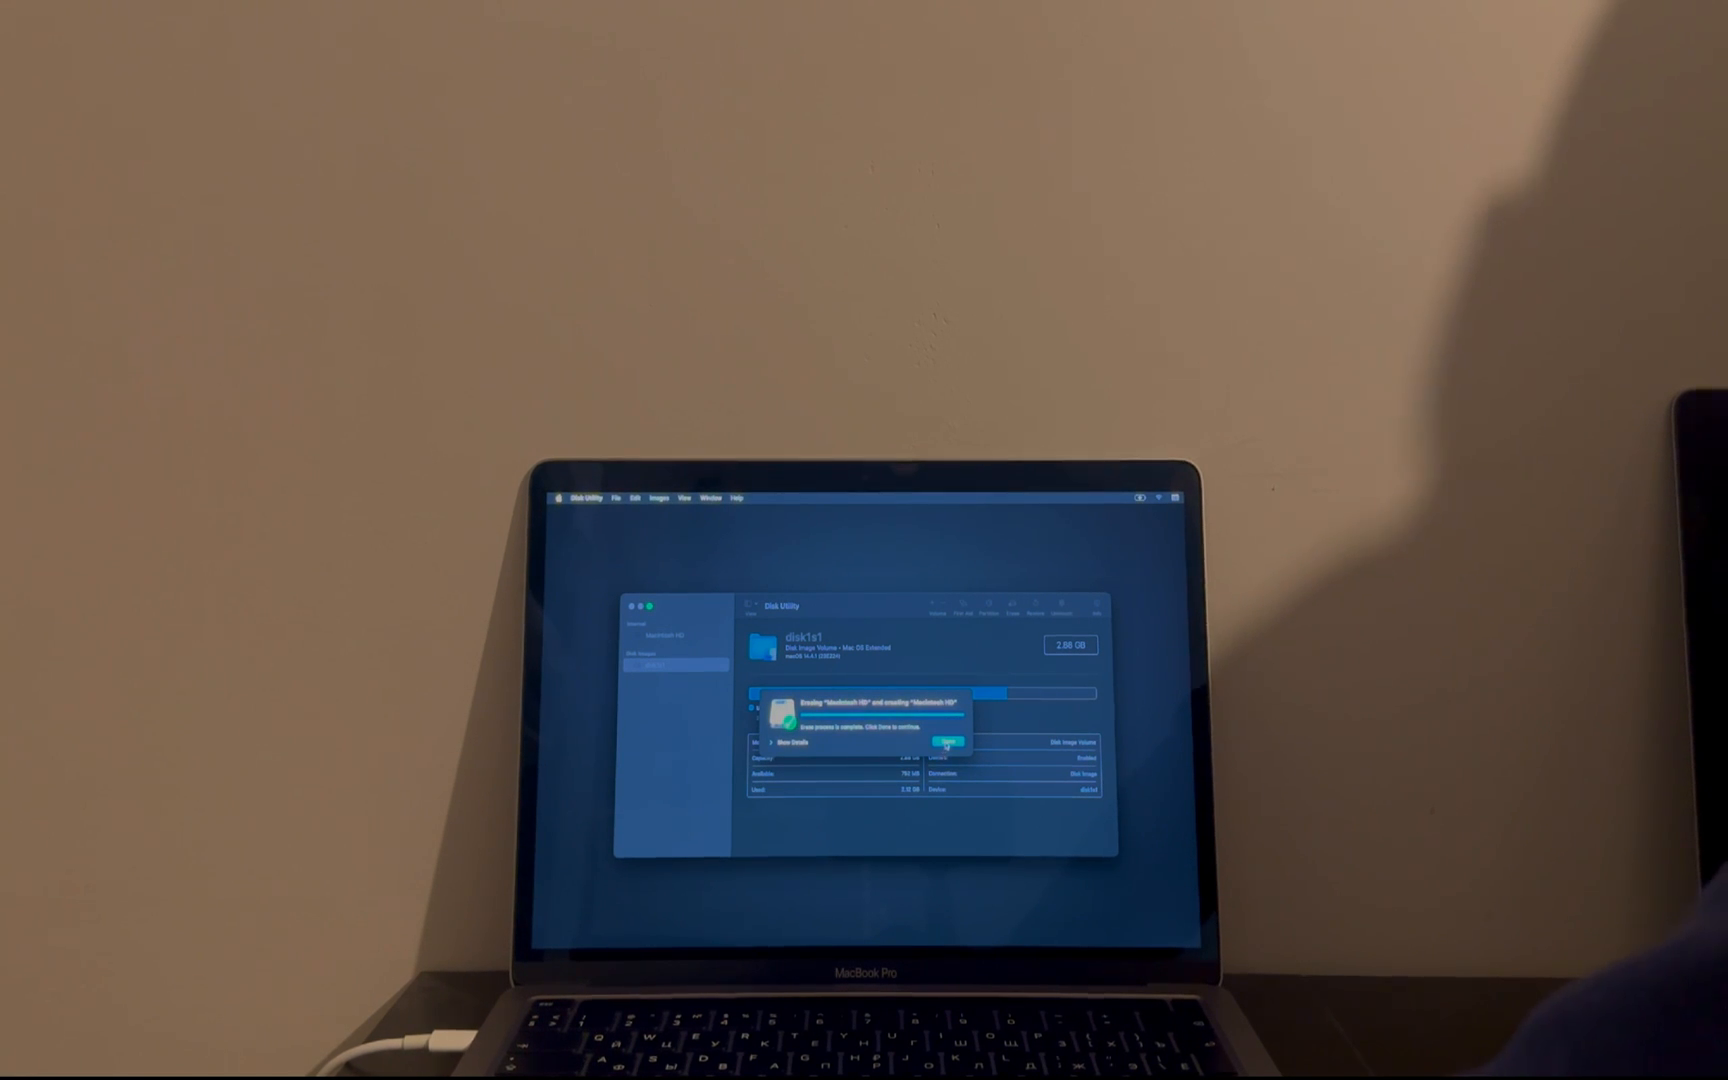
{"action": "left_click", "coordinate": [946, 741]}
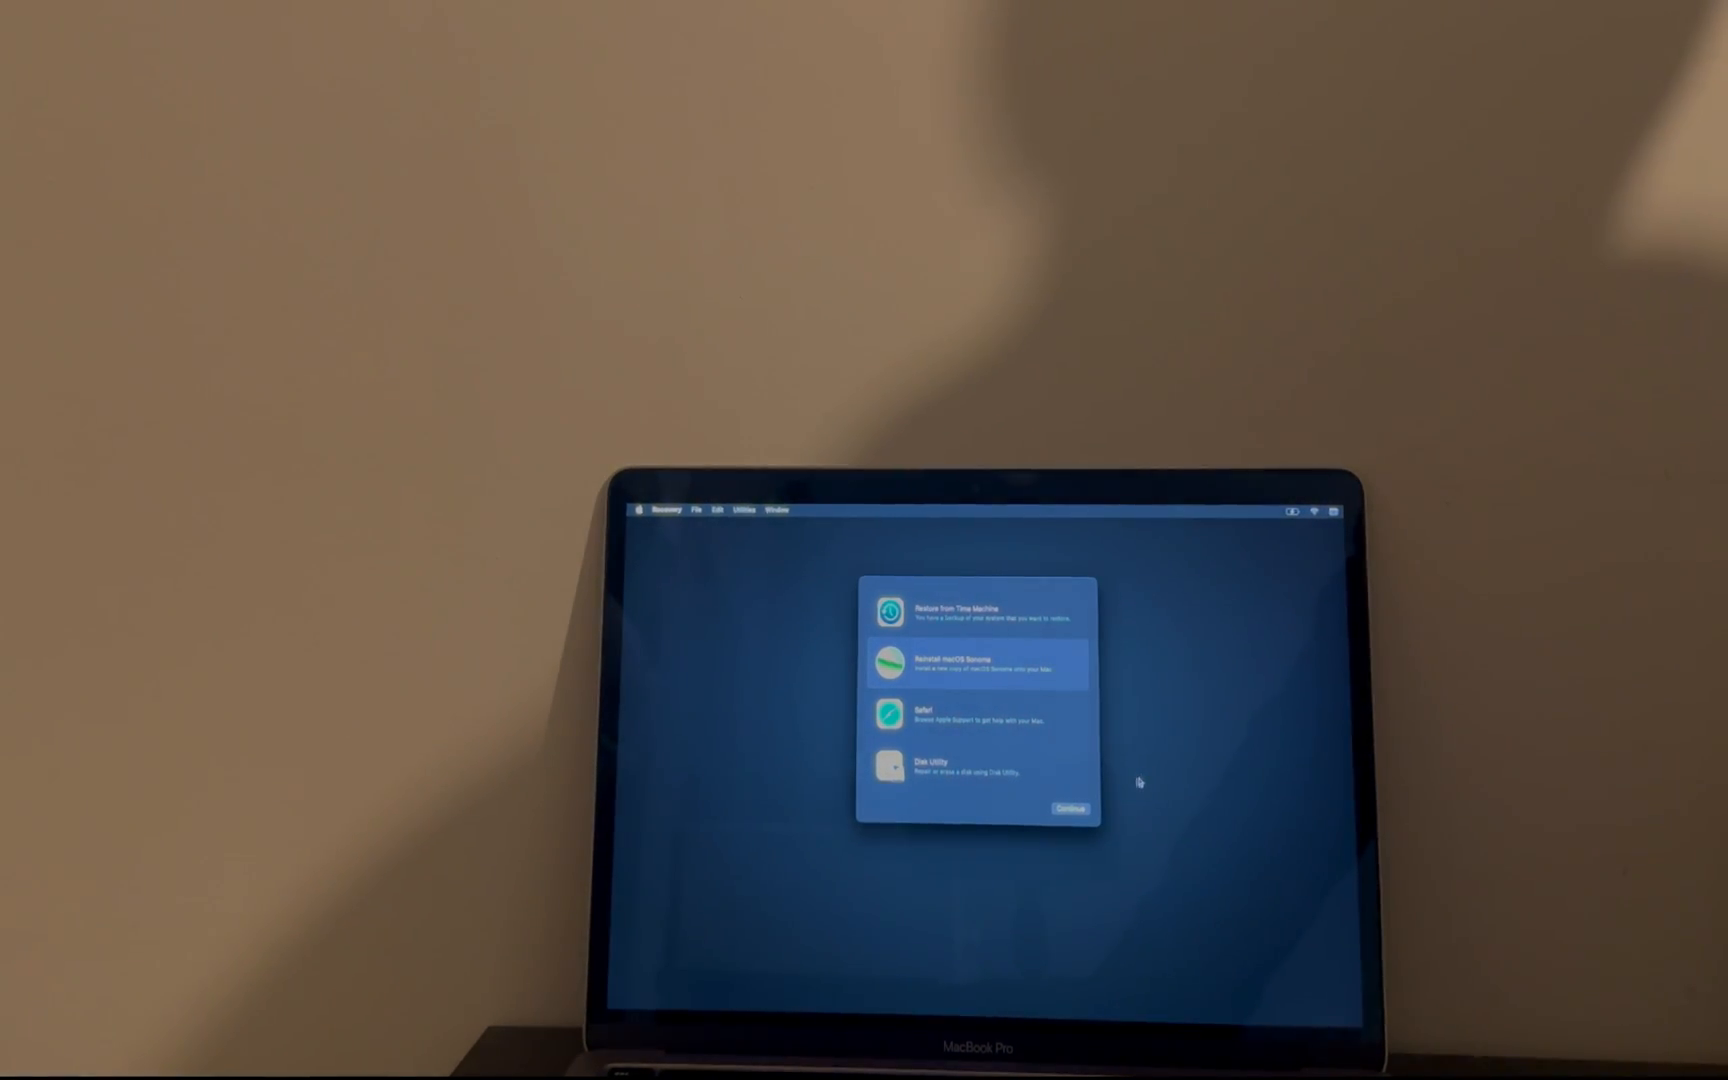
Reinstall macOS Sonoma, agree to the licence, and choose Macintosh HD as destination.
{"action": "left_click", "coordinate": [1067, 809]}
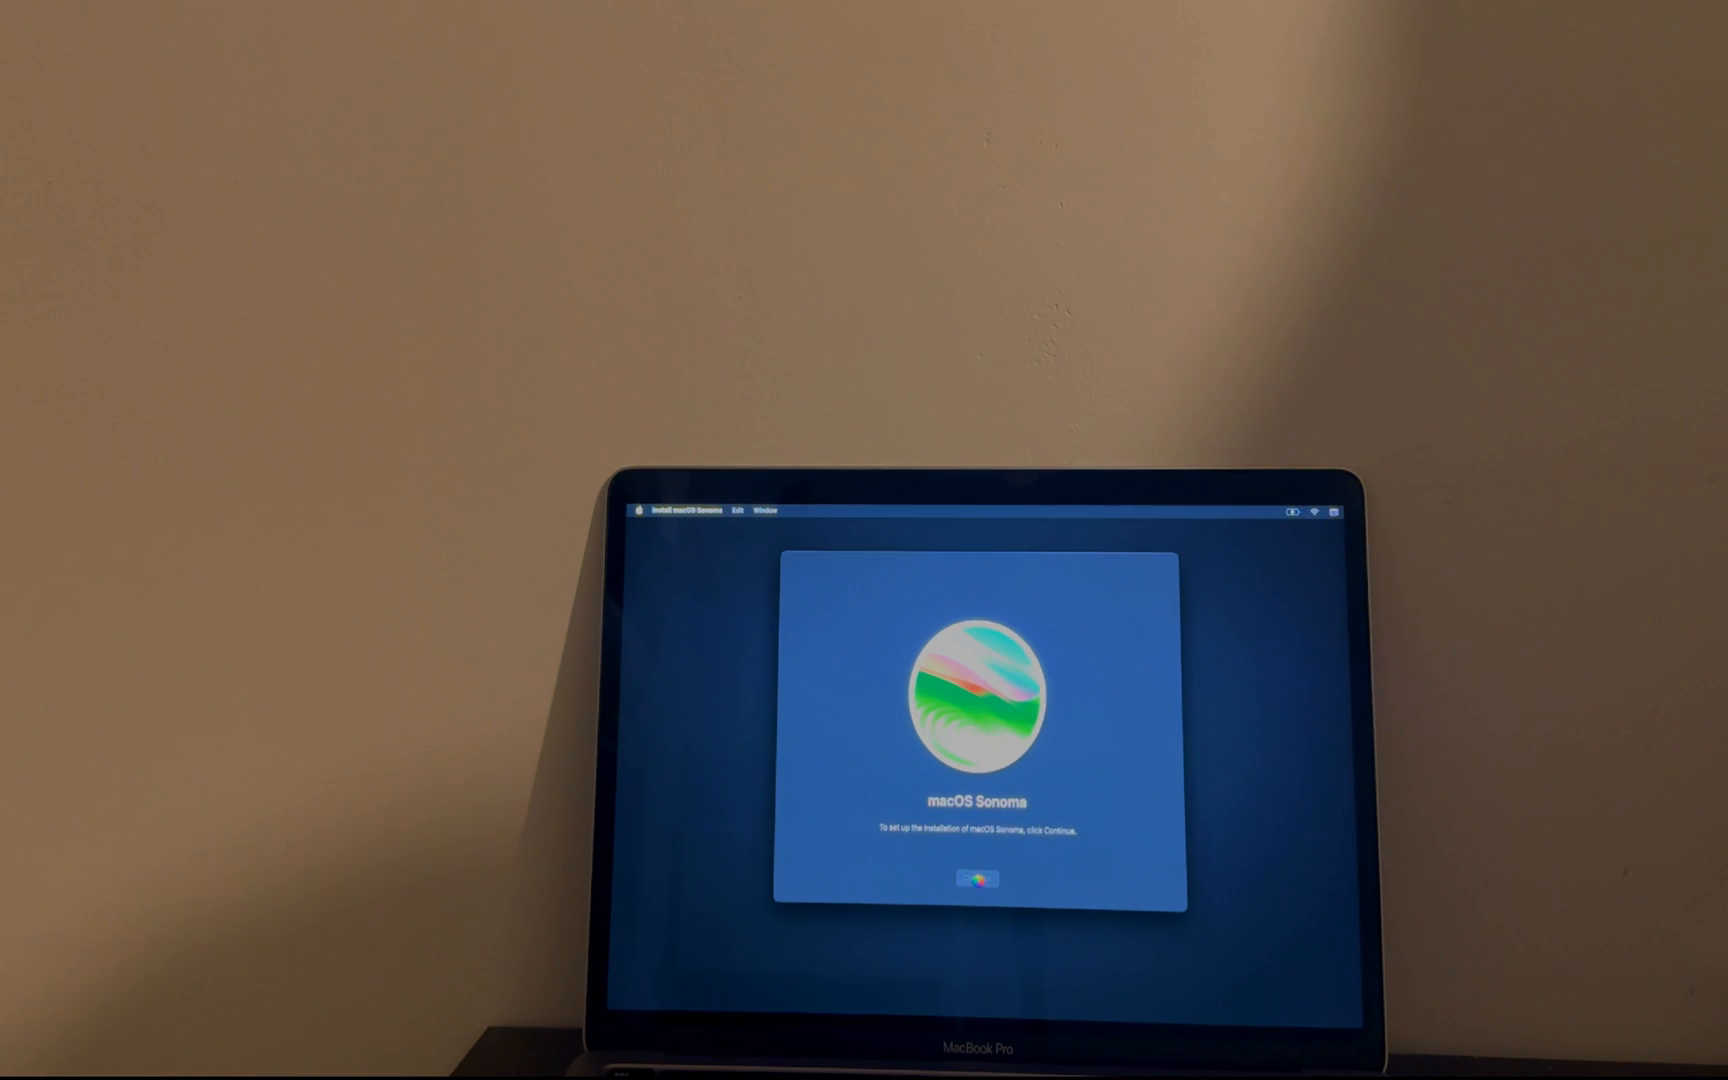
{"action": "left_click", "coordinate": [974, 878]}
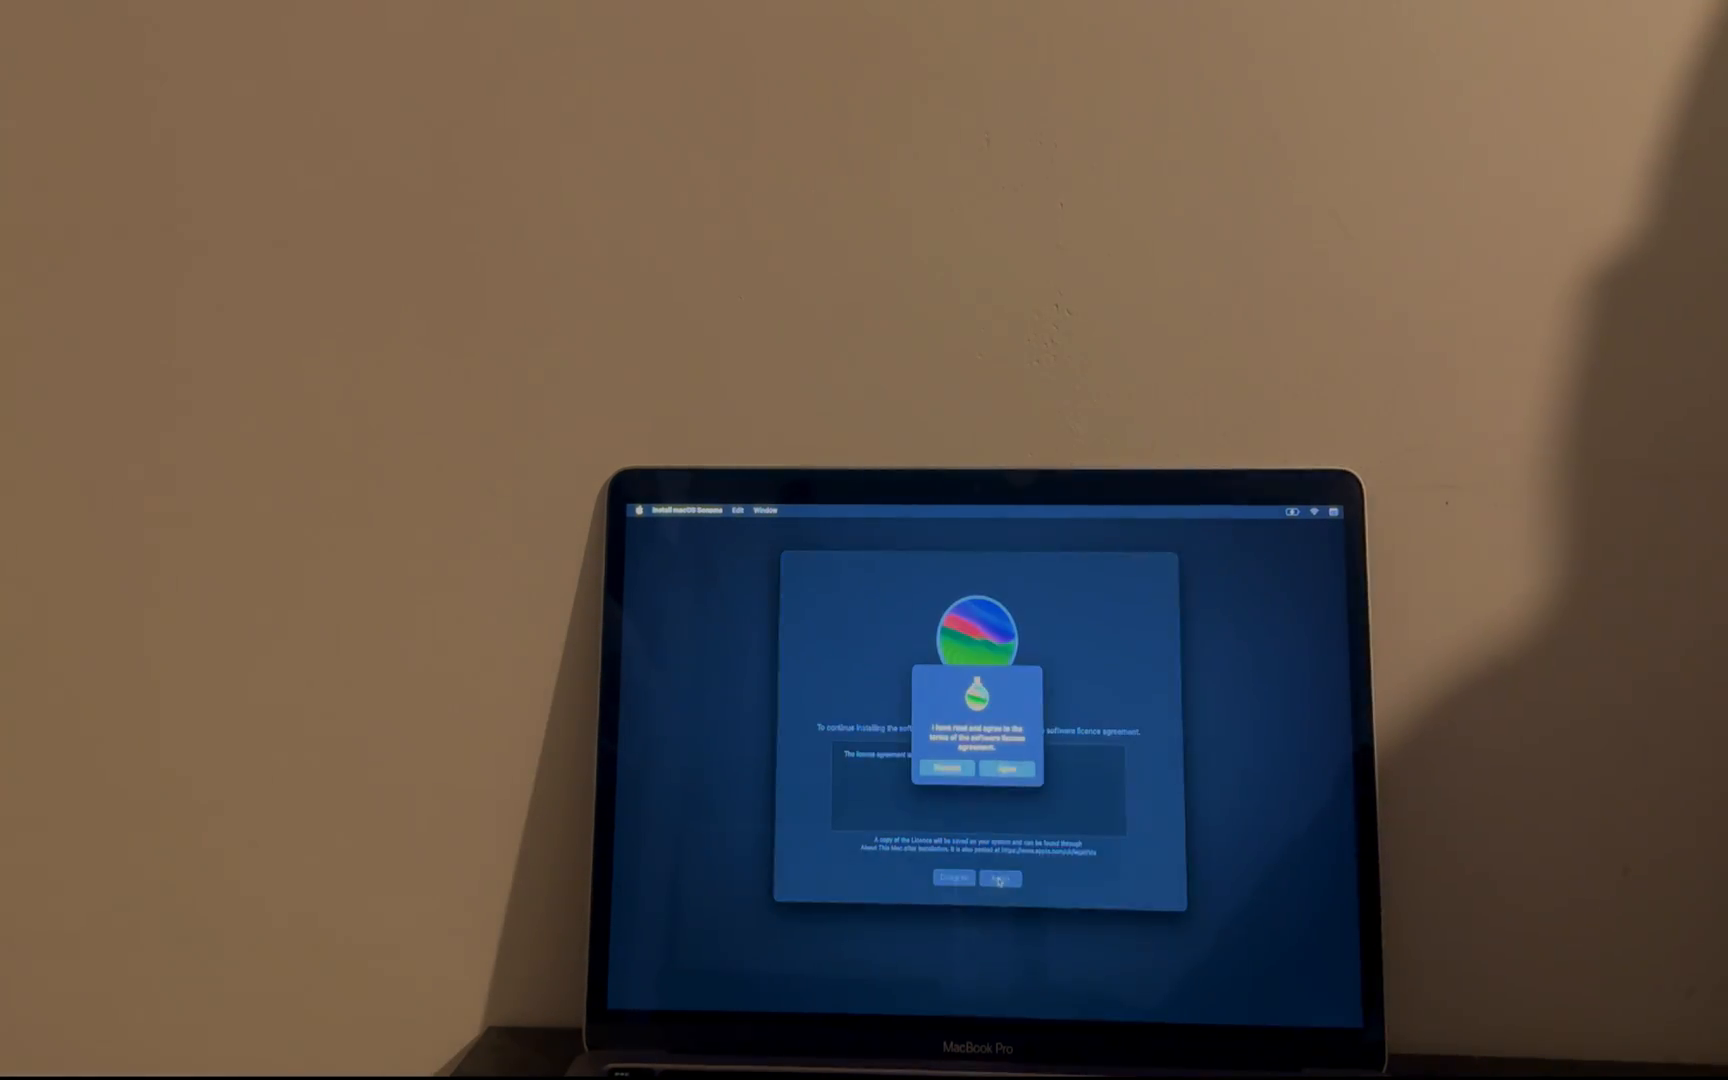
{"action": "left_click", "coordinate": [1003, 768]}
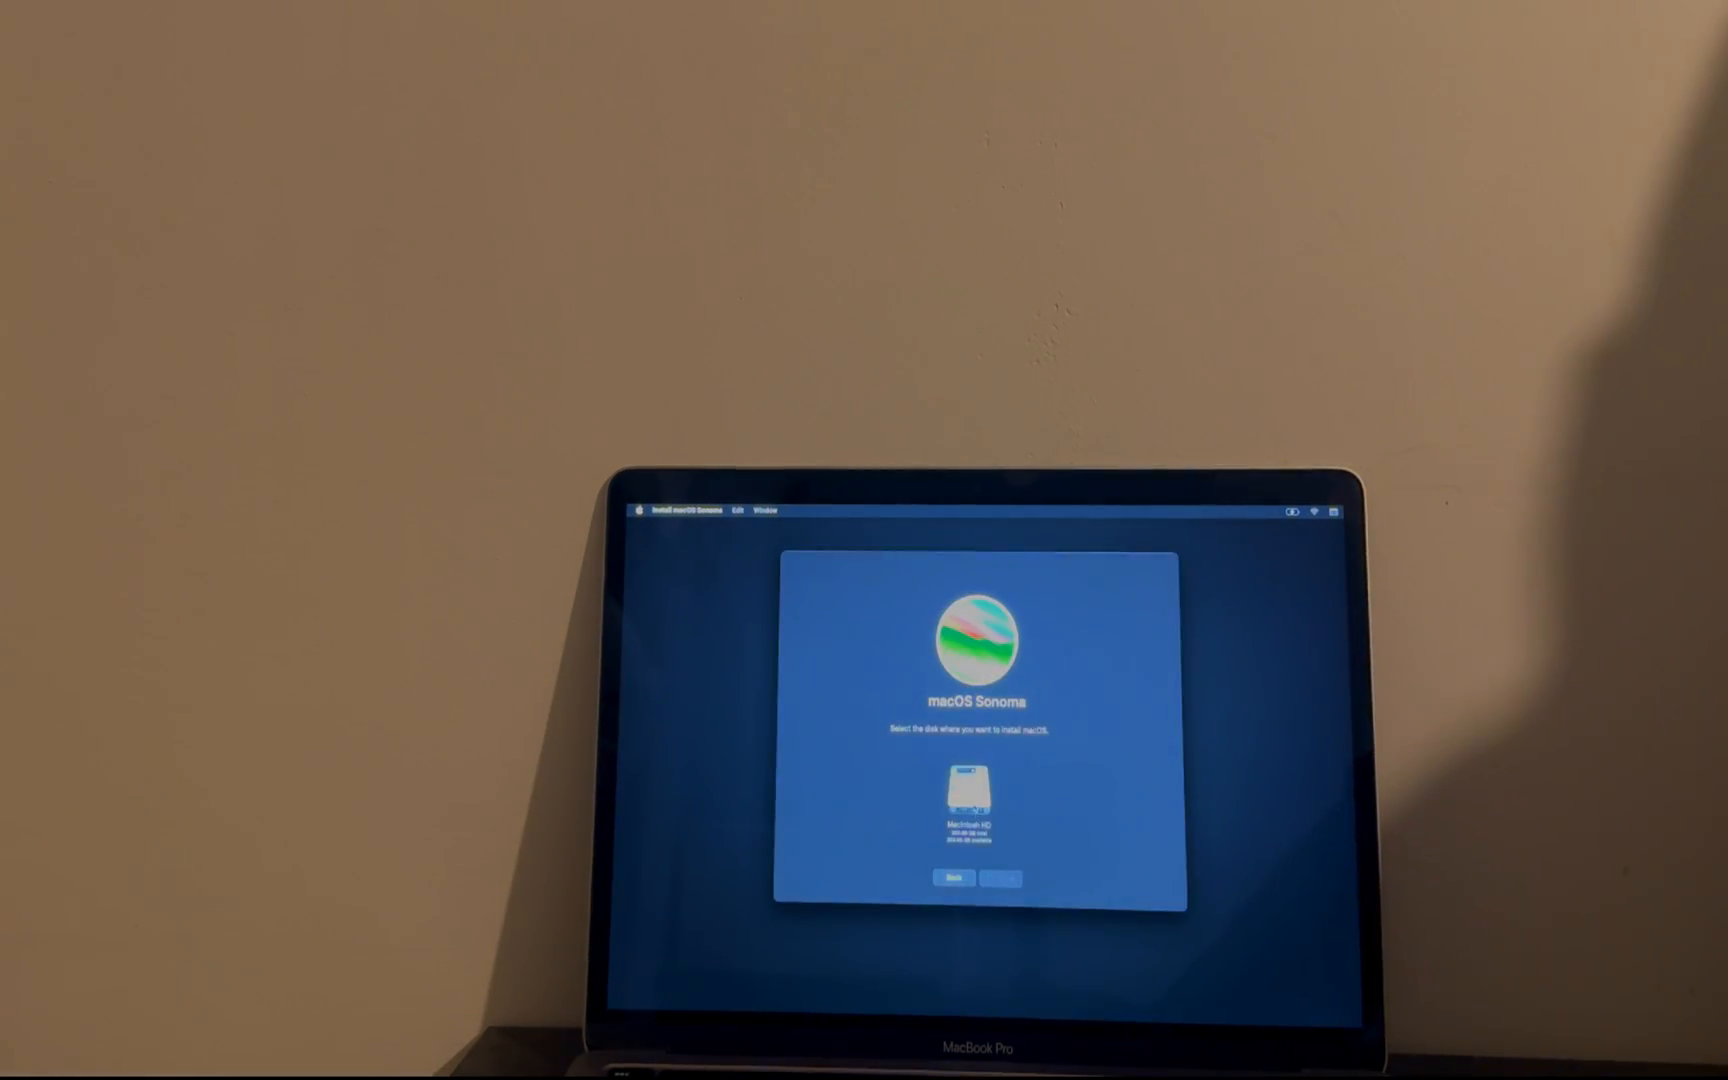
Install macOS Sonoma onto Macintosh HD and wait for the Accessibility screen.
{"action": "left_click", "coordinate": [997, 878]}
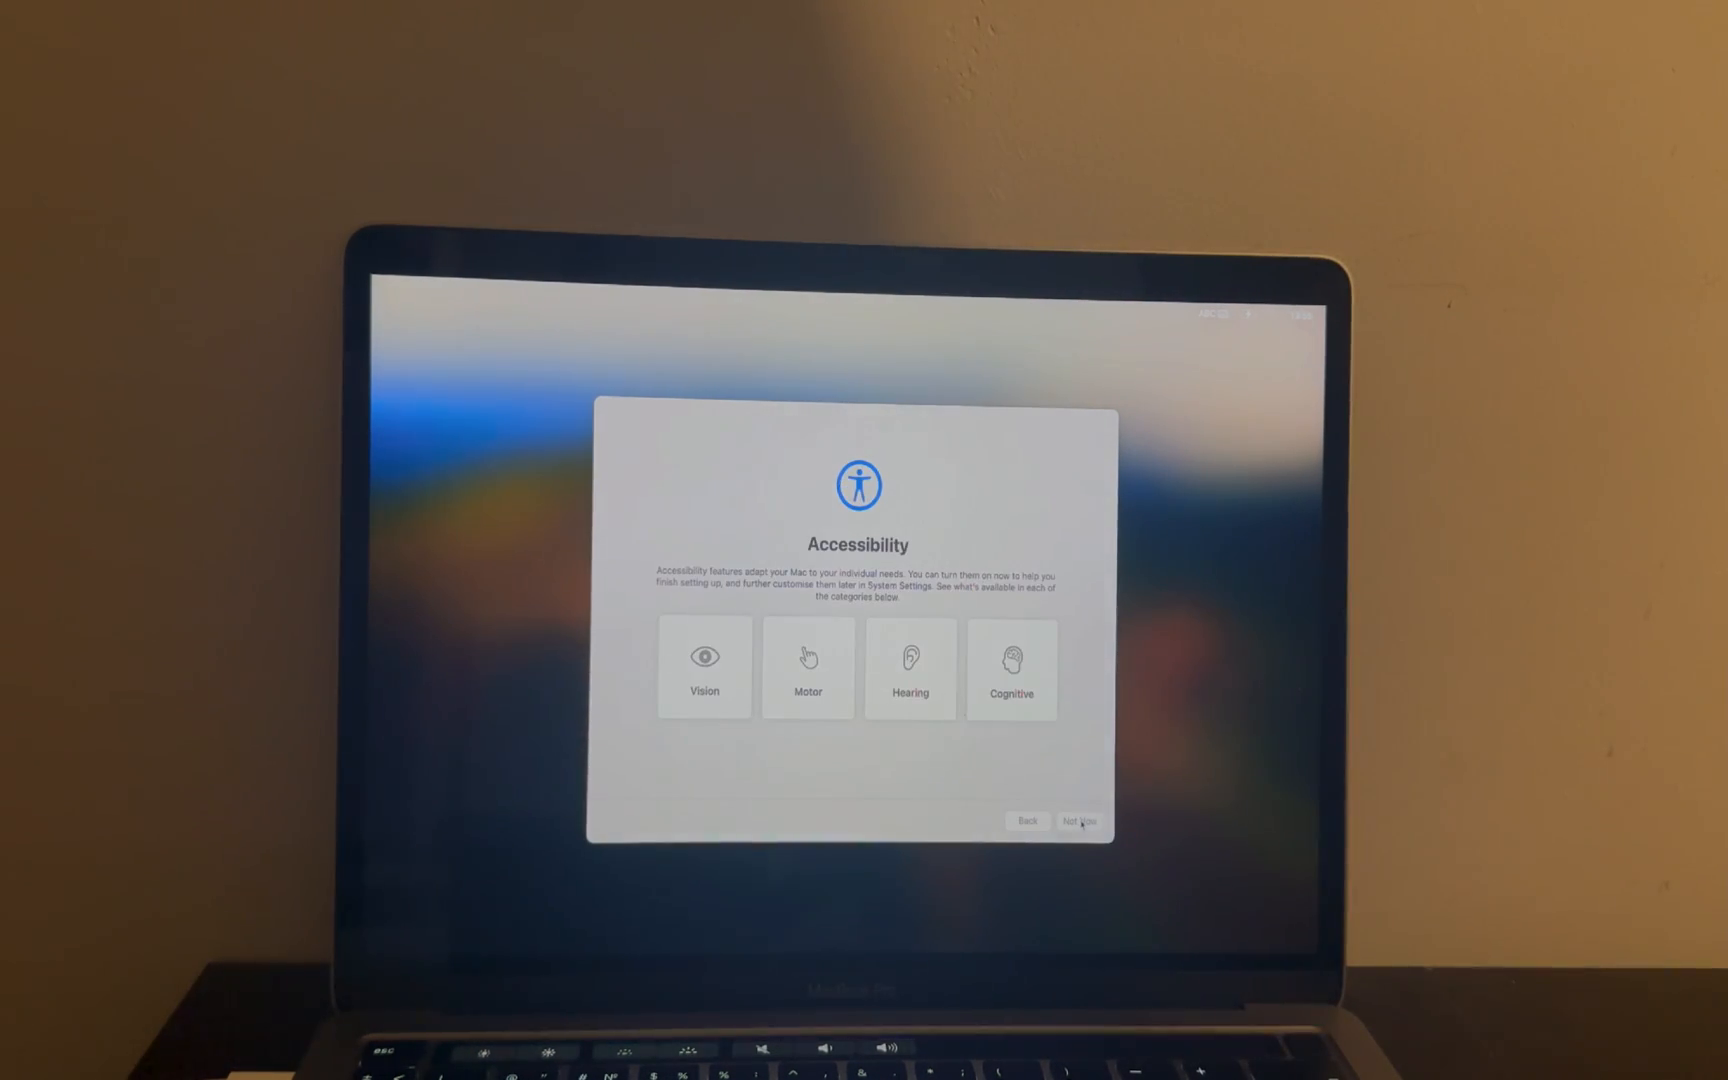
Skip the Accessibility options and the Wi-Fi network selection.
{"action": "left_click", "coordinate": [1081, 821]}
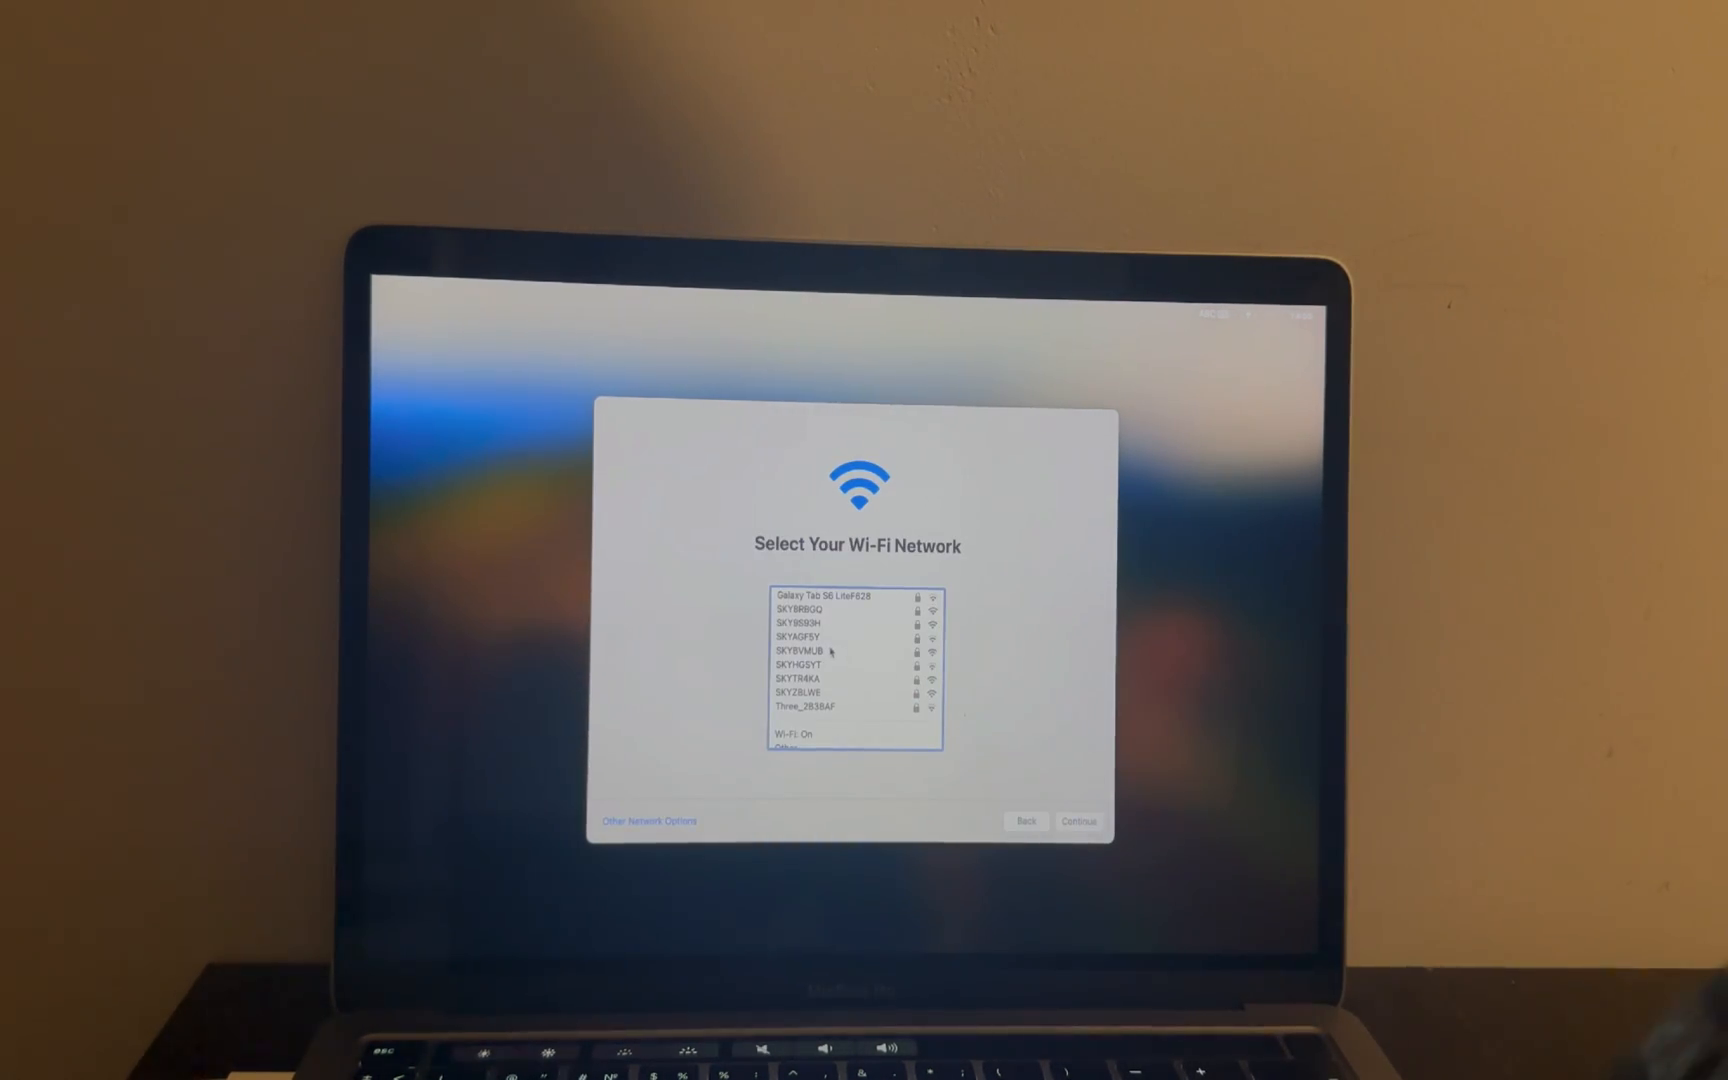
{"action": "left_click", "coordinate": [803, 623]}
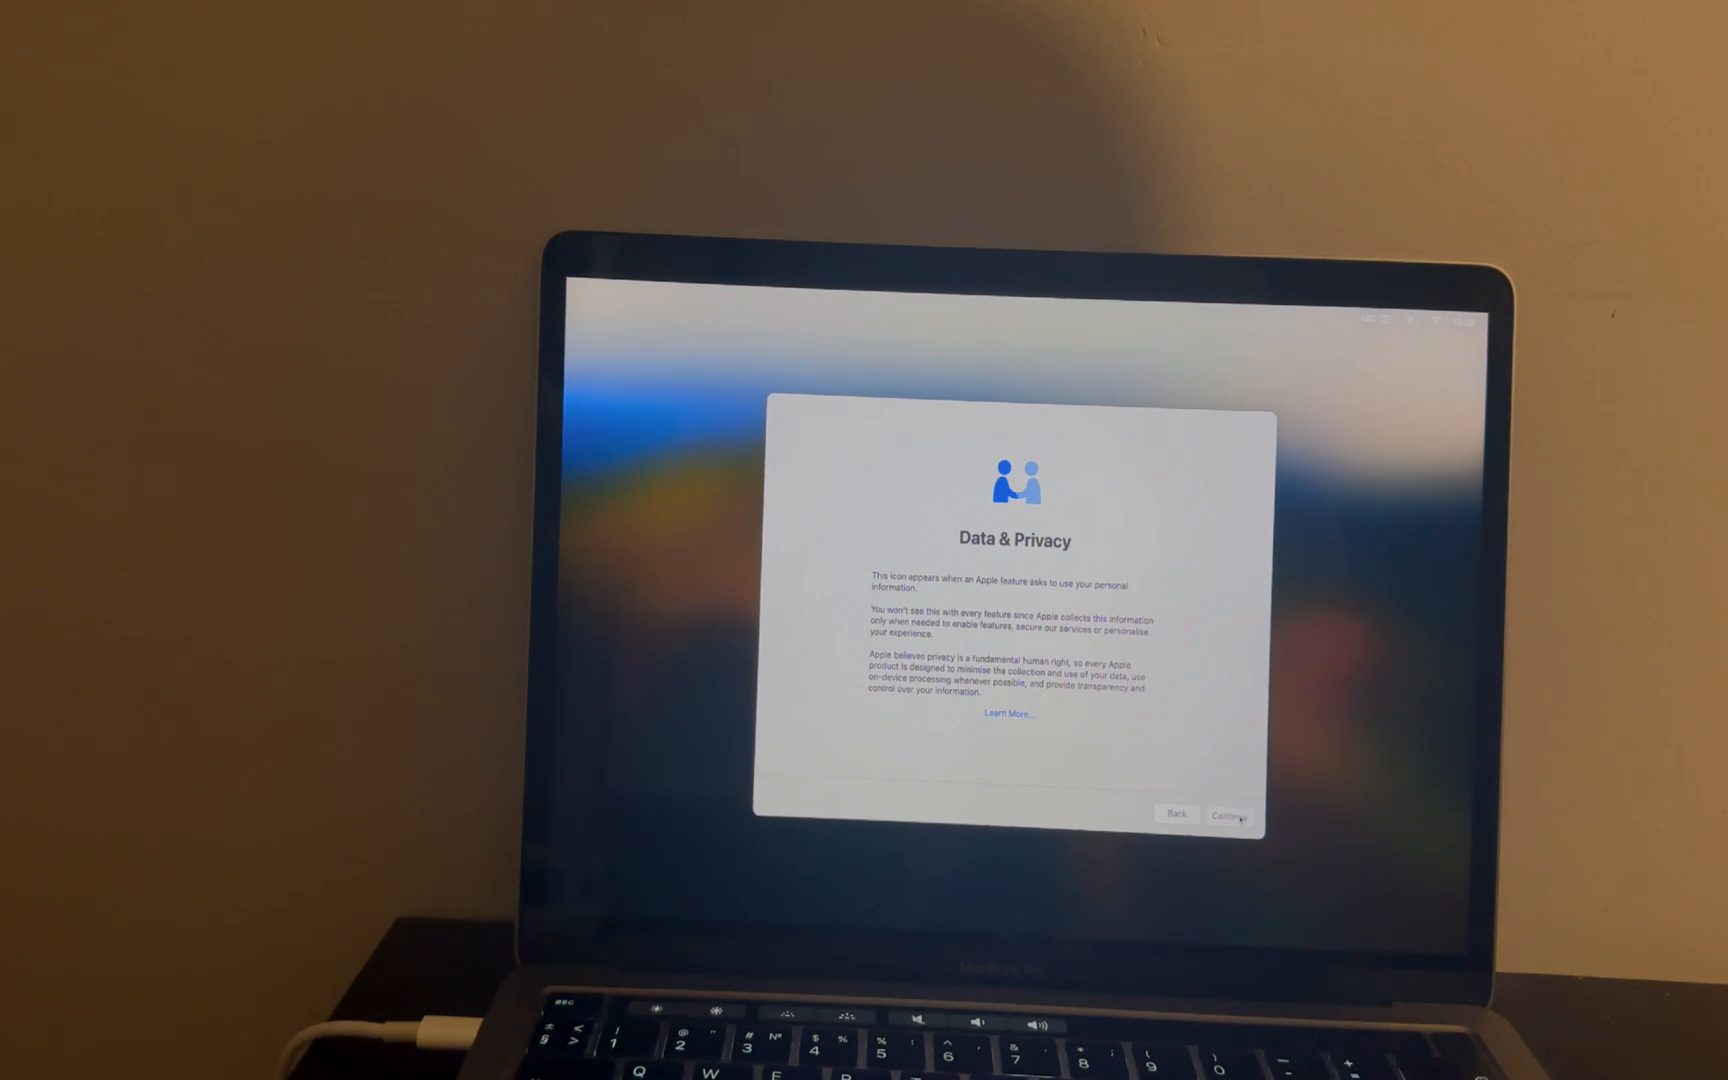
Pass Data & Privacy, skip Migration Assistant and Apple ID, and agree to the terms.
{"action": "left_click", "coordinate": [1228, 816]}
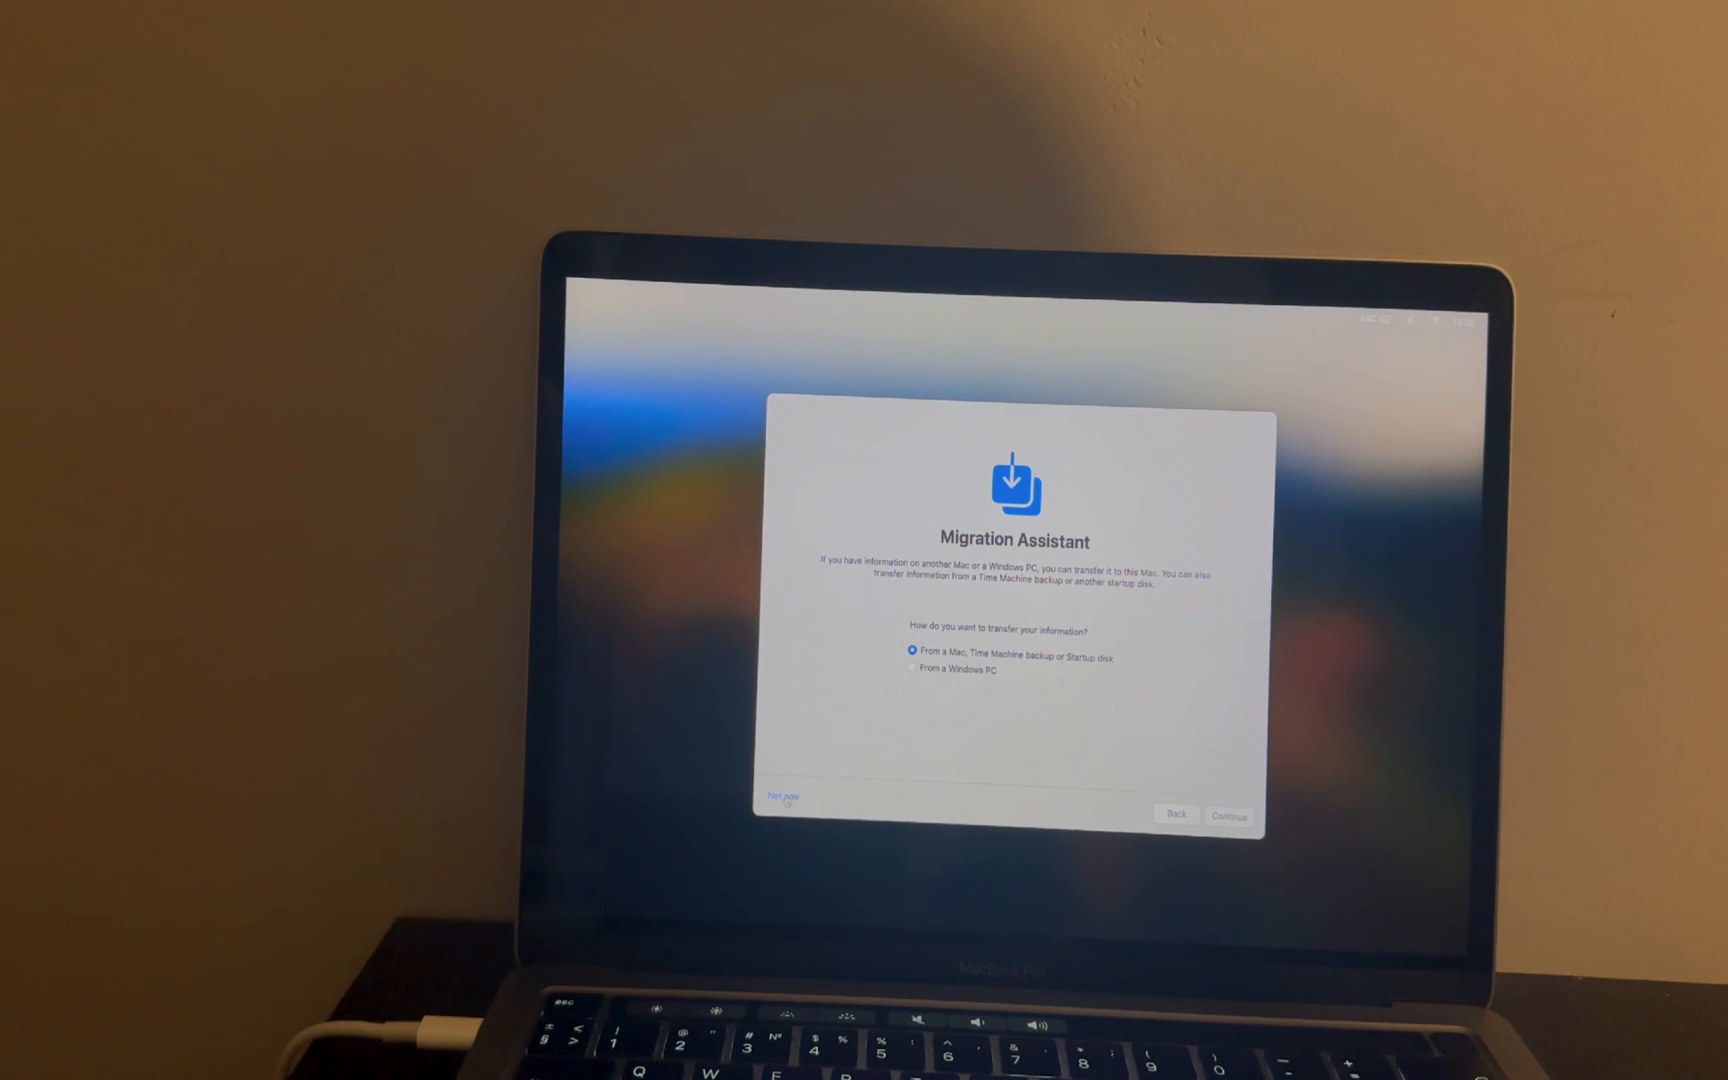
{"action": "left_click", "coordinate": [1228, 814]}
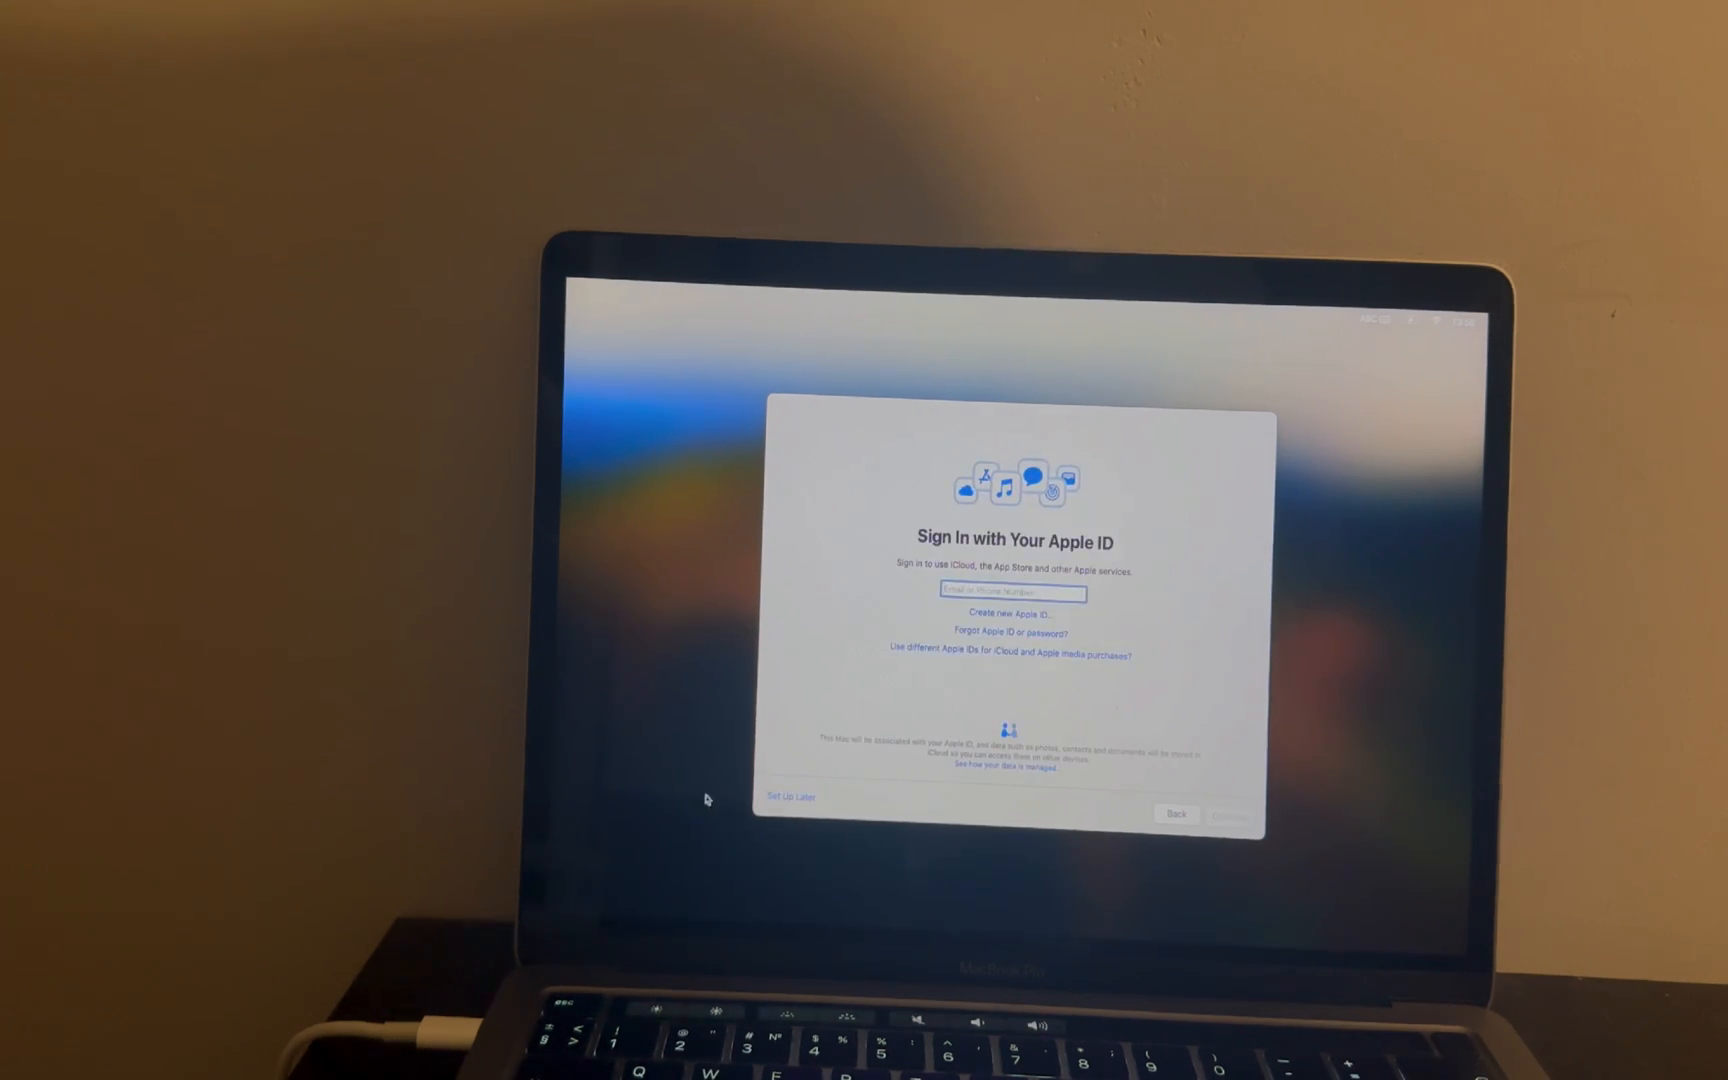
{"action": "left_click", "coordinate": [785, 796]}
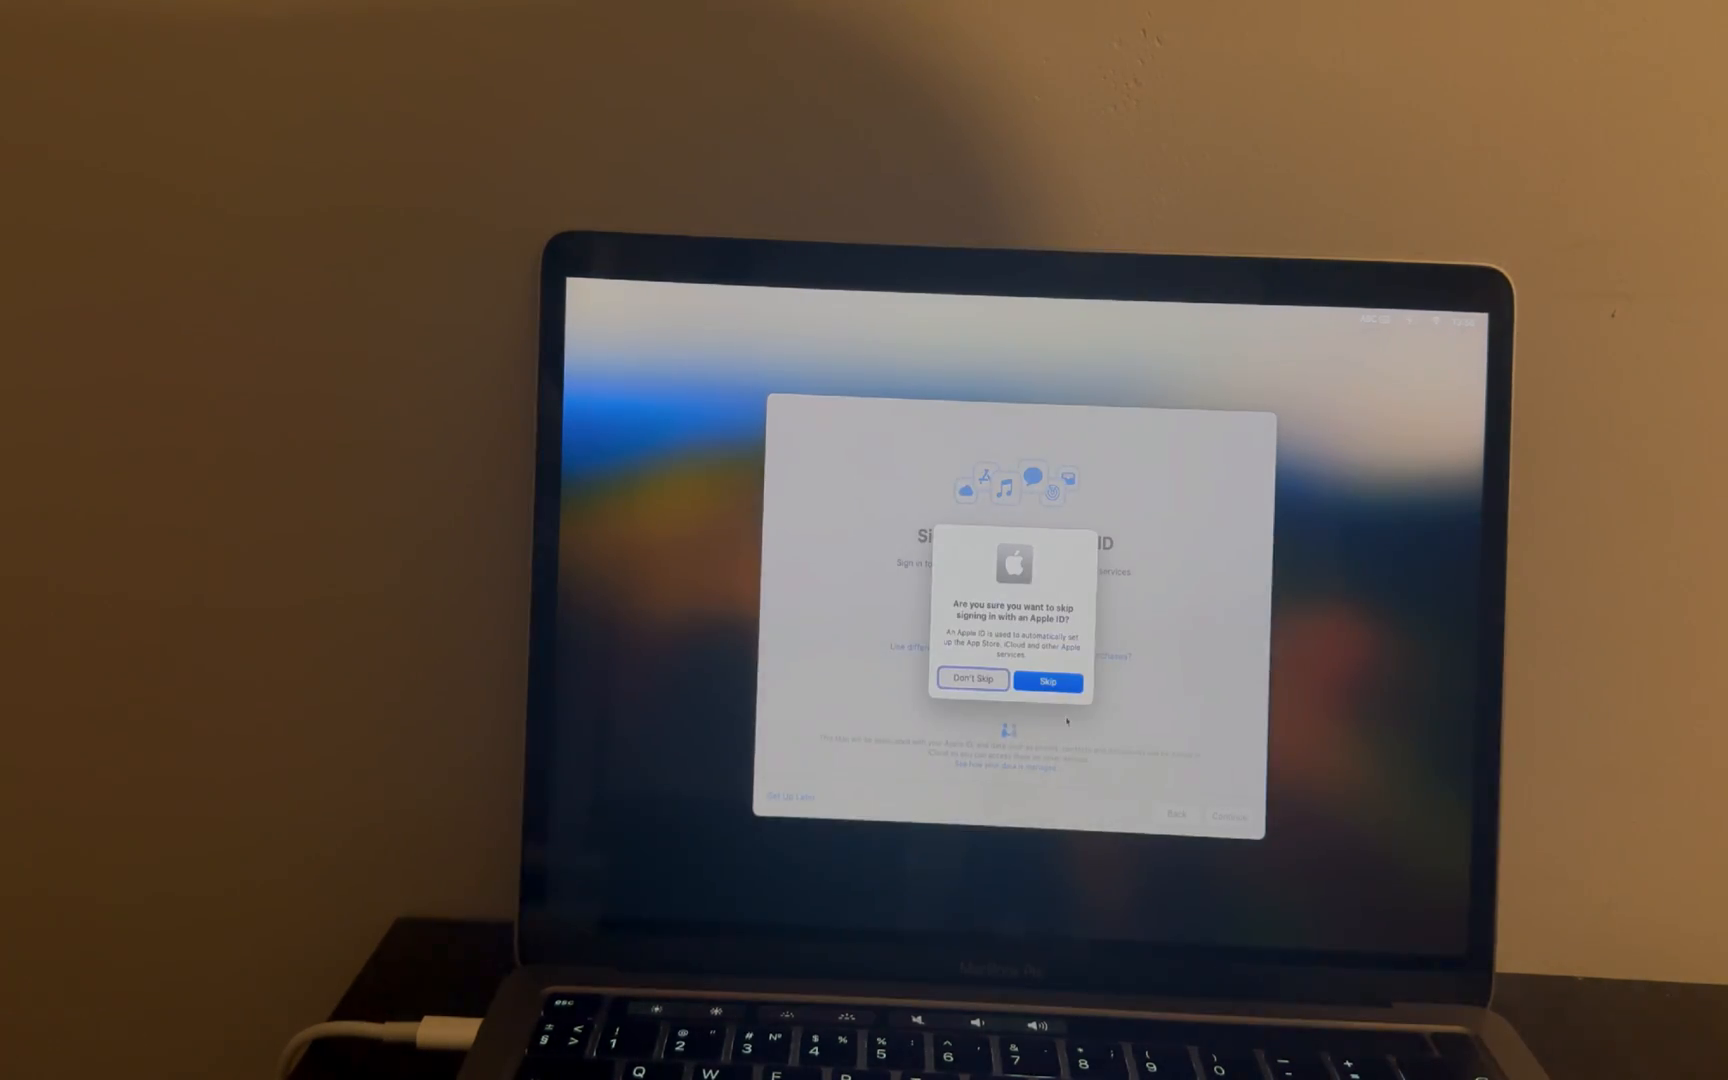
{"action": "left_click", "coordinate": [1048, 680]}
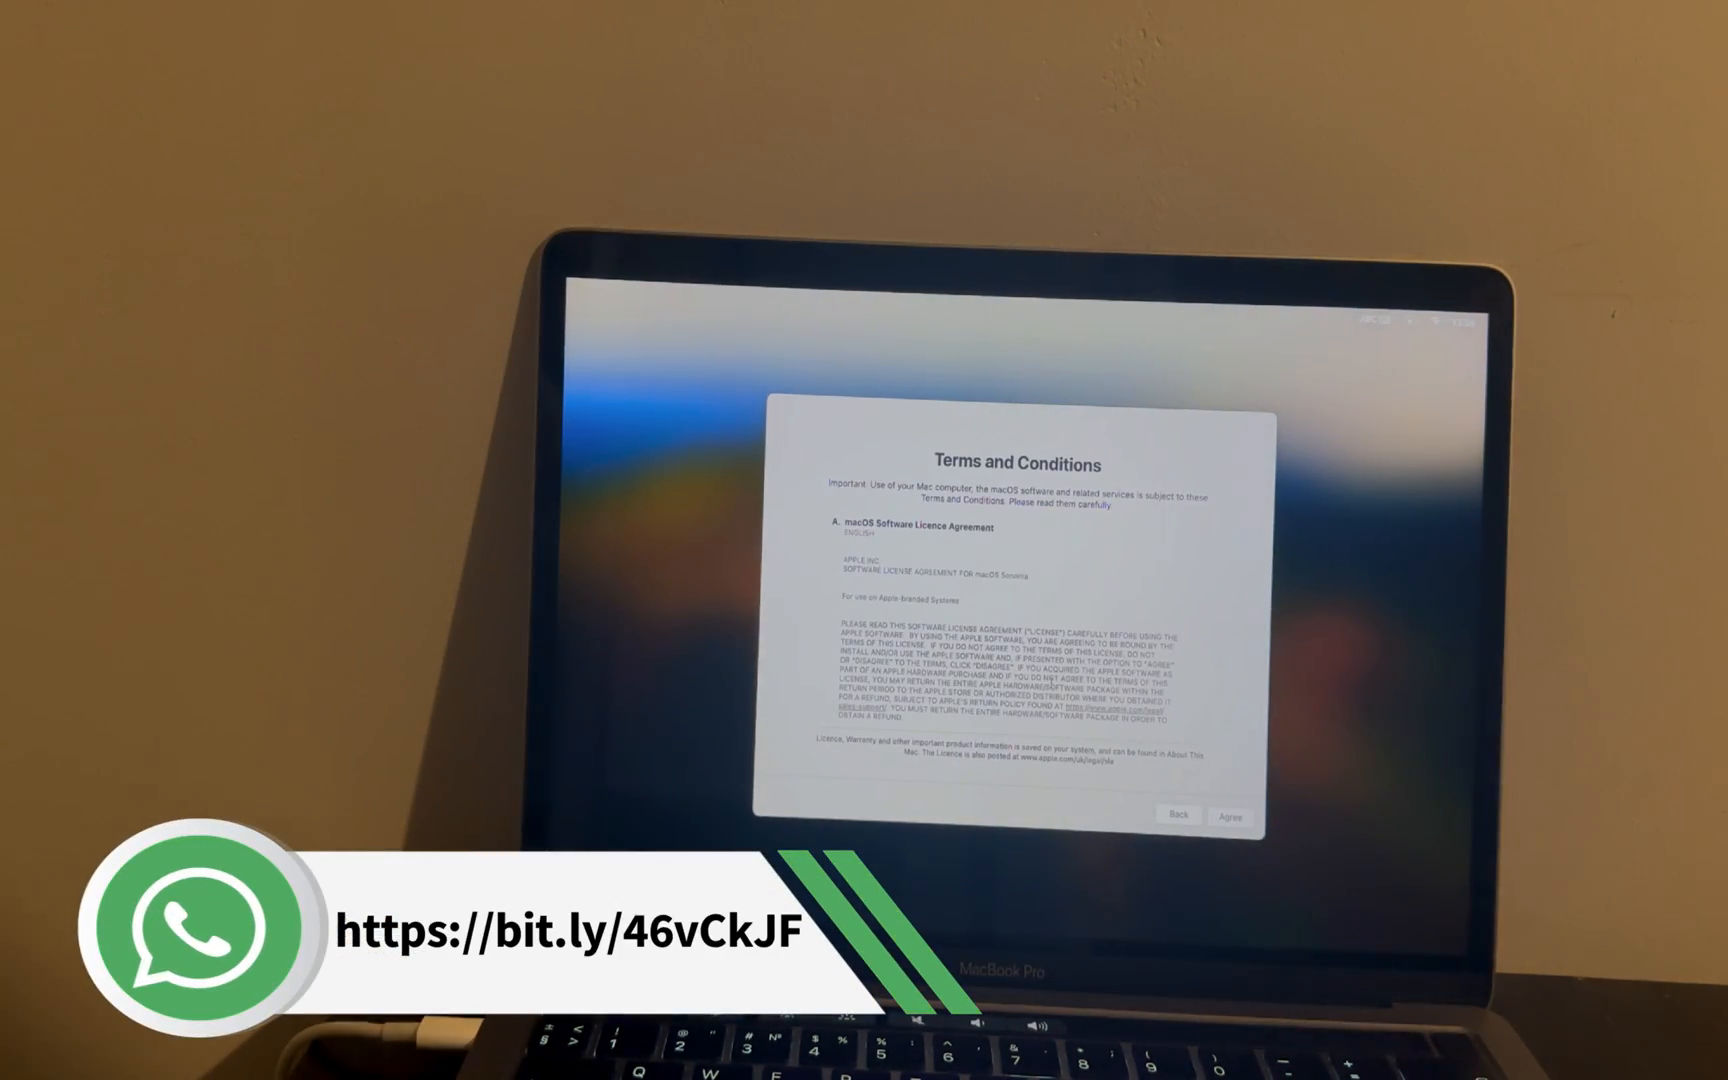
{"action": "left_click", "coordinate": [1230, 816]}
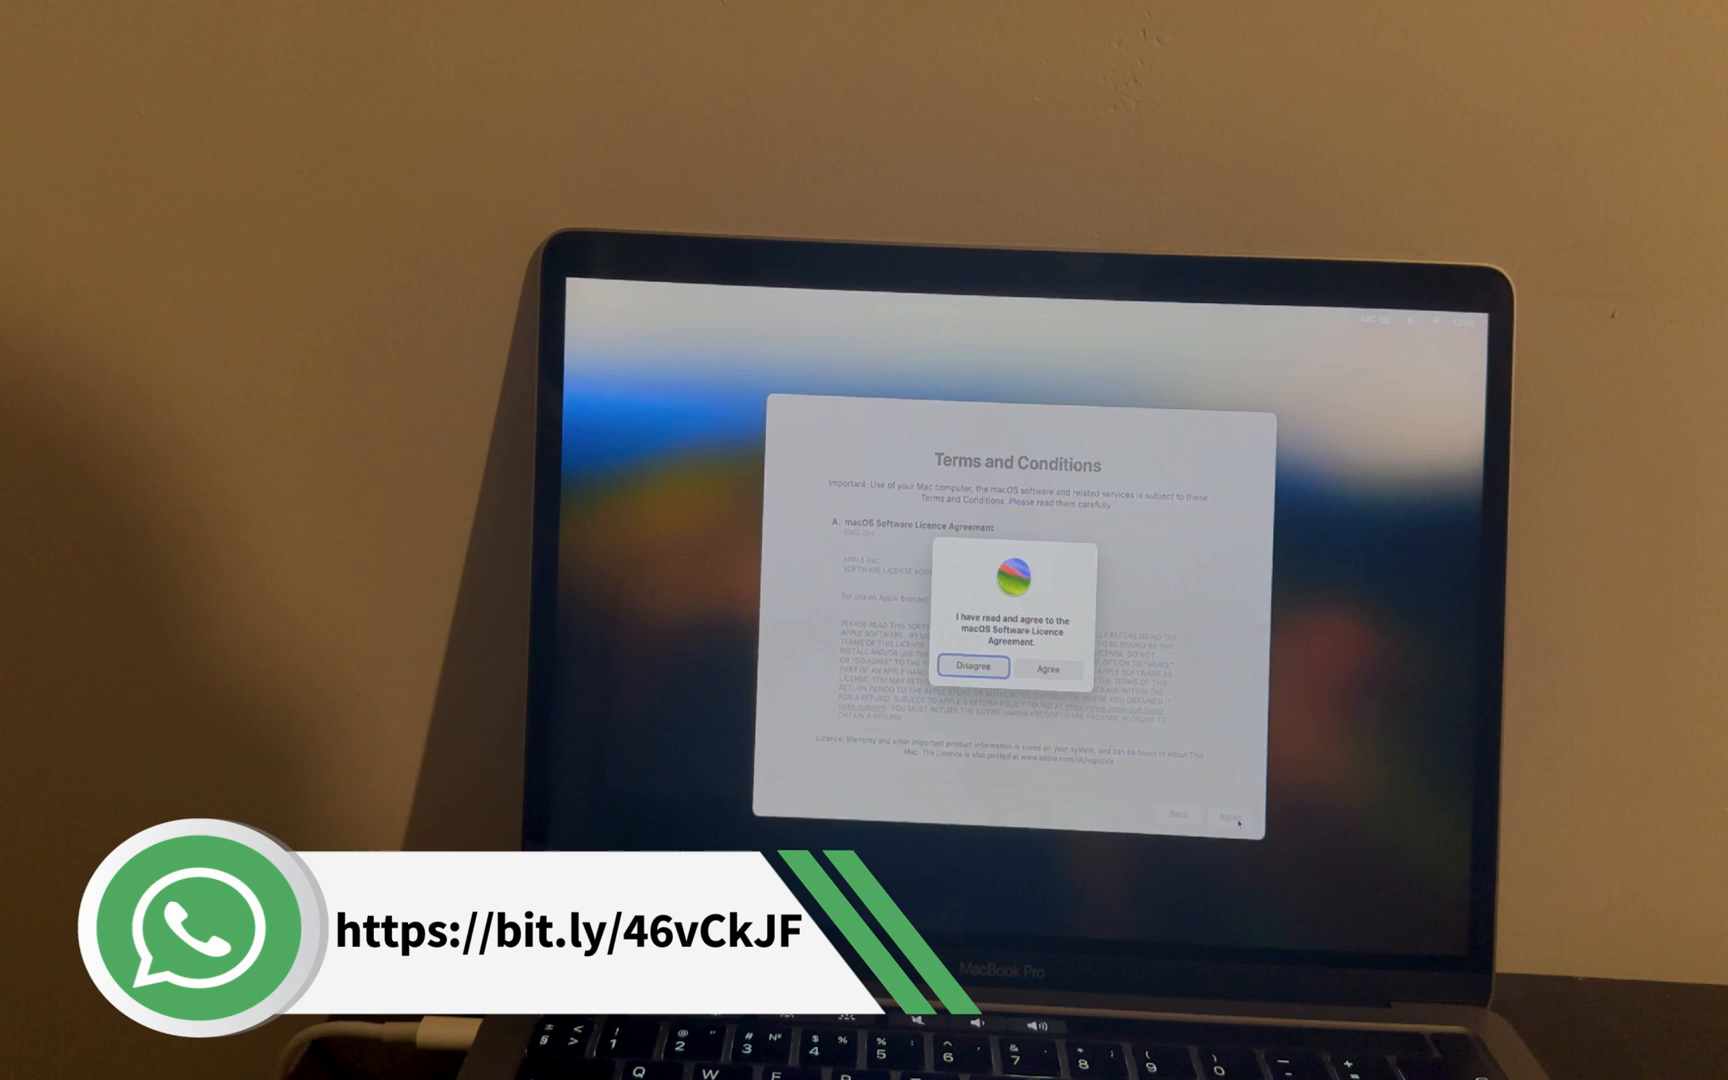
{"action": "left_click", "coordinate": [1048, 668]}
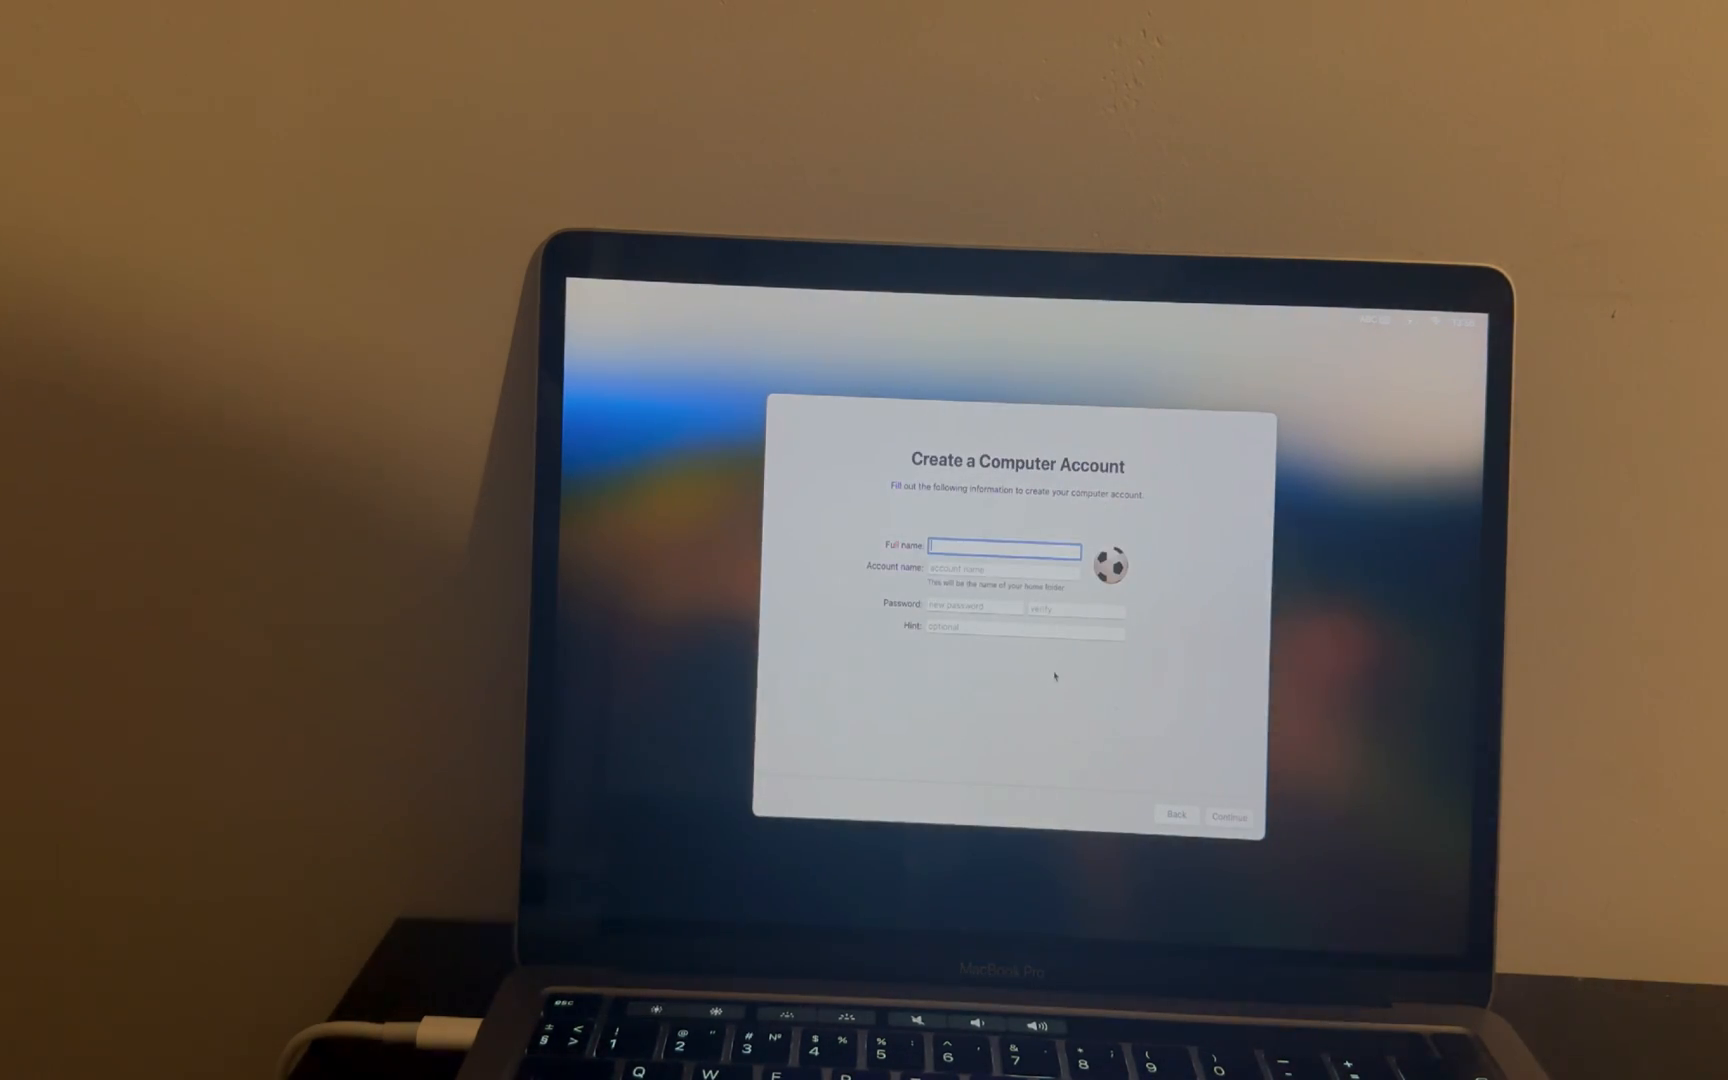
Fill in the Create a Computer Account form and continue.
{"action": "type", "text": "j"}
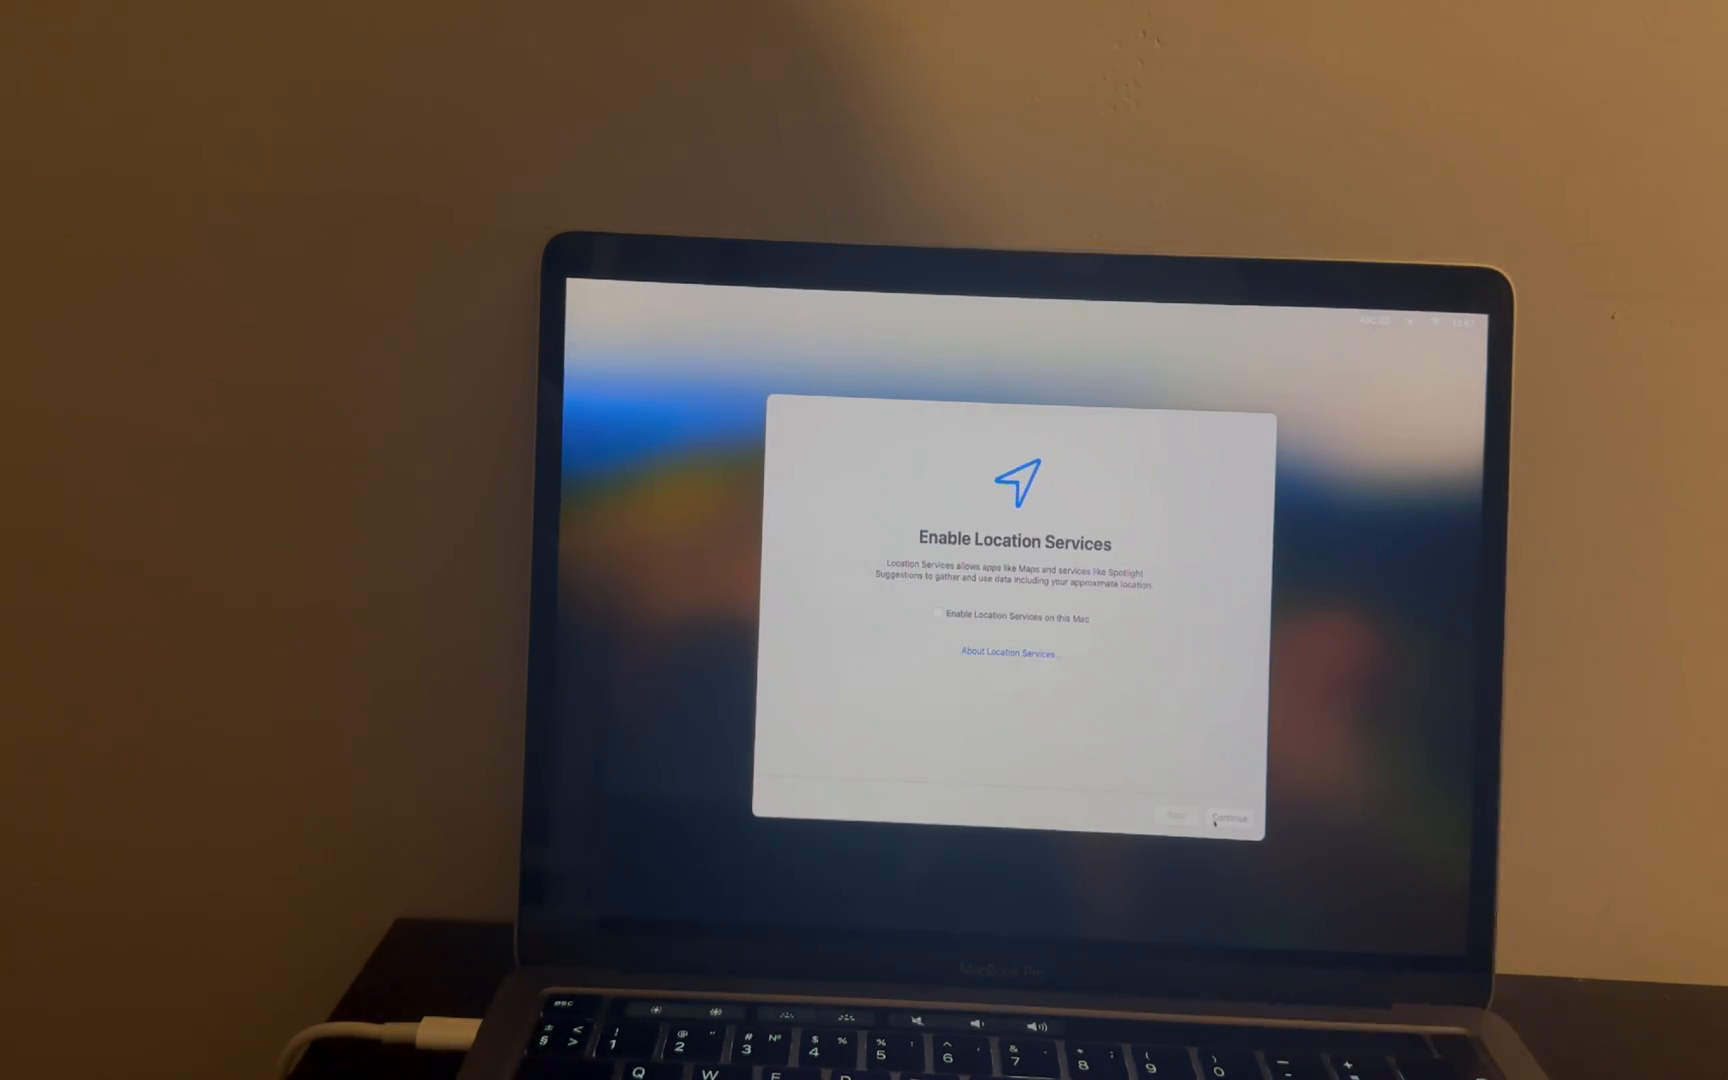
Leave Location Services off and accept the suggested time zone.
{"action": "left_click", "coordinate": [1229, 816]}
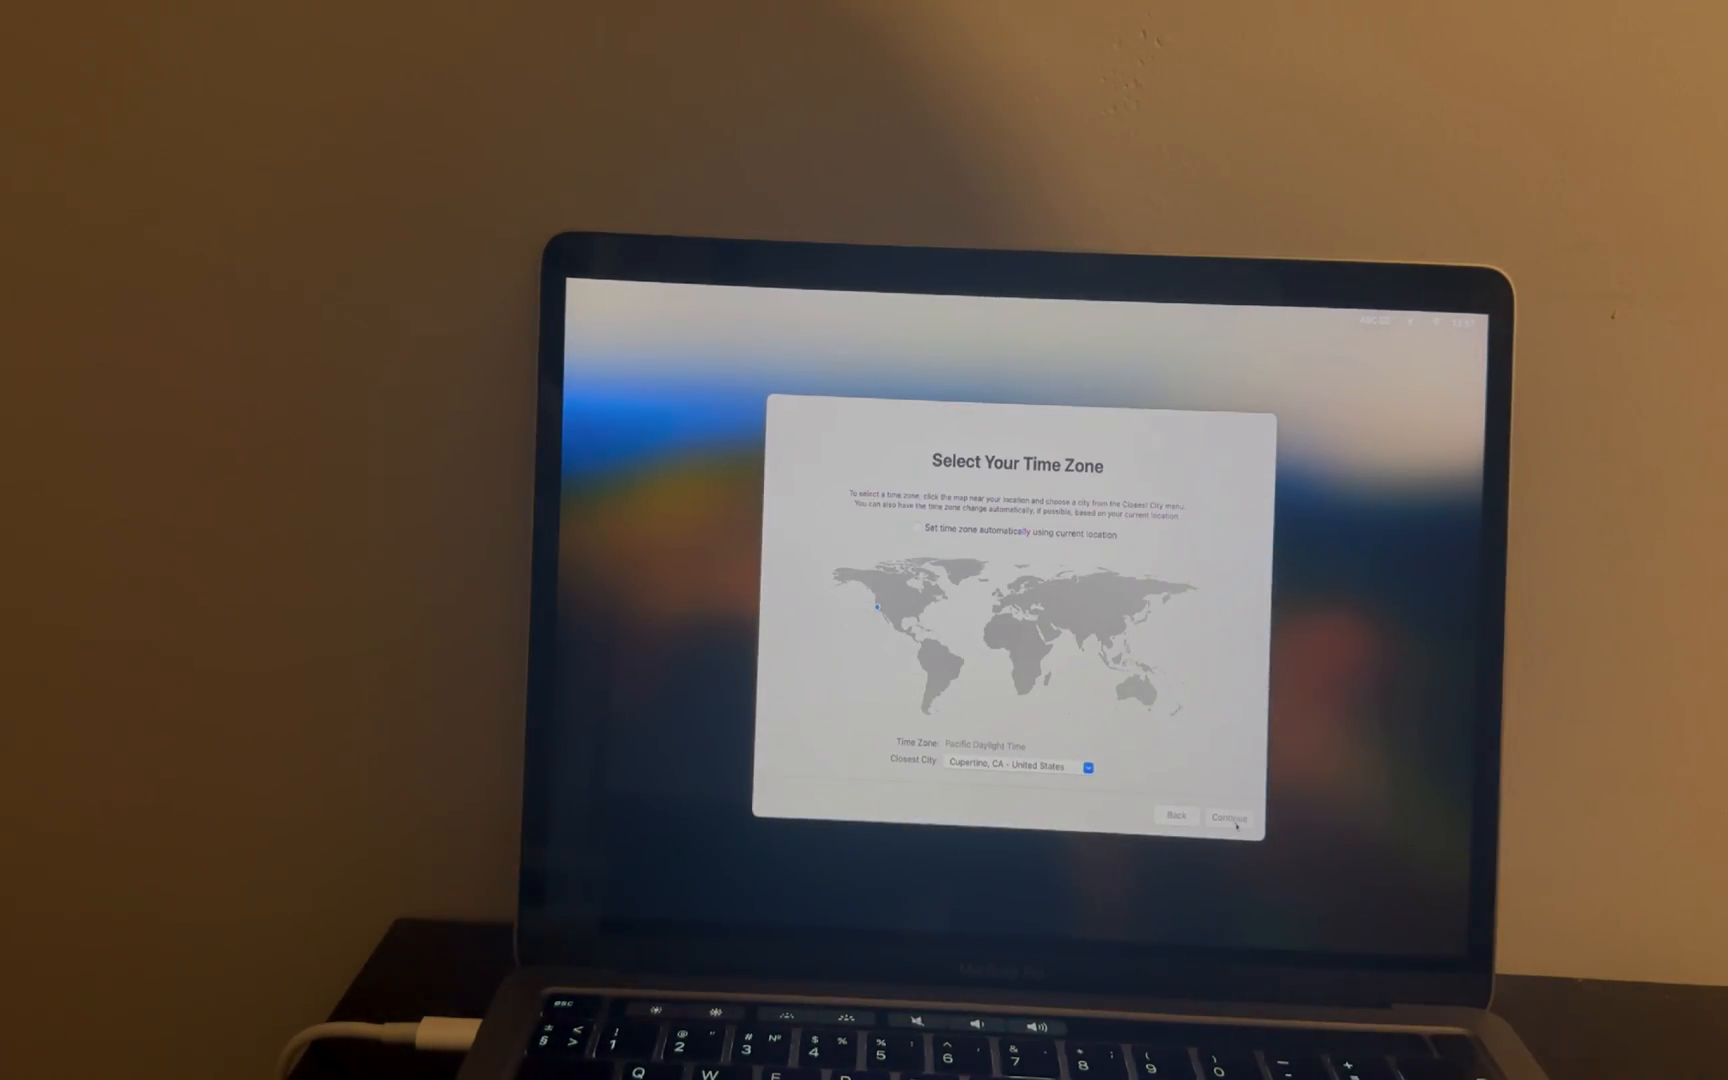
{"action": "left_click", "coordinate": [1228, 817]}
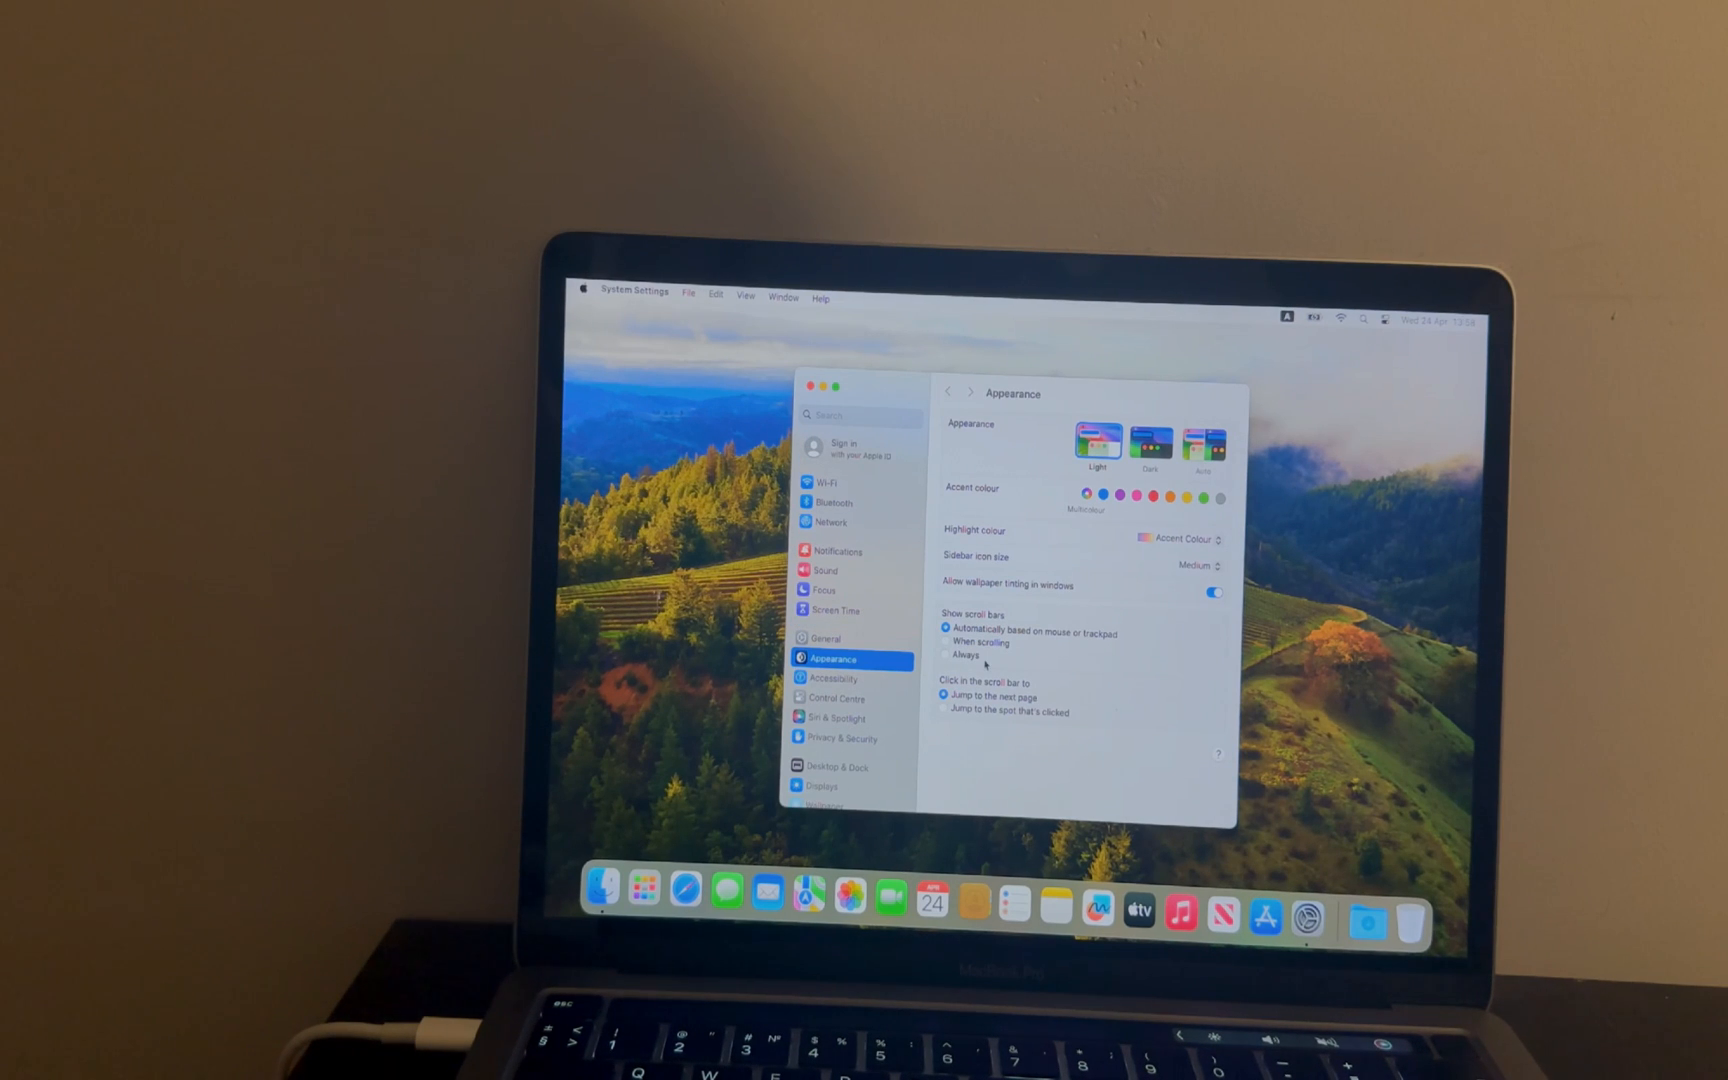
Open General > About to view the MacBook Pro's processor, memory and Sonoma version.
{"action": "left_click", "coordinate": [827, 639]}
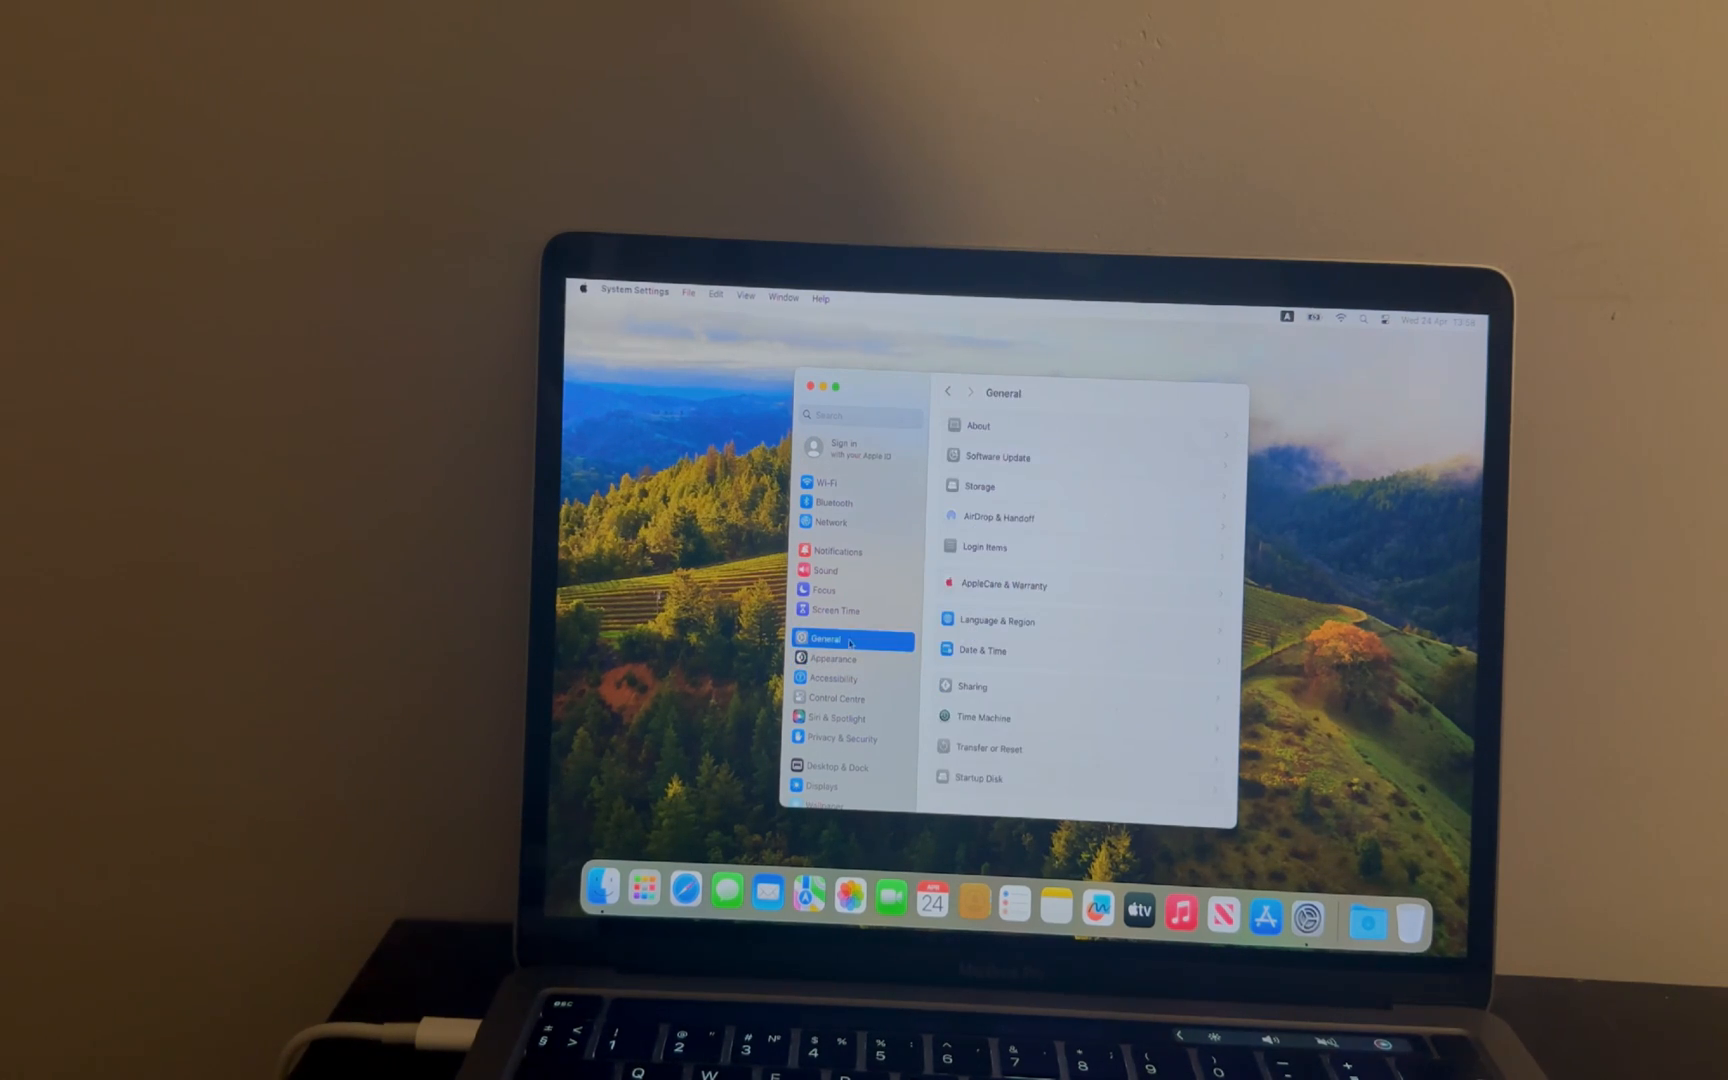
{"action": "mouse_move", "coordinate": [1025, 441]}
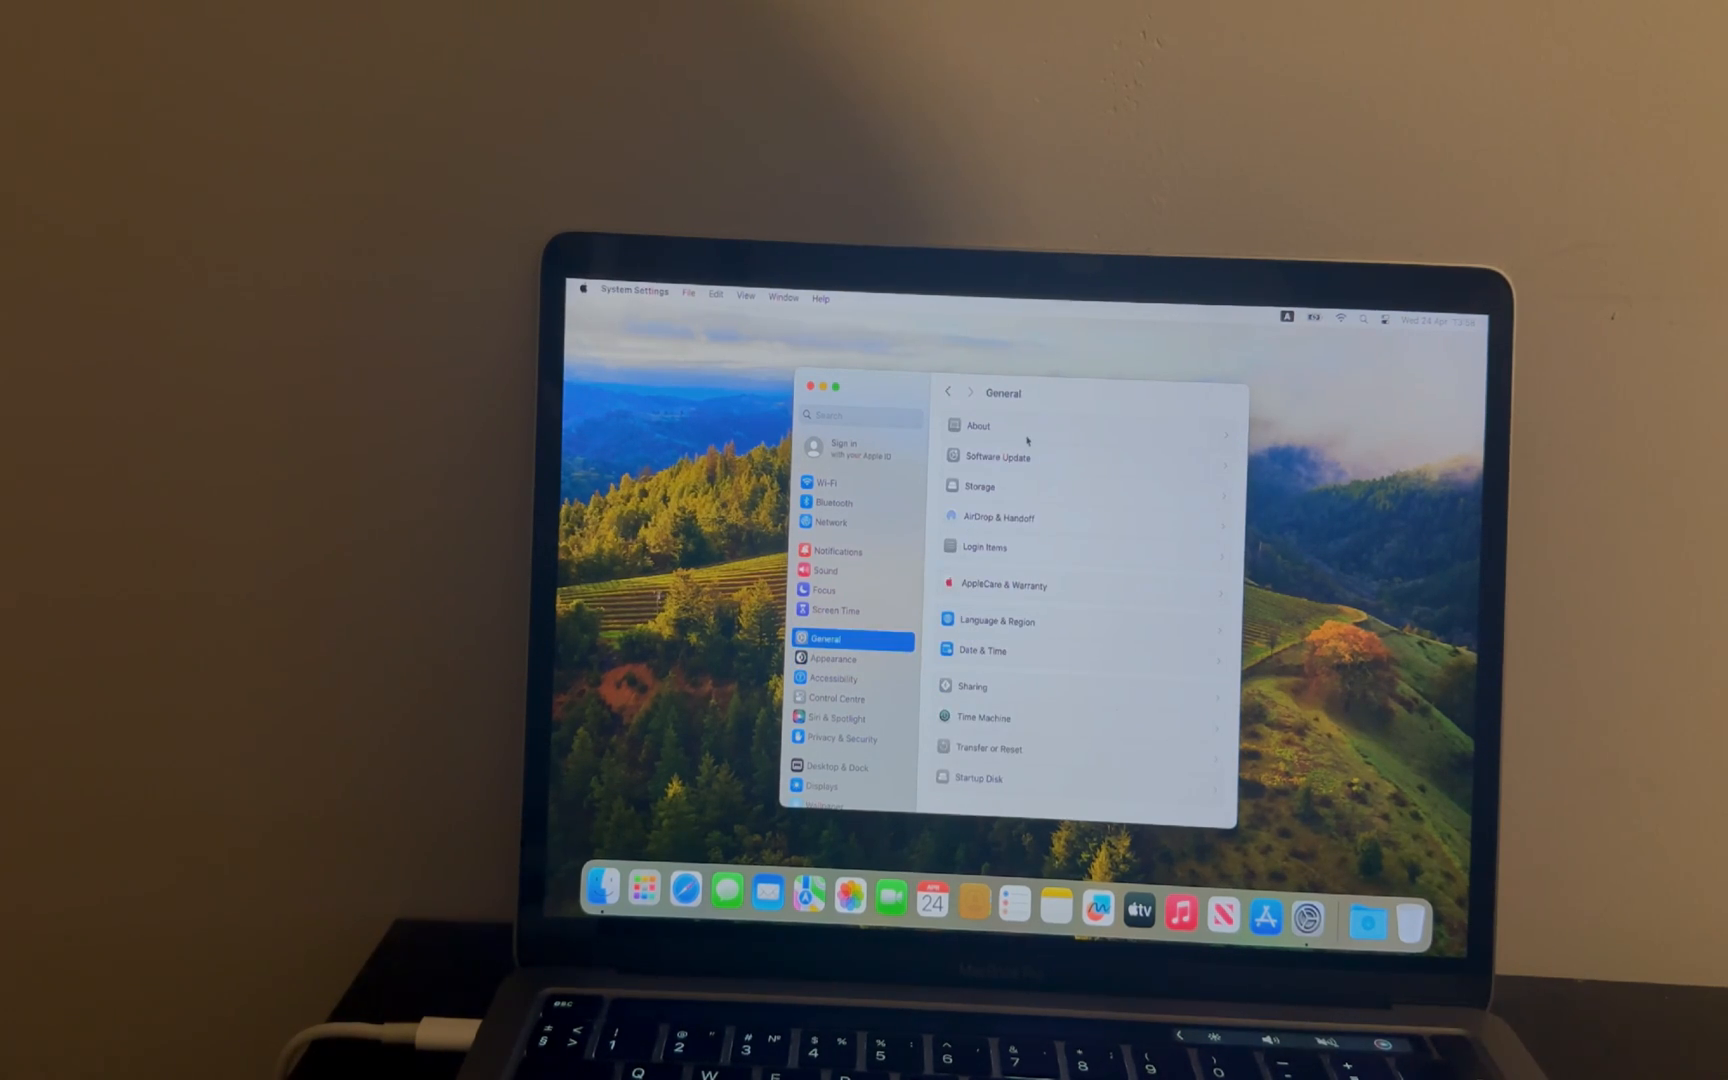
{"action": "left_click", "coordinate": [976, 425]}
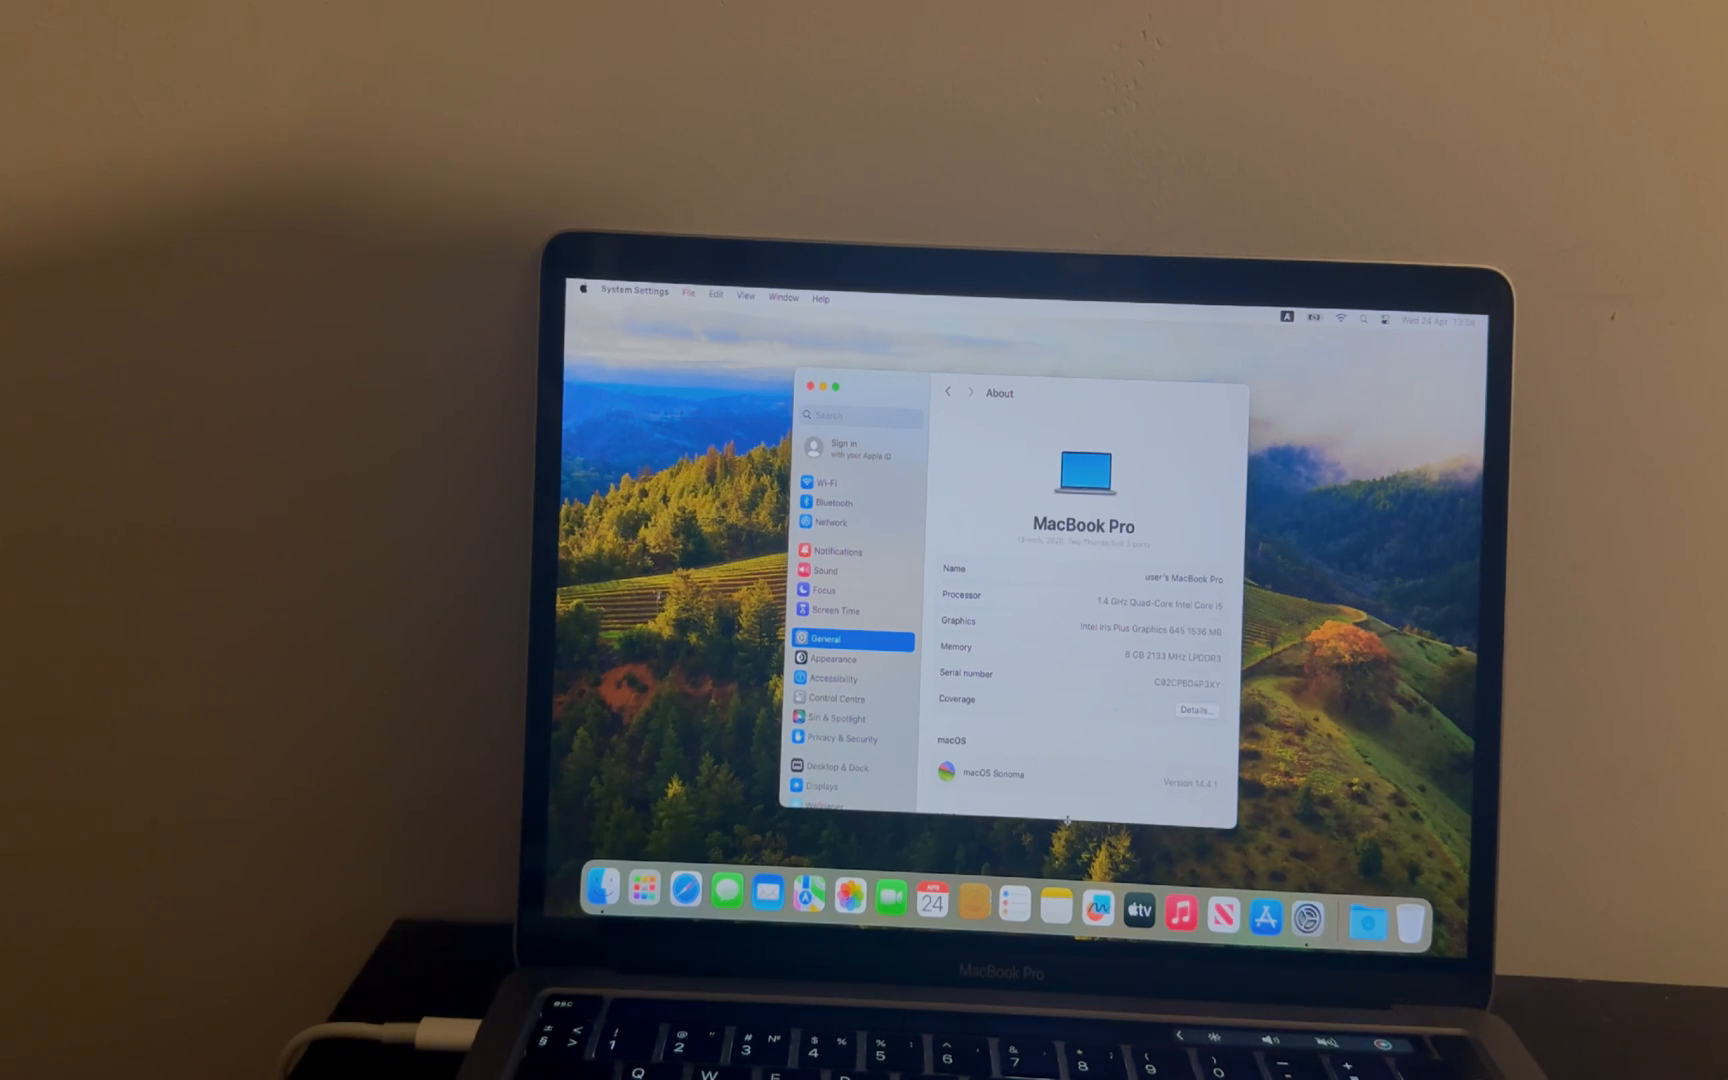
Scroll through the About specs, then switch to the Appearance settings page.
{"action": "scroll", "scroll_direction": "down", "scroll_amount": 3}
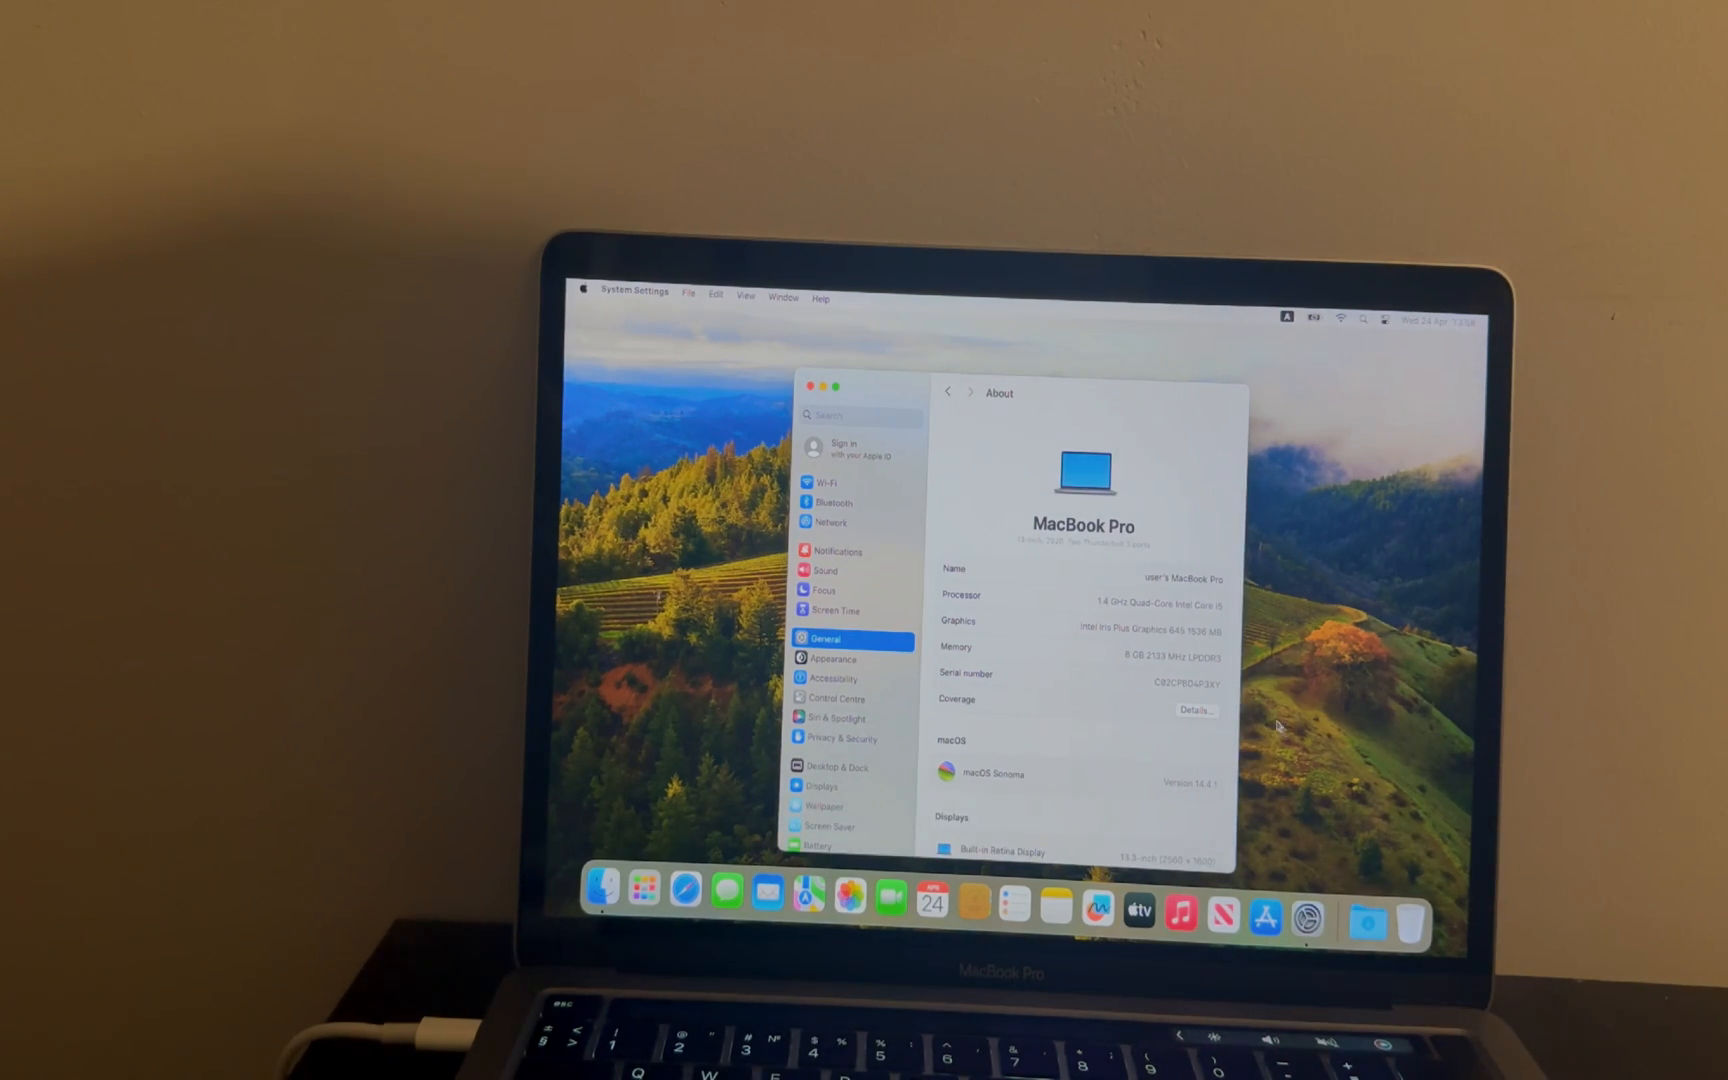
{"action": "mouse_move", "coordinate": [931, 479]}
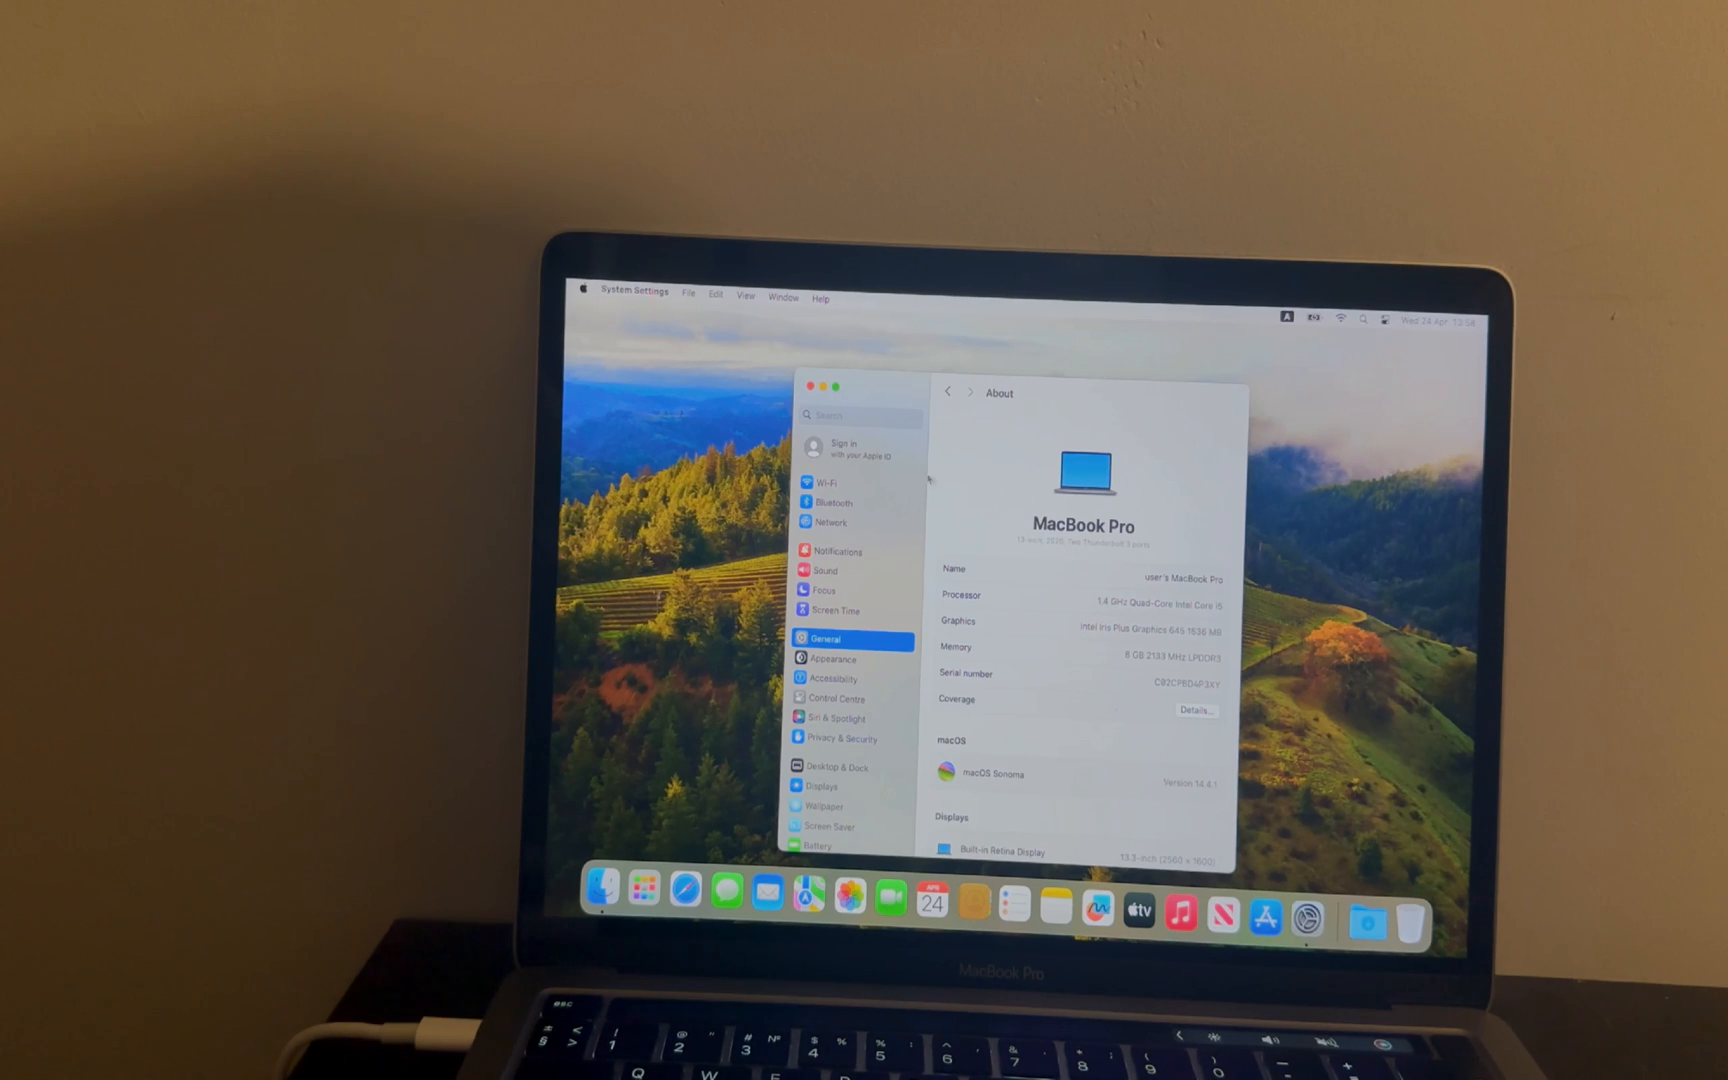
{"action": "left_click", "coordinate": [858, 449]}
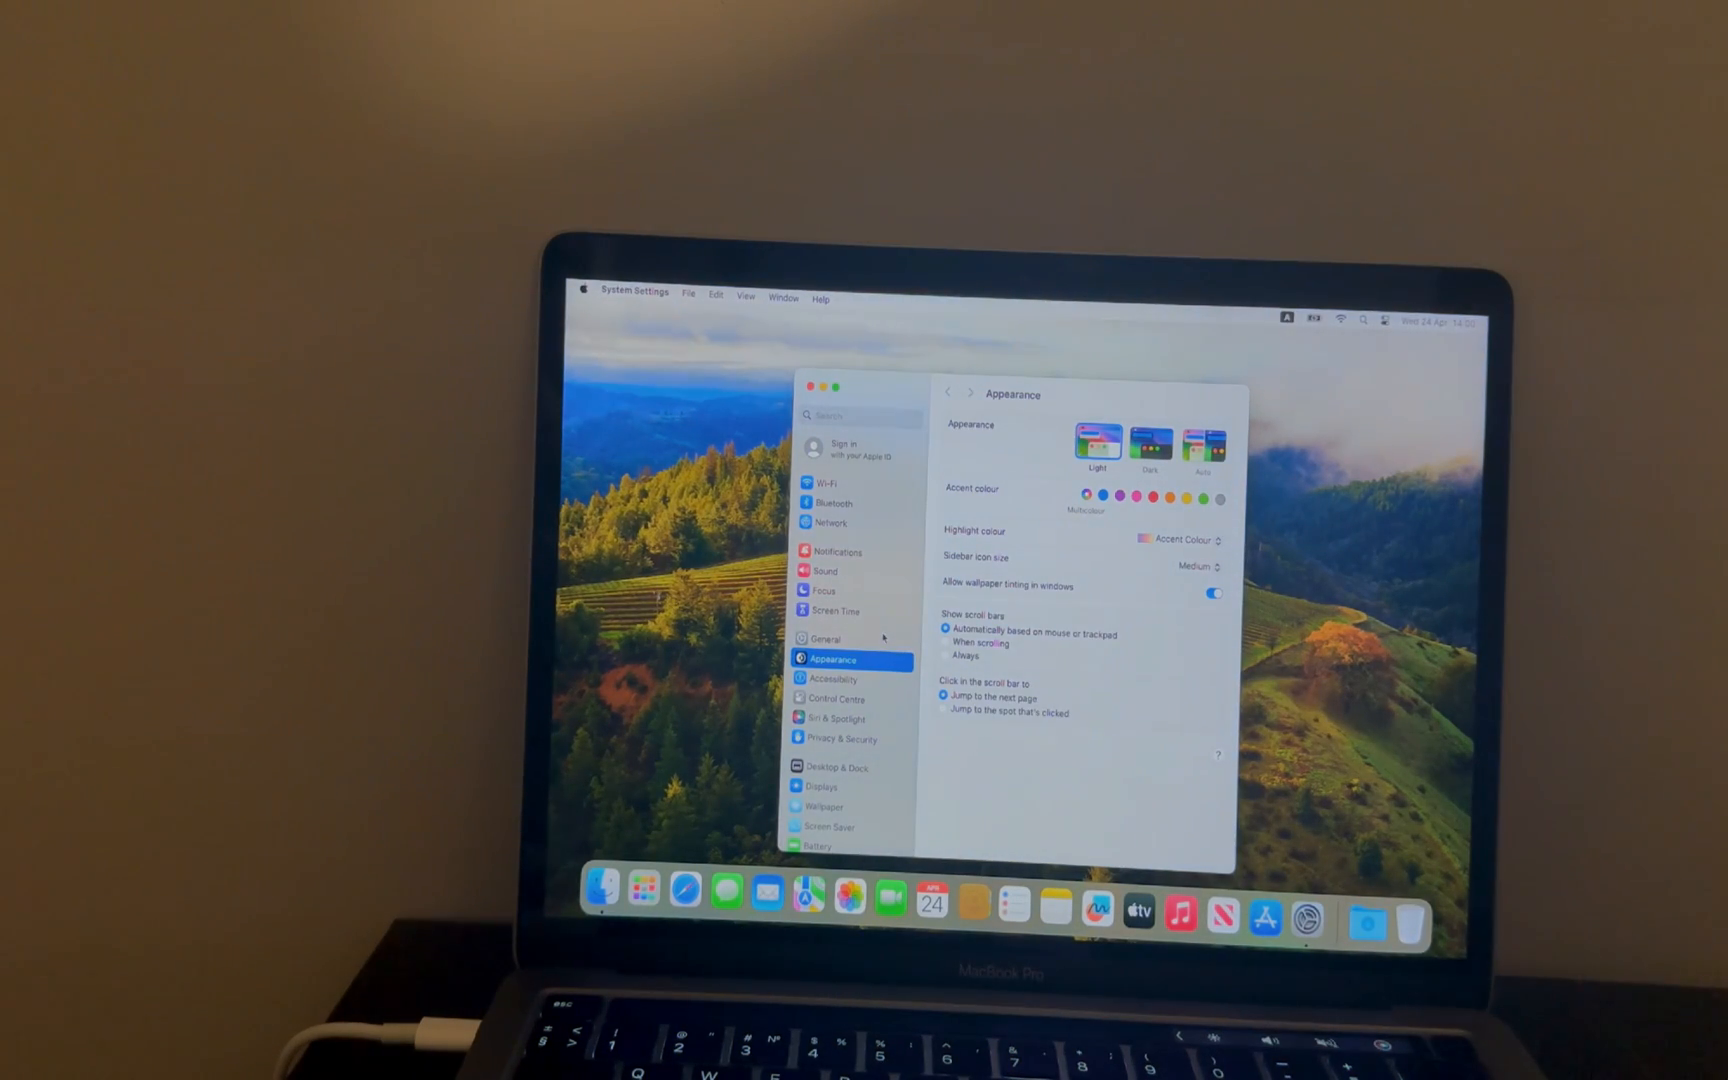
Return to General and close the System Settings window, leaving the desktop.
{"action": "left_click", "coordinate": [825, 639]}
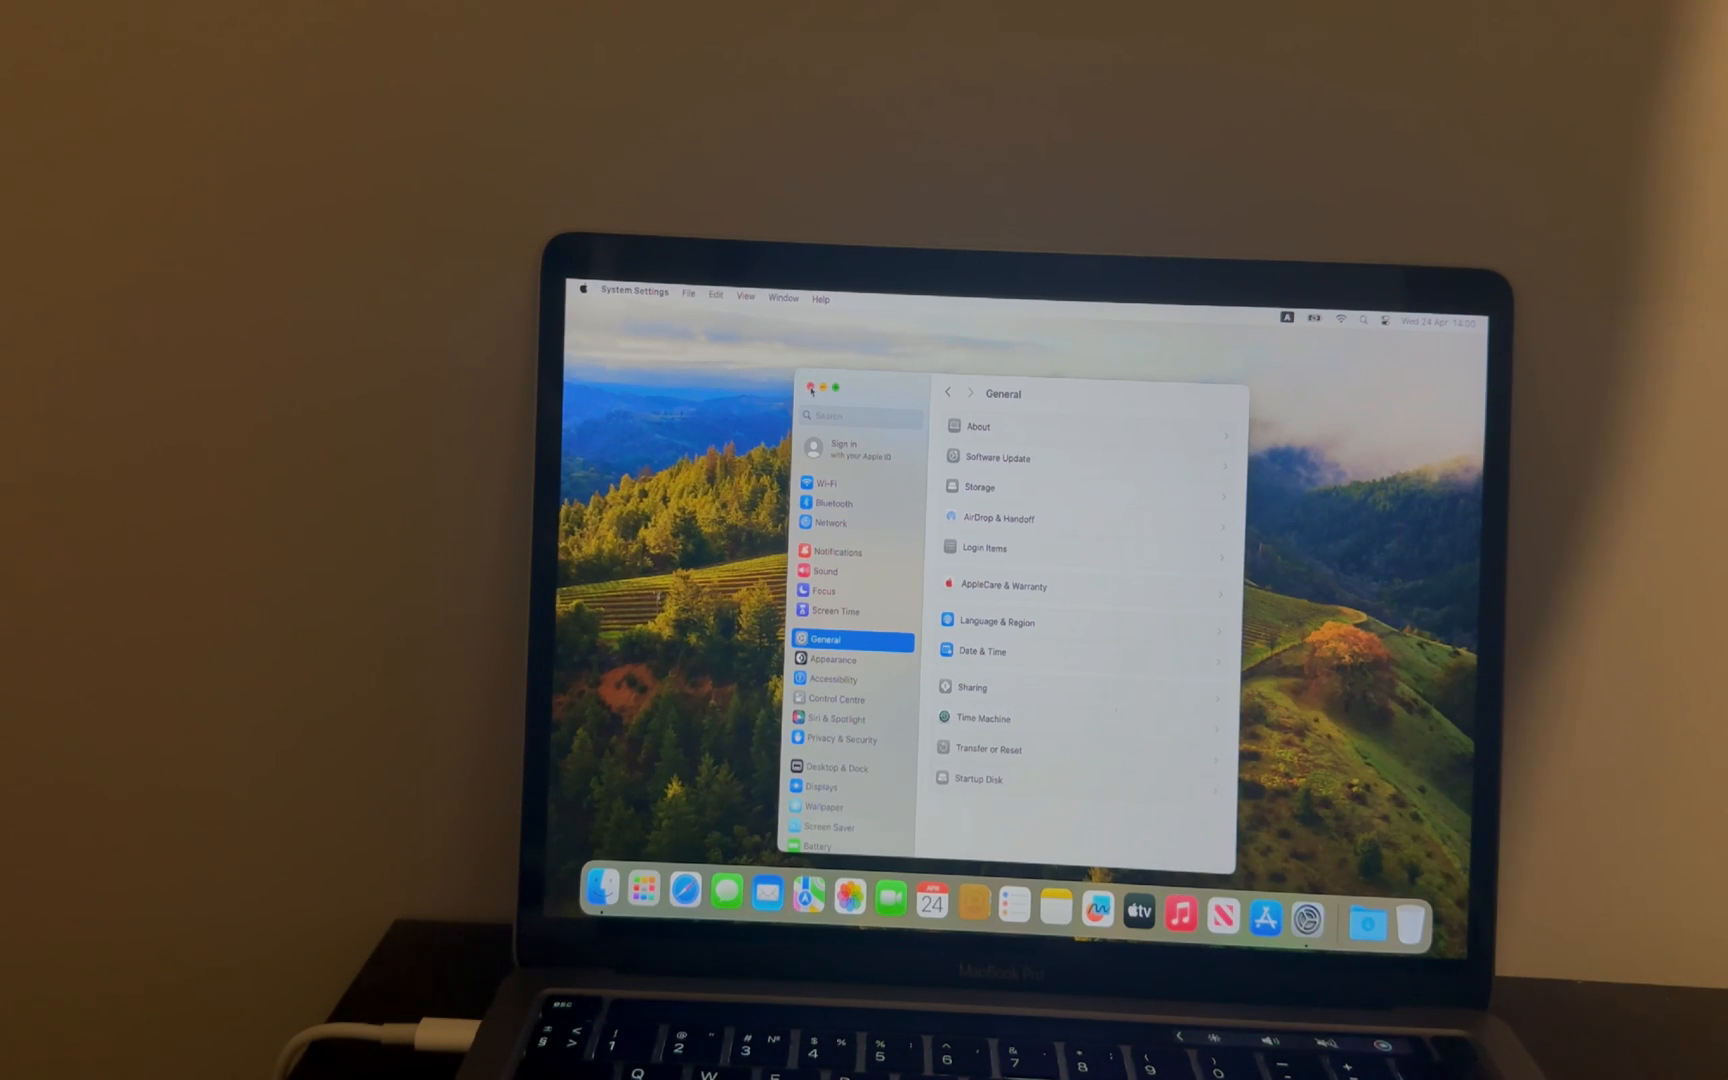
{"action": "left_click", "coordinate": [810, 387]}
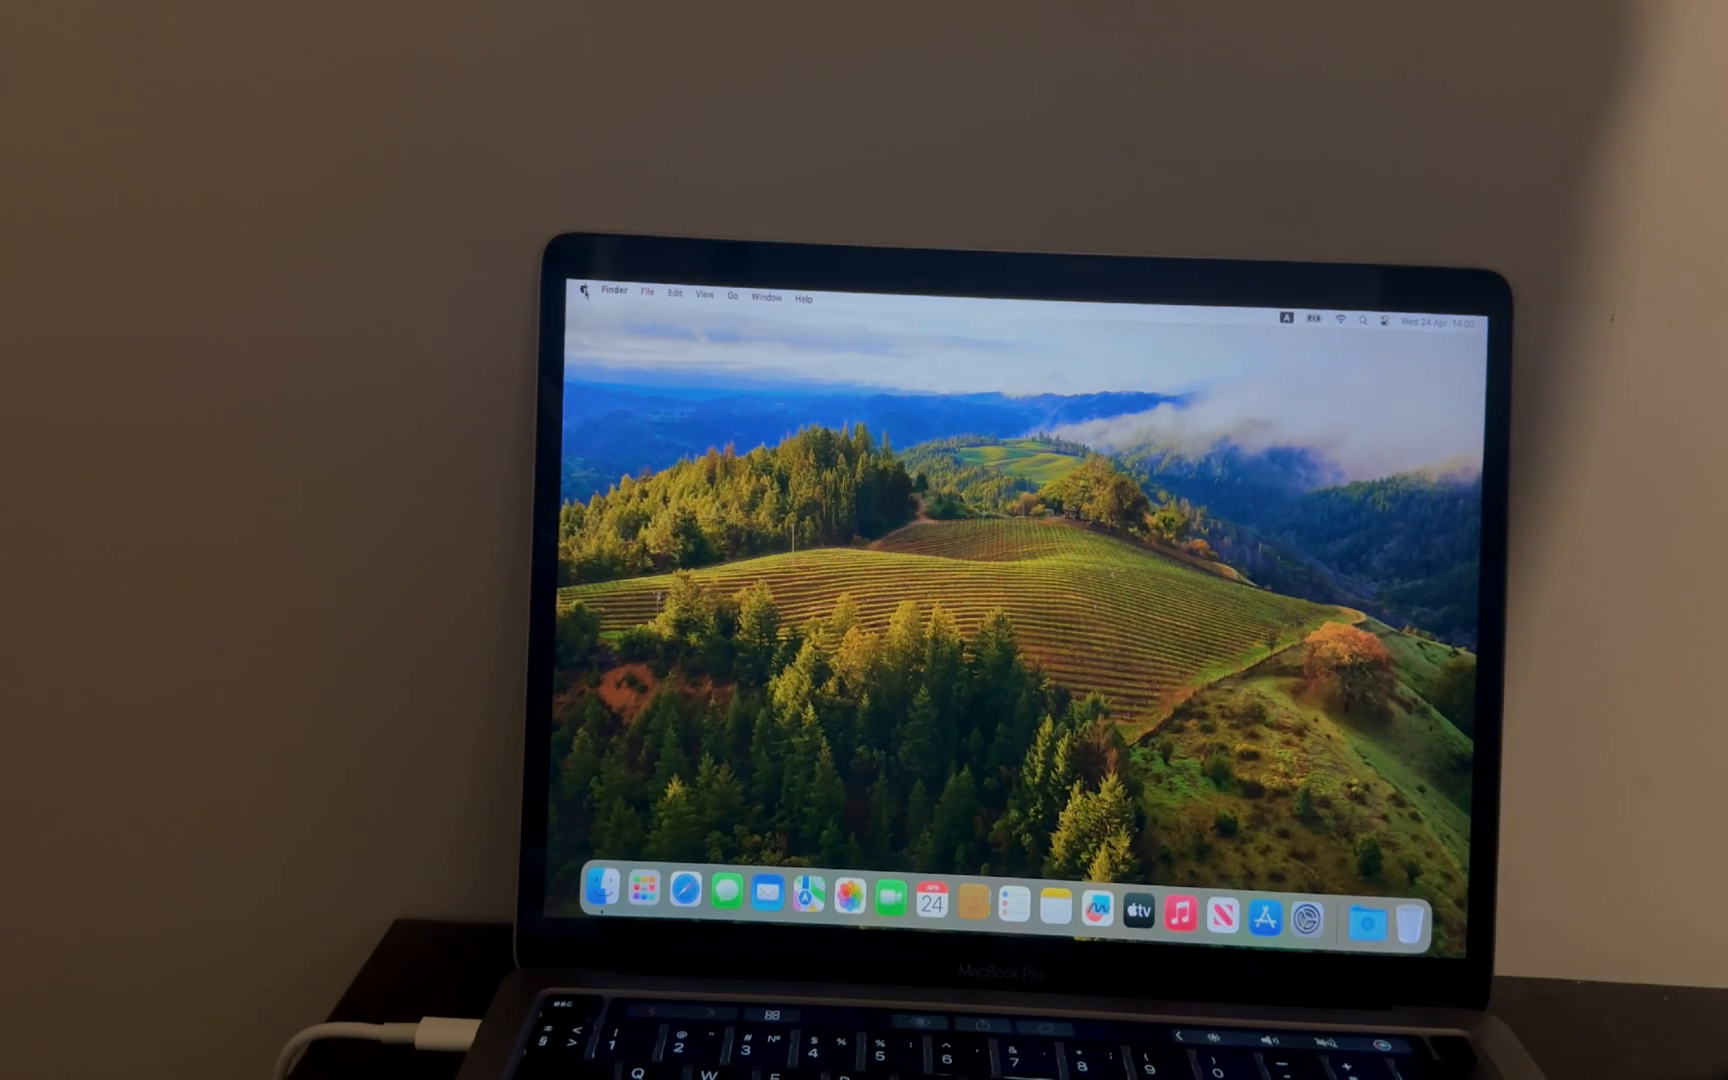
Restart the Mac from the Apple menu and confirm the restart.
{"action": "left_click", "coordinate": [585, 293]}
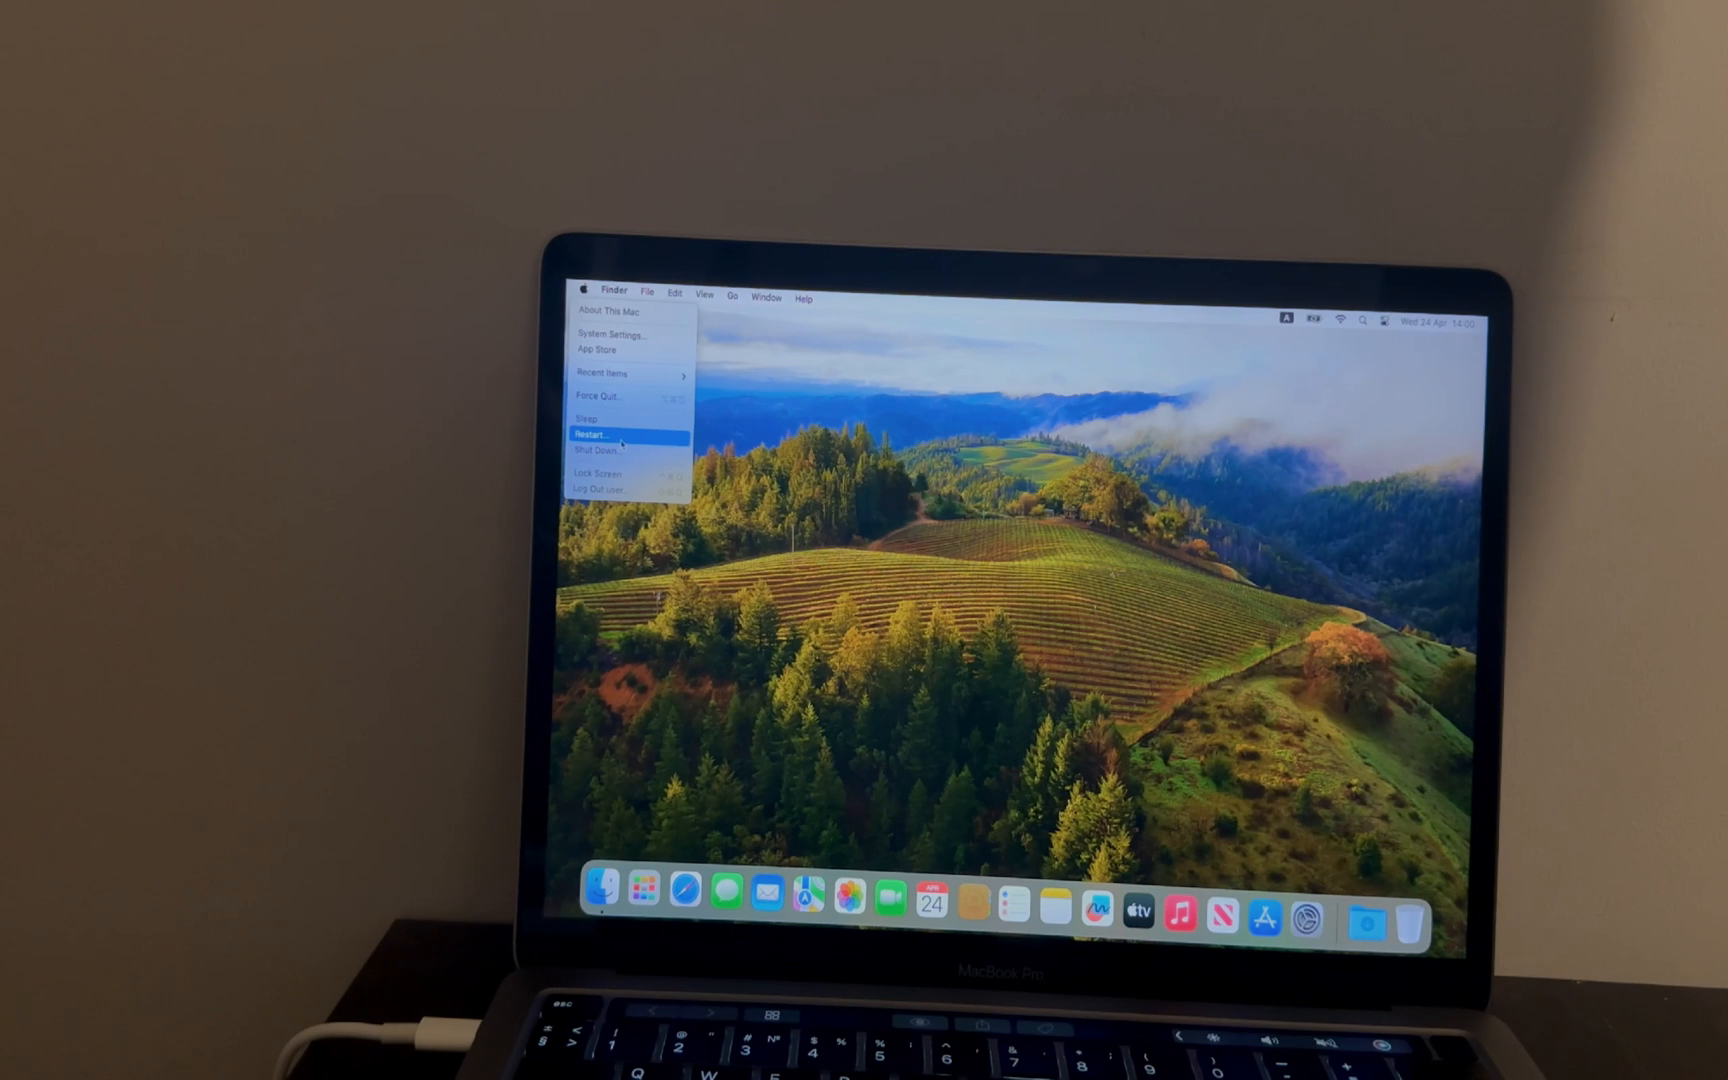
{"action": "left_click", "coordinate": [595, 433]}
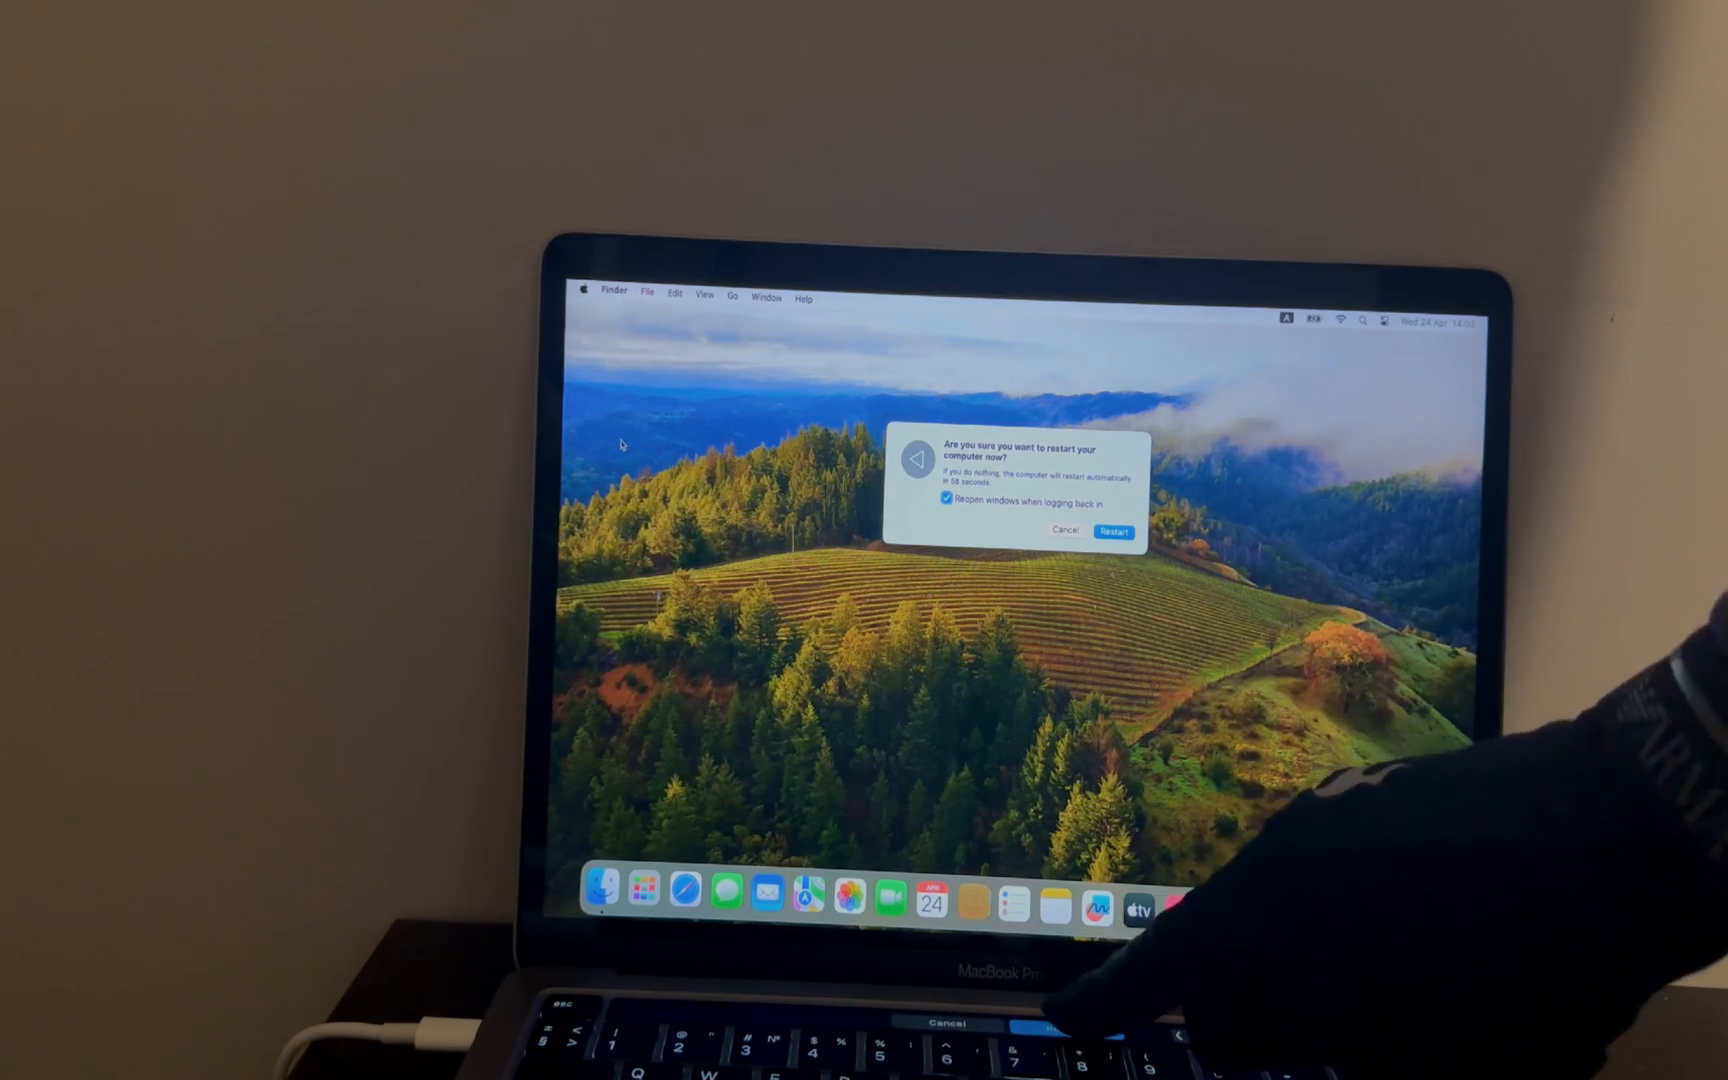
{"action": "left_click", "coordinate": [1113, 532]}
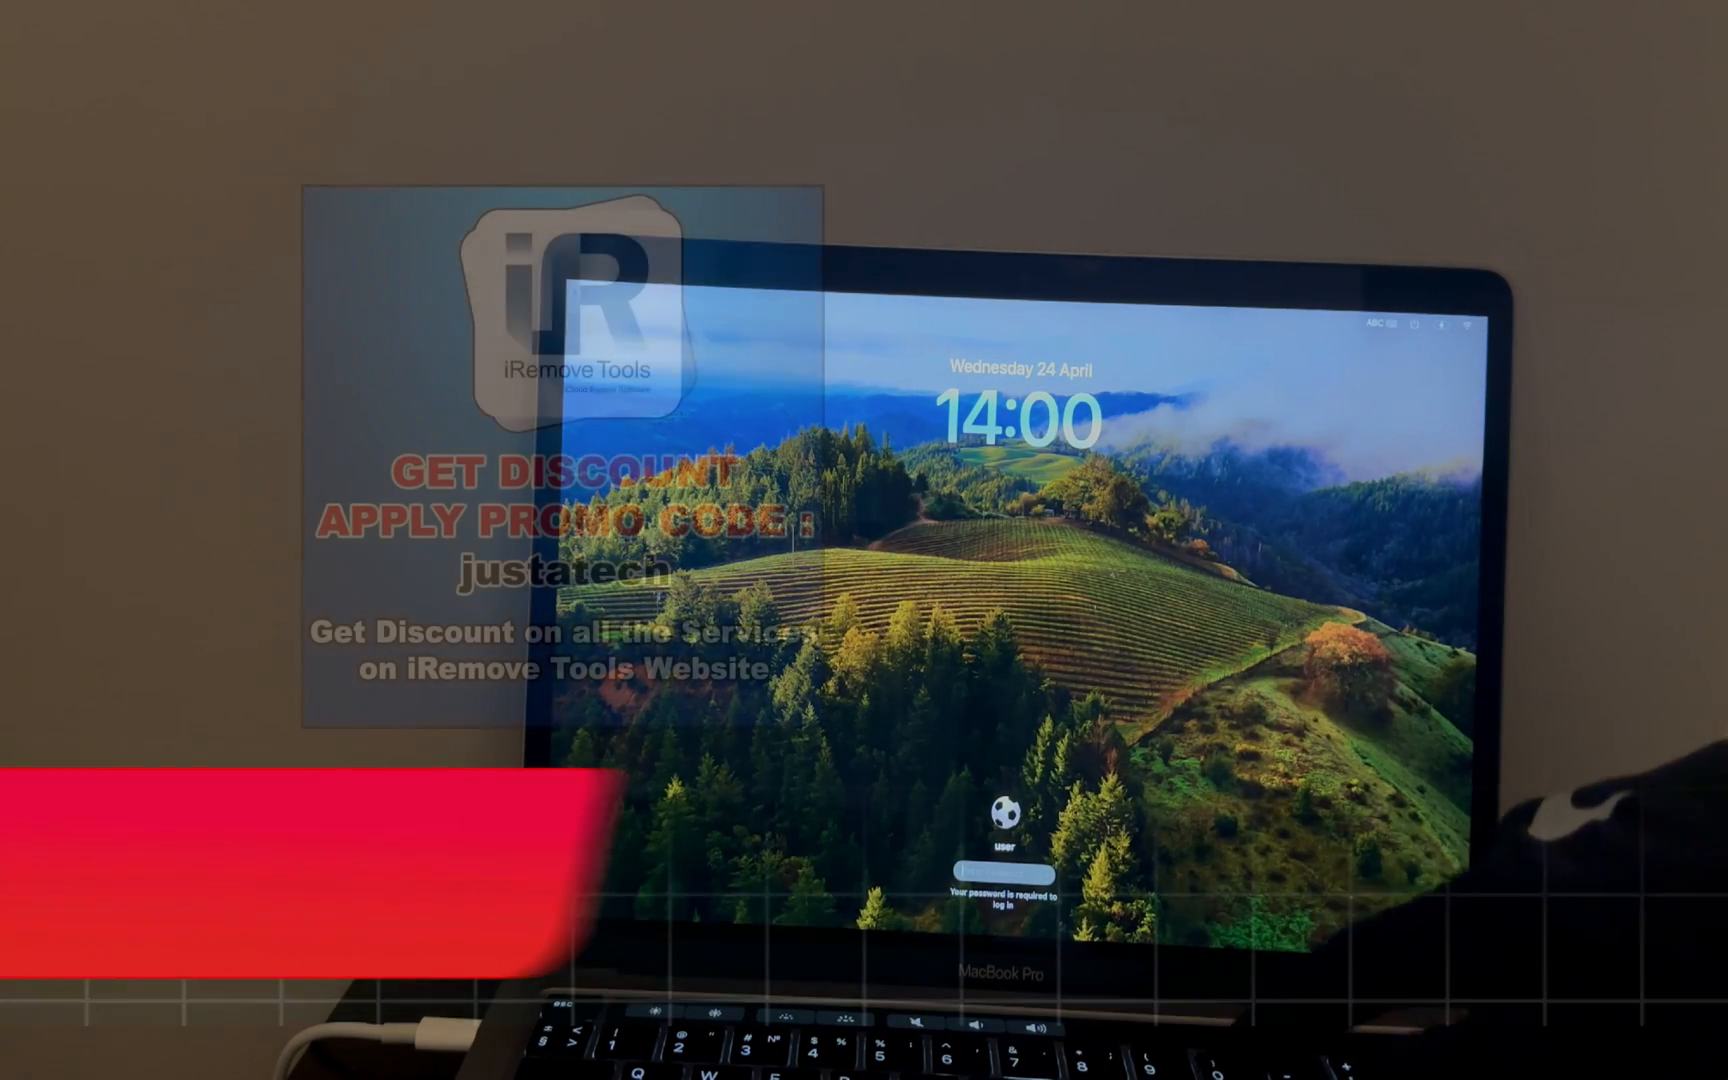